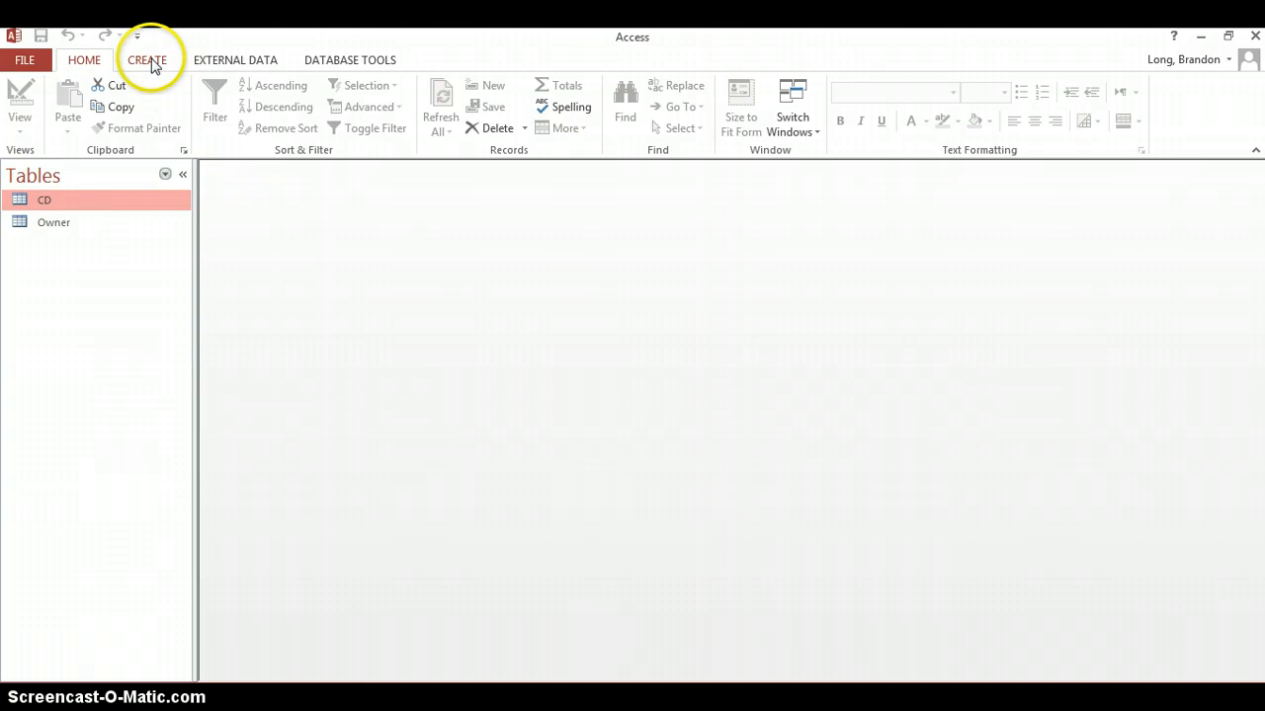
# Start a new blank query design from the Create ribbon without adding tables
pyautogui.click(147, 59)
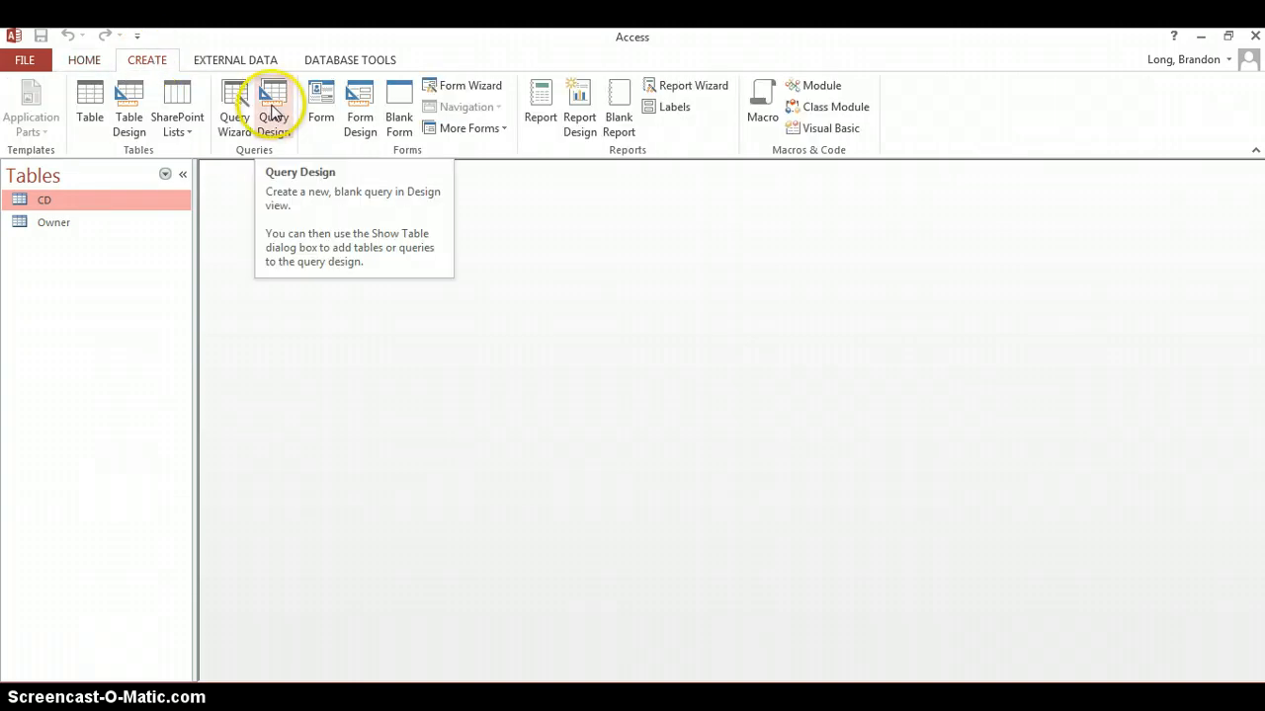
pyautogui.click(272, 107)
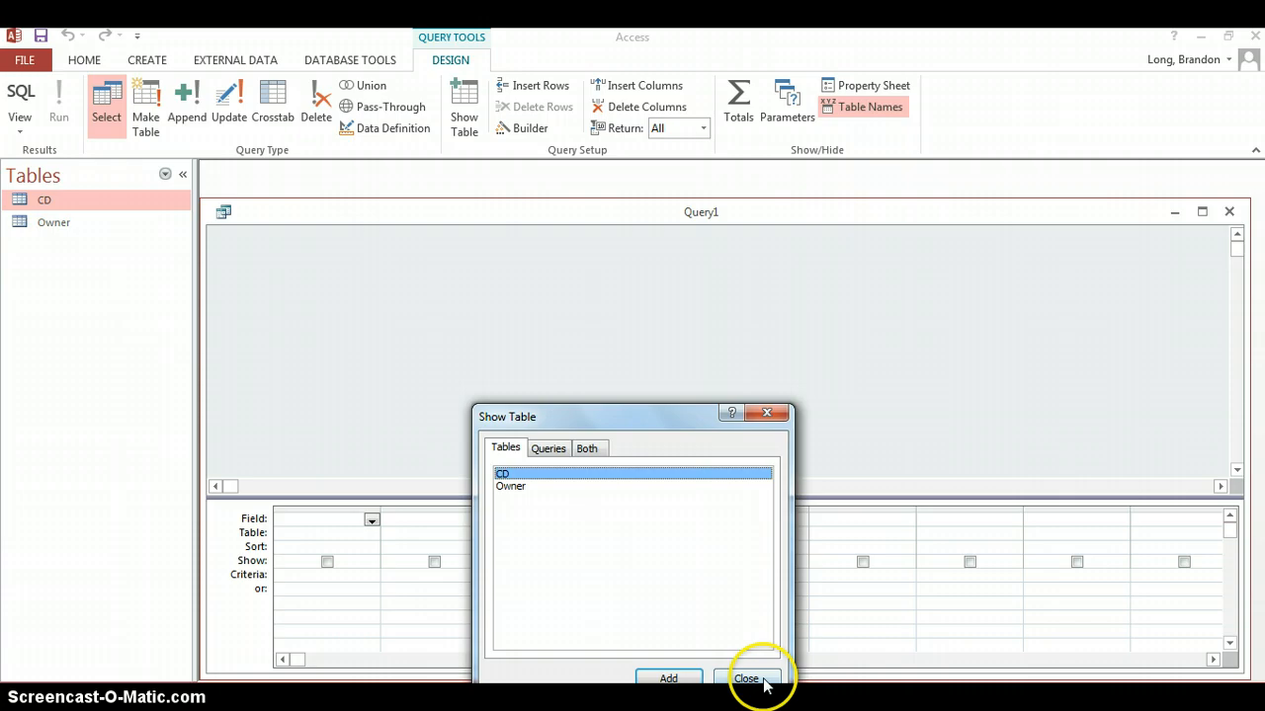
pyautogui.moveTo(671, 415)
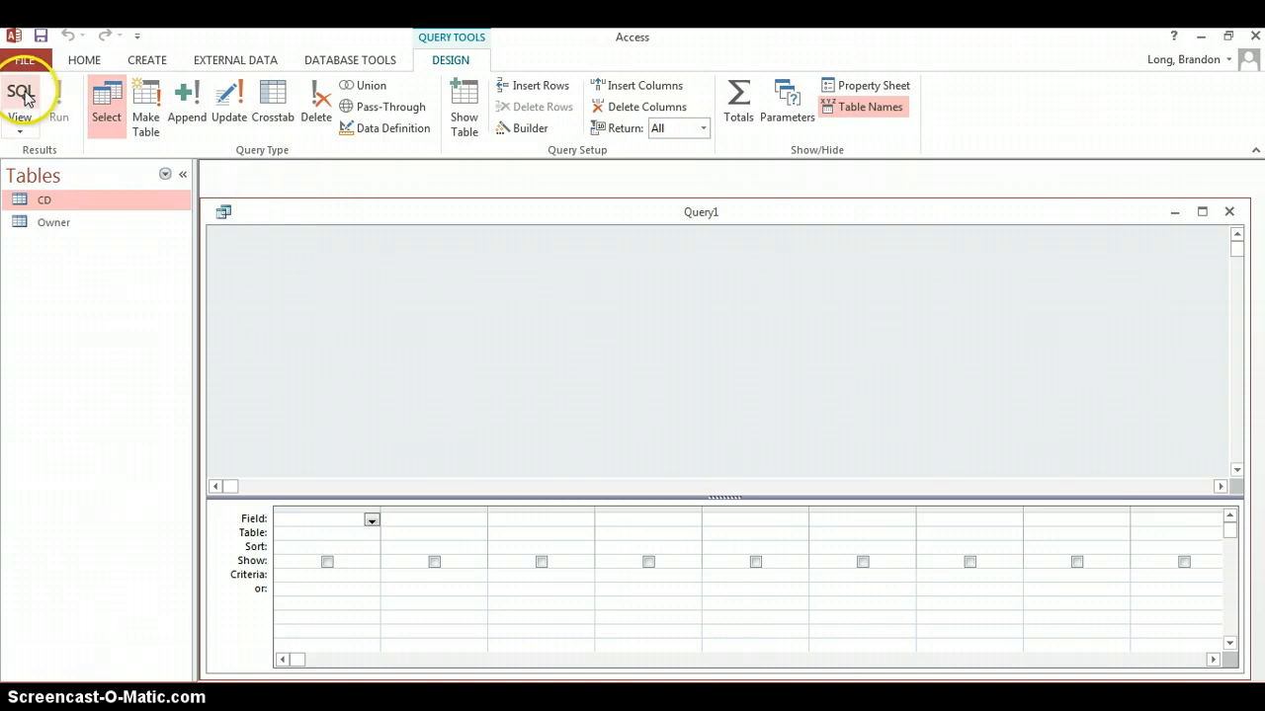
# Switch to SQL view and check the Owner table's fields while starting the field list
pyautogui.click(20, 98)
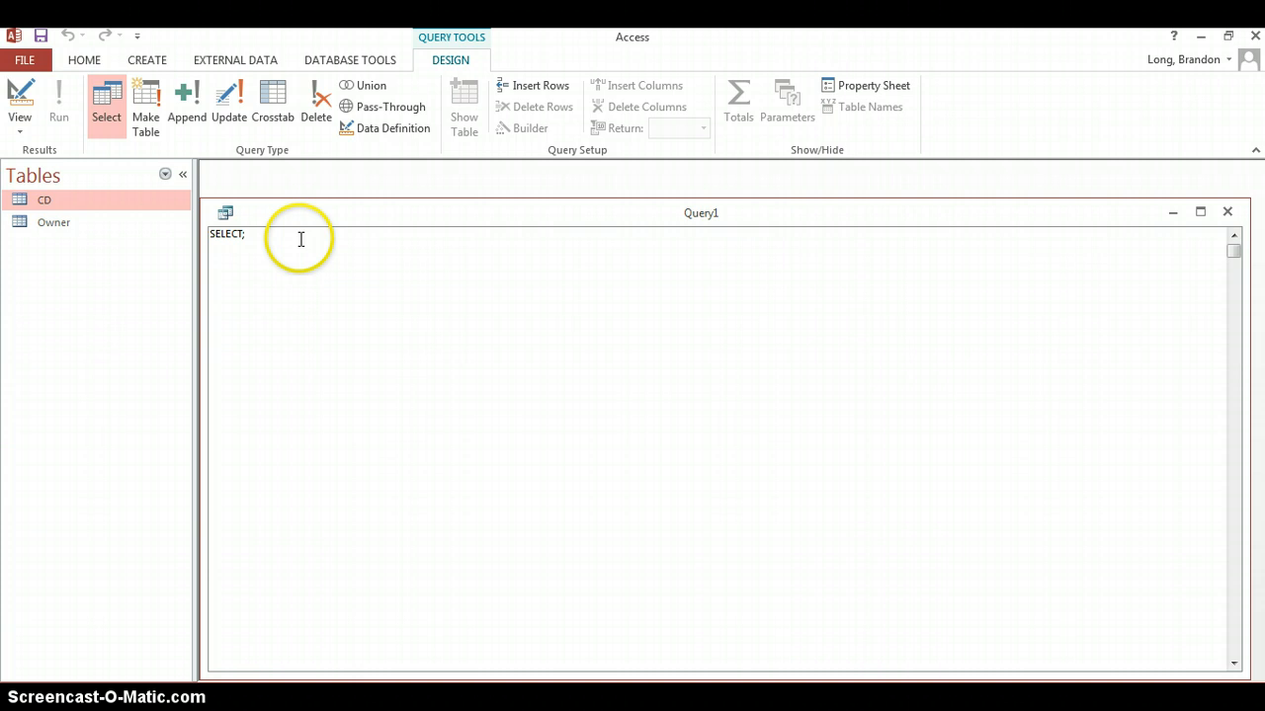
pyautogui.write('CD')
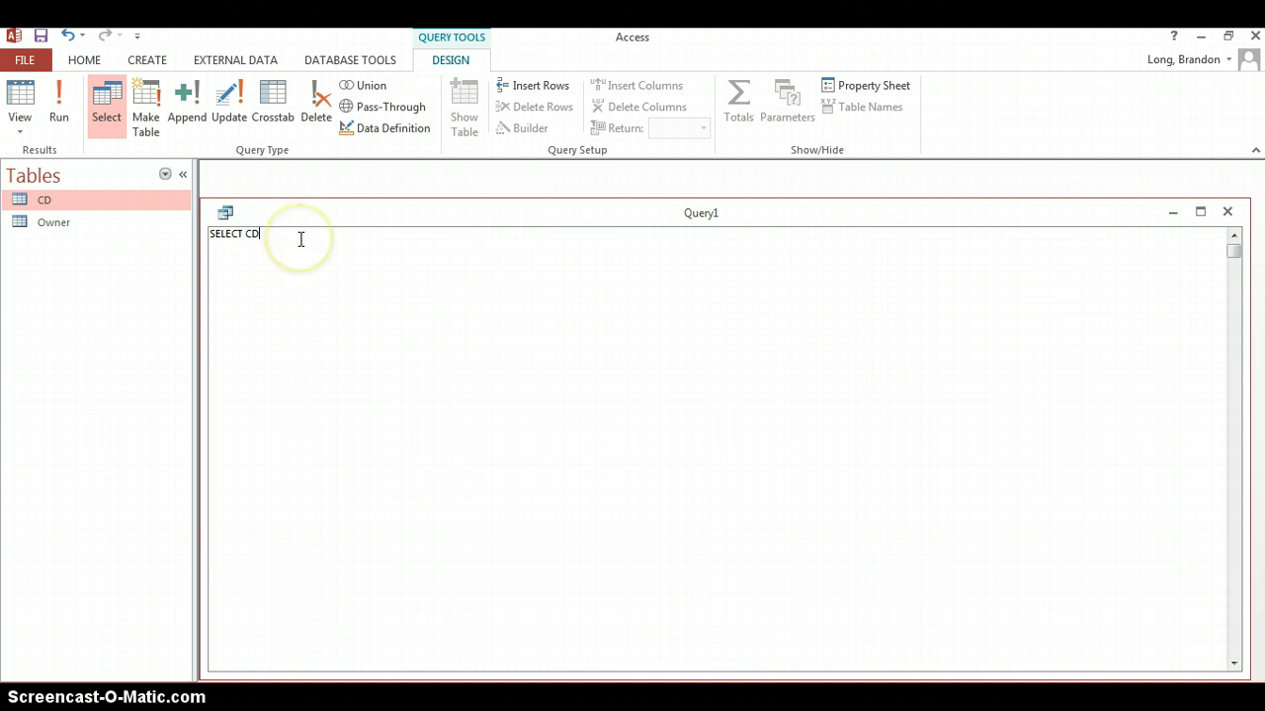
pyautogui.write('_la')
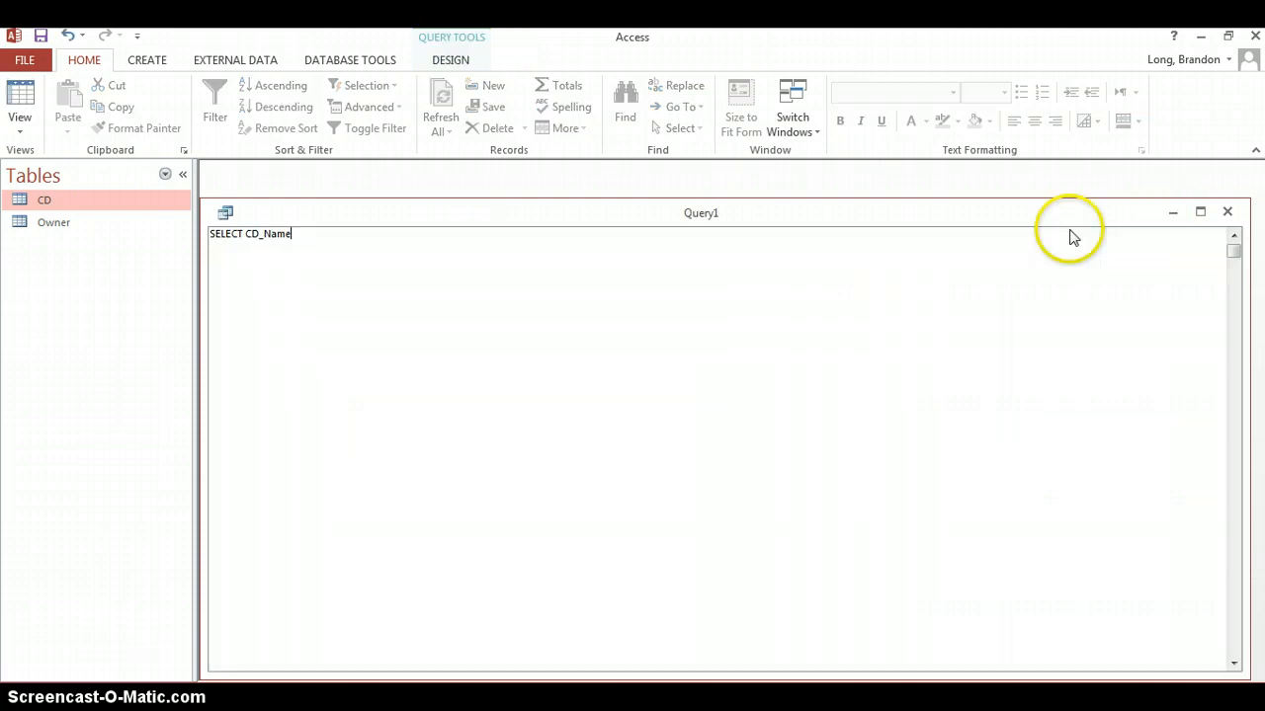
pyautogui.write(',')
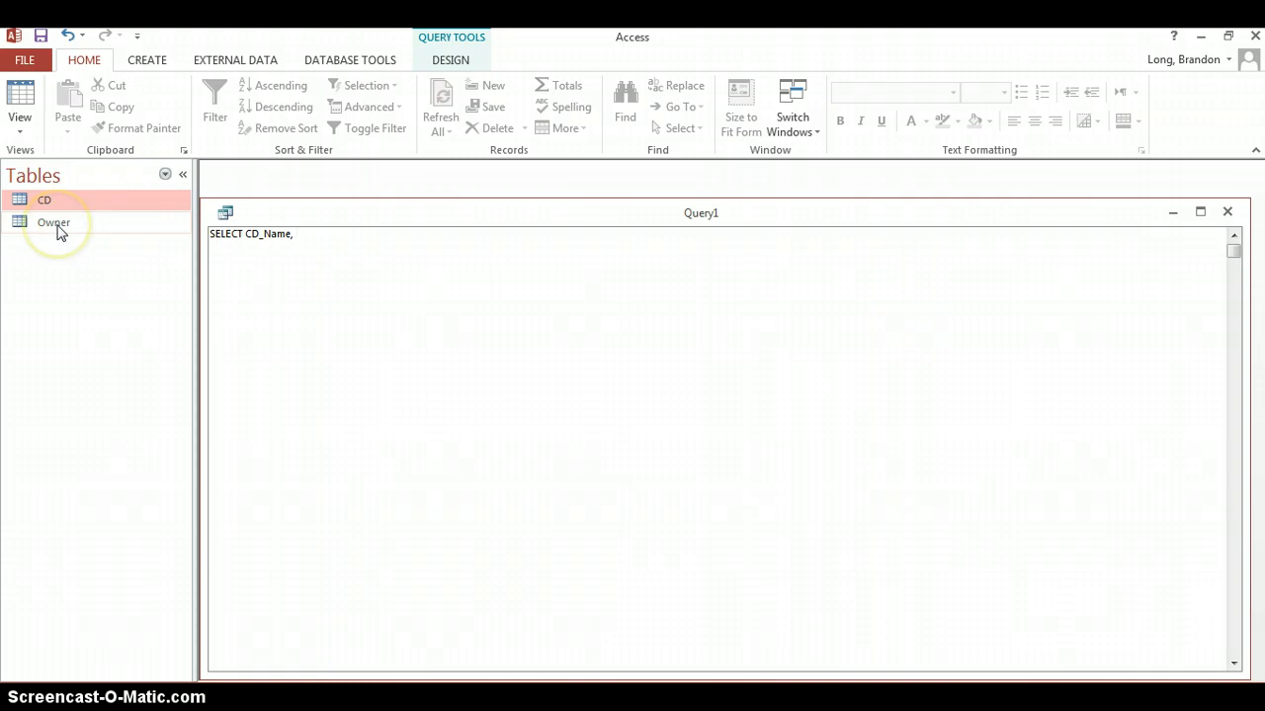
pyautogui.doubleClick(53, 221)
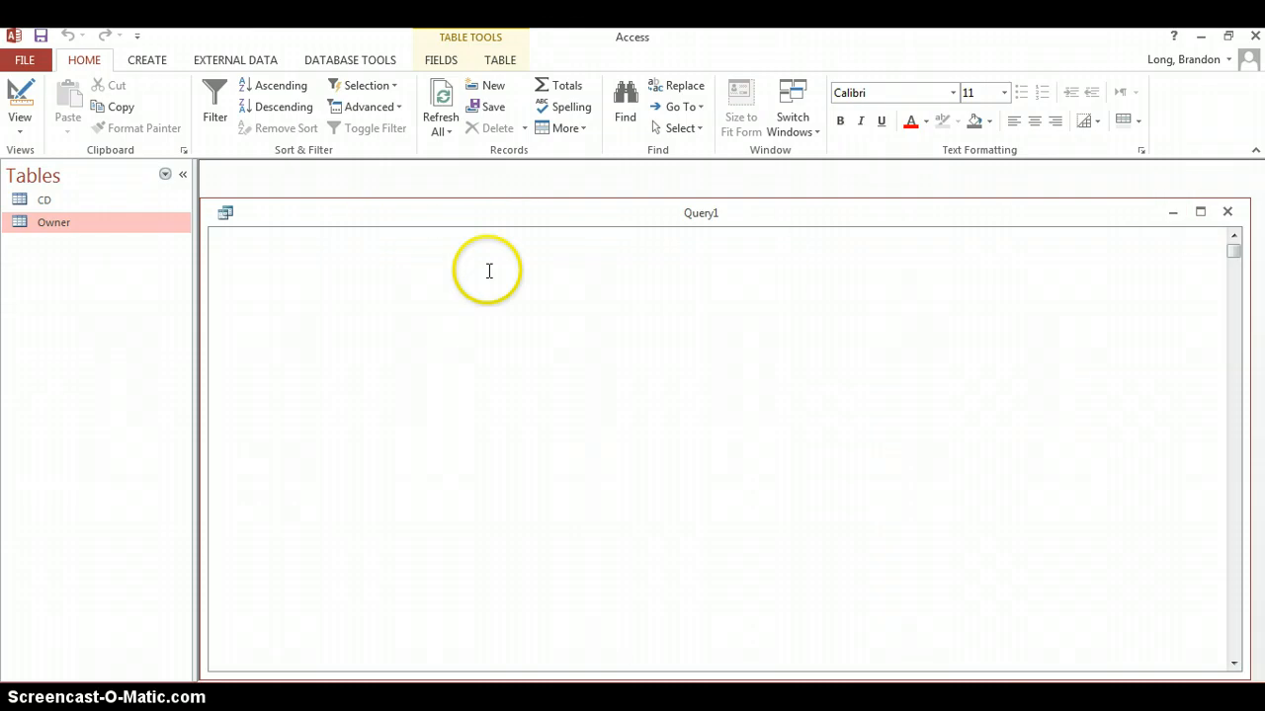
# Write SELECT CD_Name, OwnerName, ContactDetails FROM CD, Owner
pyautogui.write('SELECT CD_Name,')
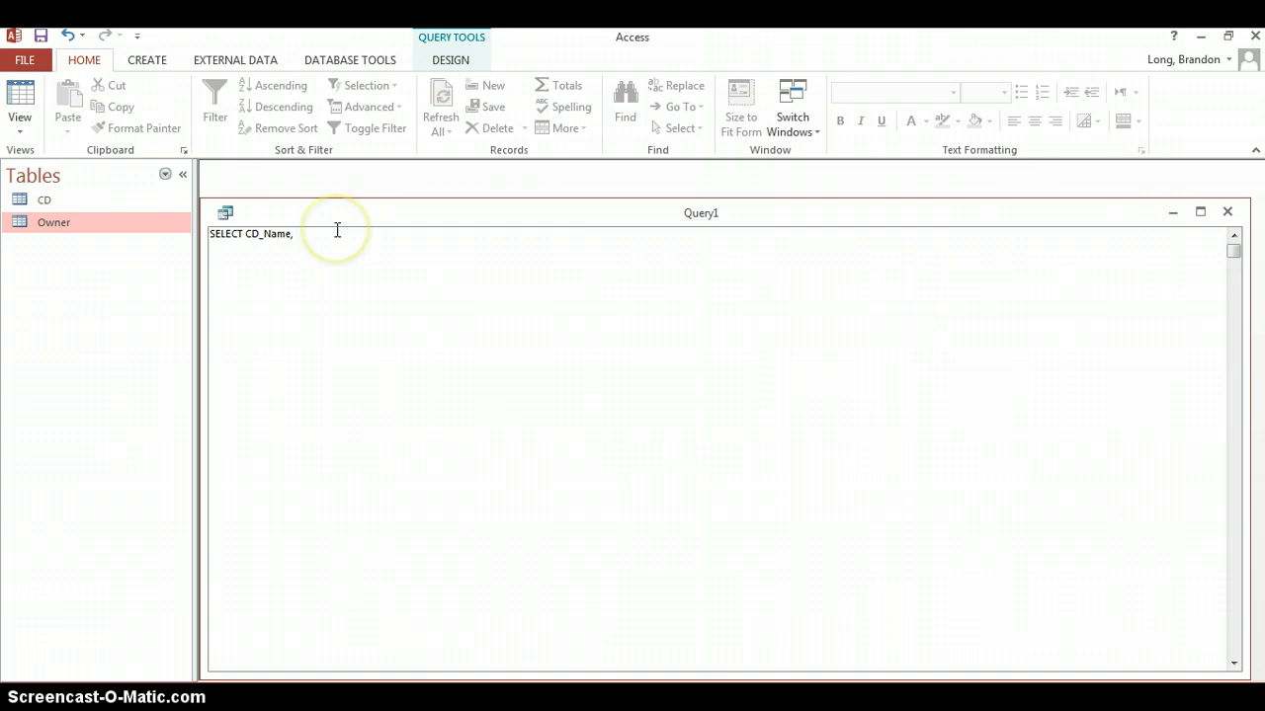
pyautogui.write('OwnerName, ContactDetails')
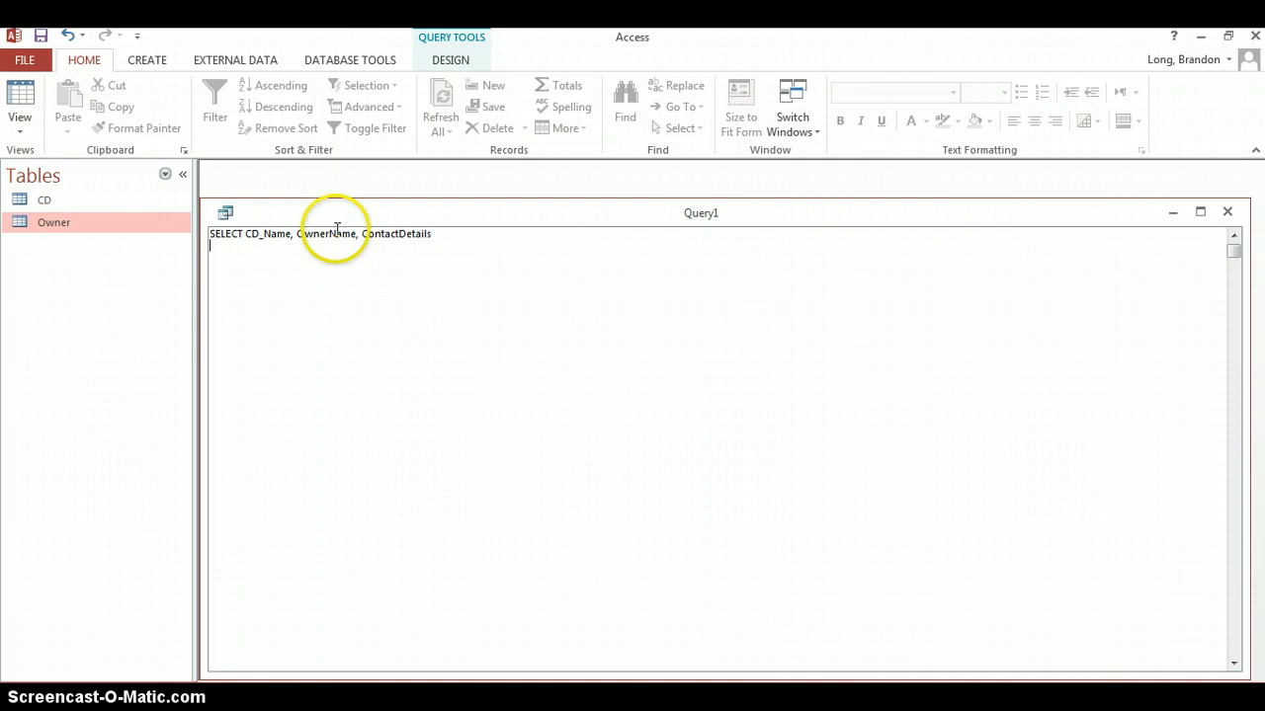
pyautogui.write('F')
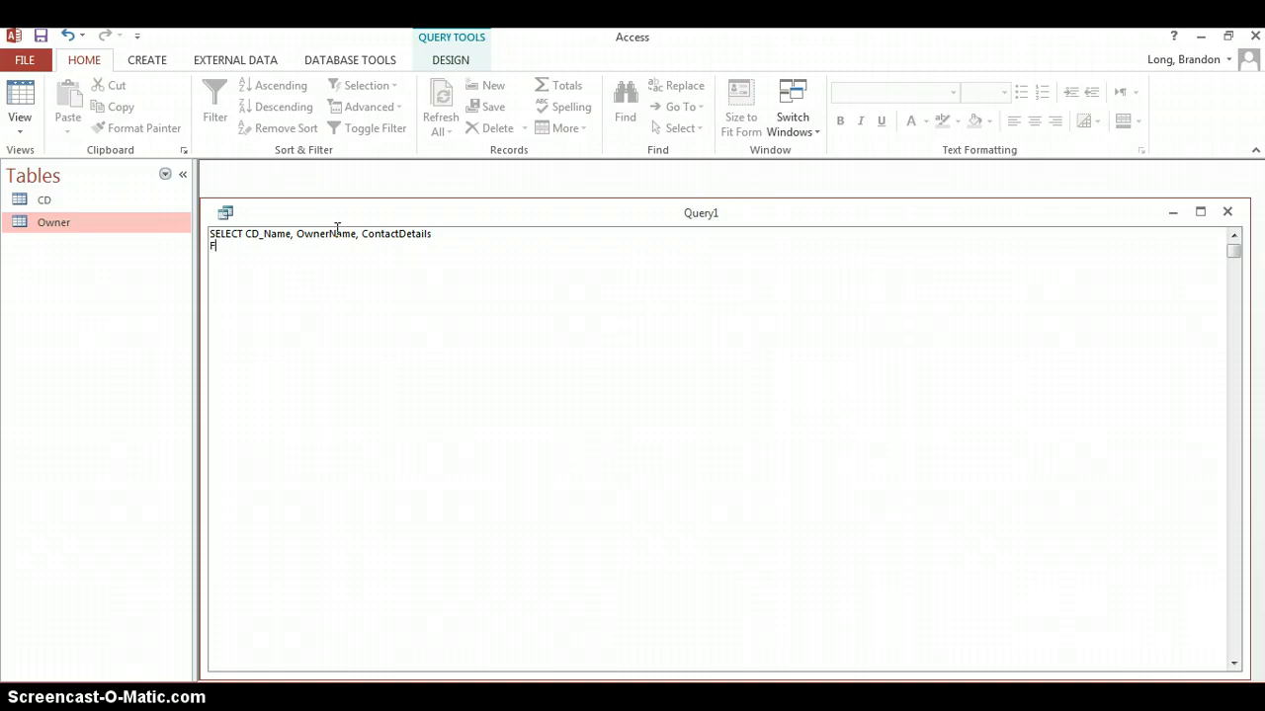
pyautogui.write('ROM CD')
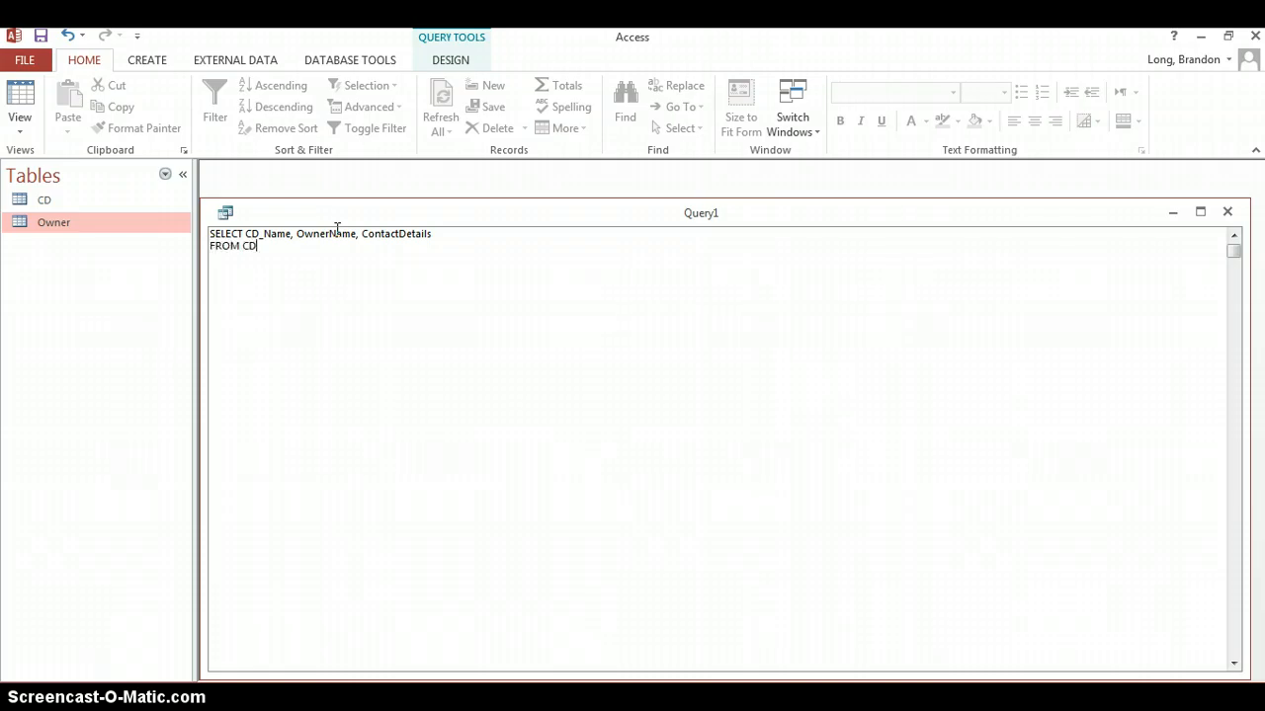
pyautogui.write(', Owner')
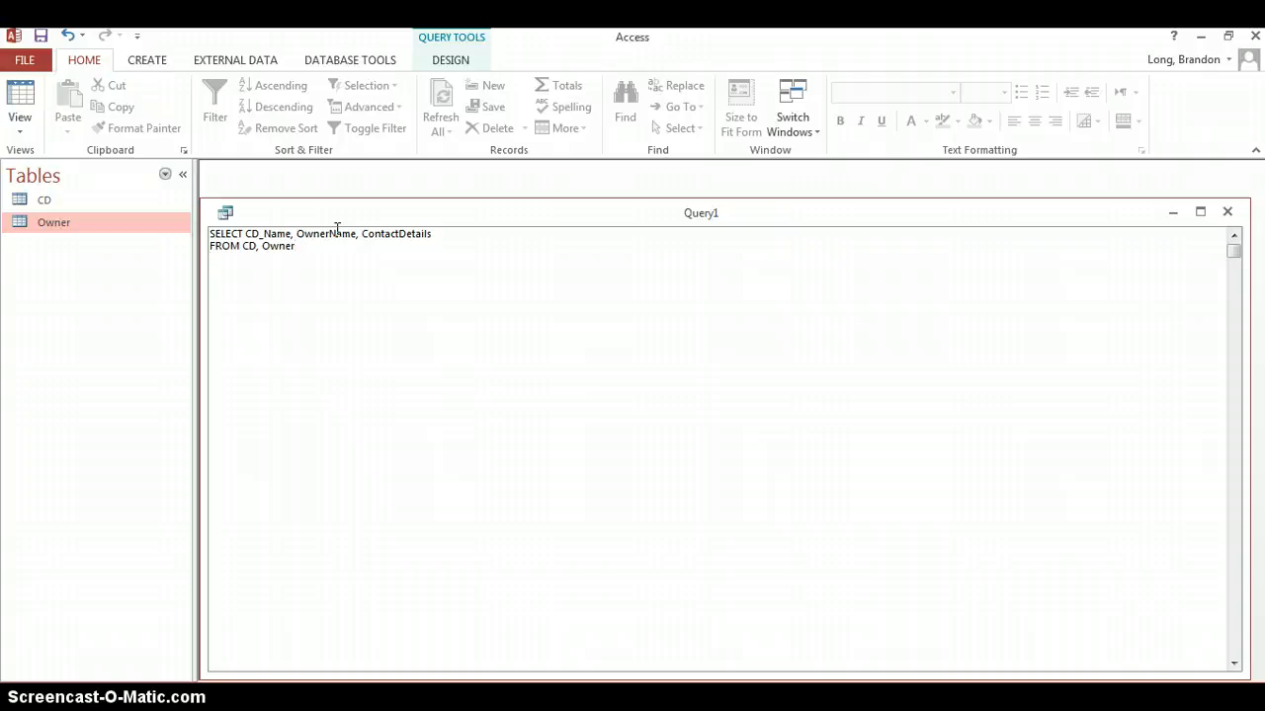
# Add the join condition WHERE CD.OwnerID = Owner.OwnerID
pyautogui.write('WHERE')
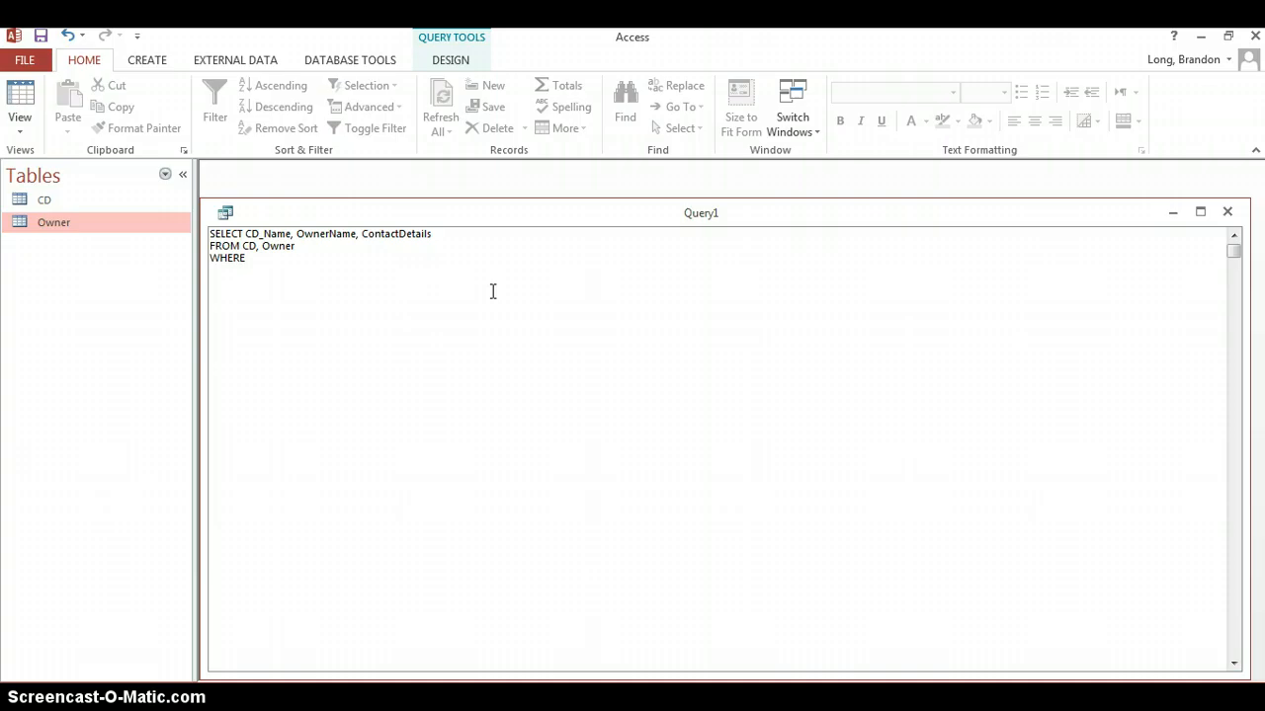
pyautogui.write('Ow')
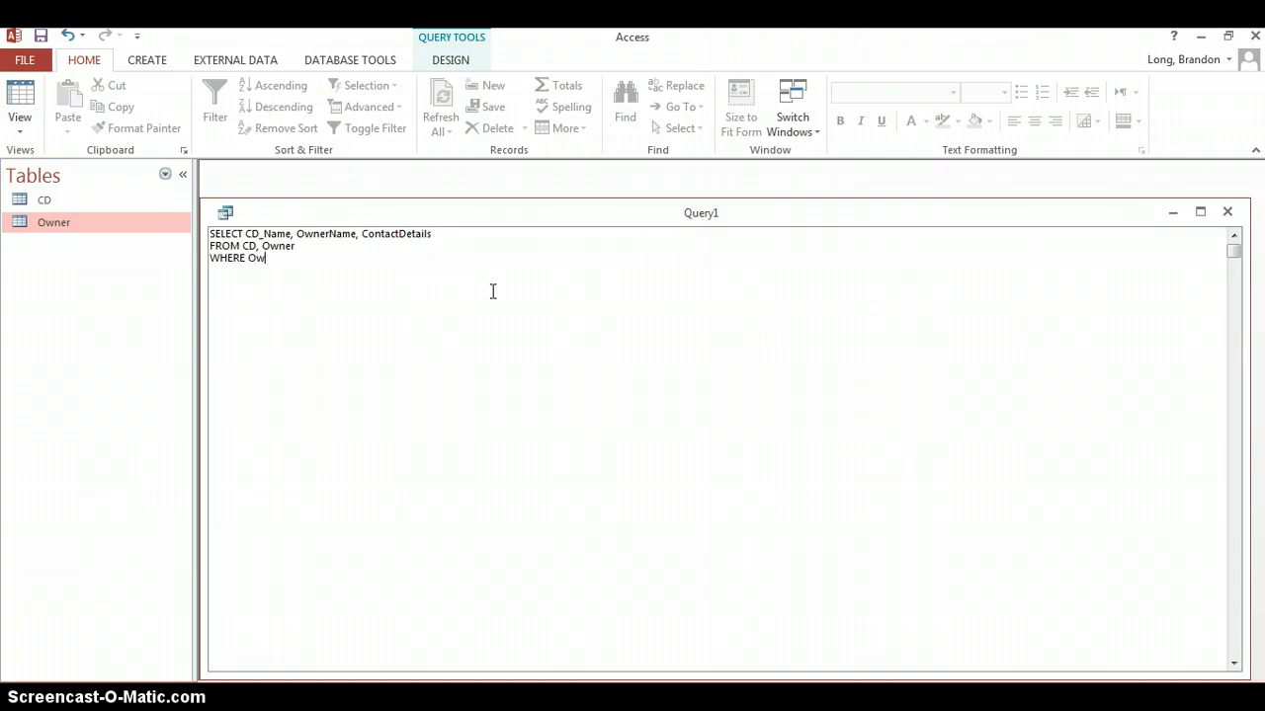
pyautogui.write('nerID =')
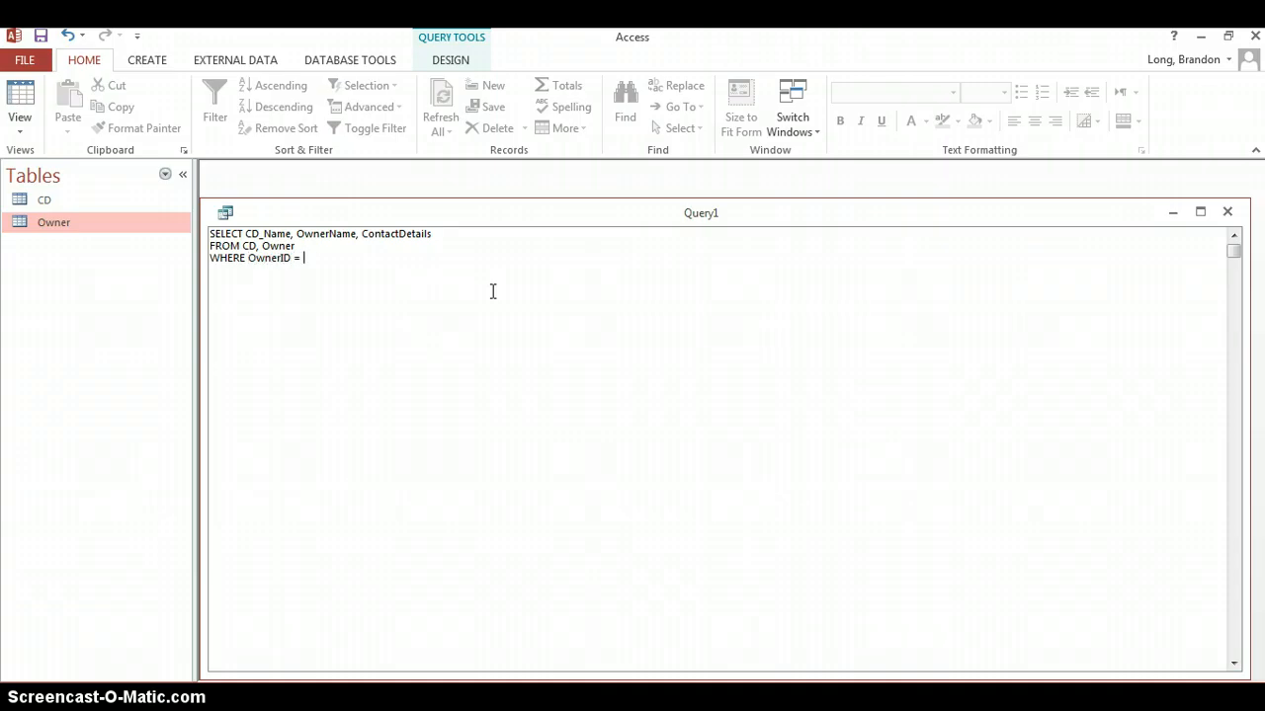
pyautogui.write('OwnerID')
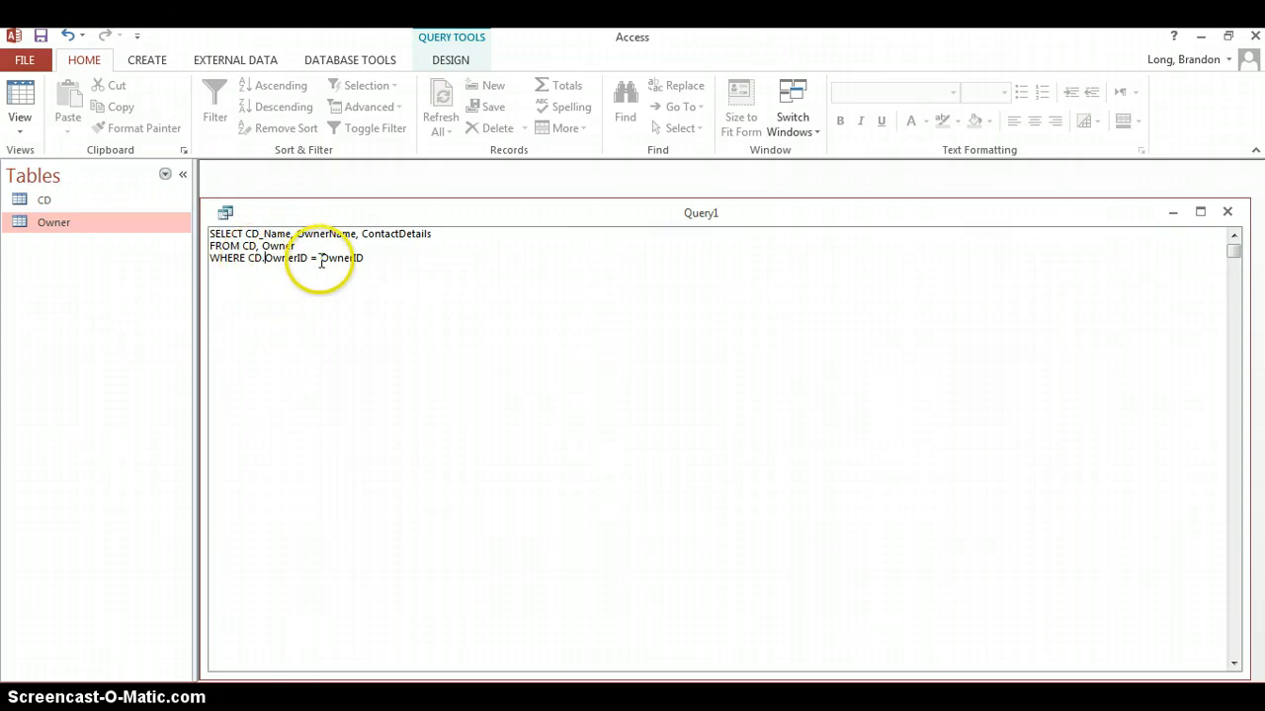
pyautogui.write('Owner')
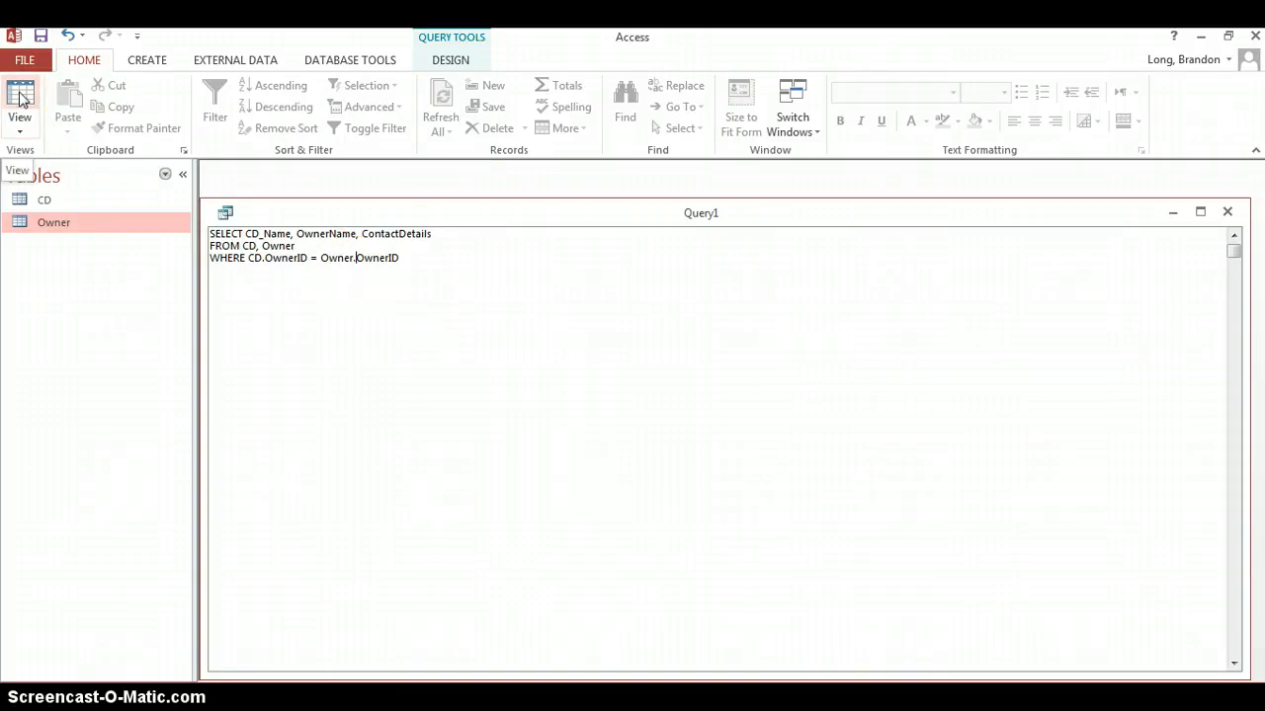
# Run the query and scroll through the 250 CD records with owner details
pyautogui.click(19, 99)
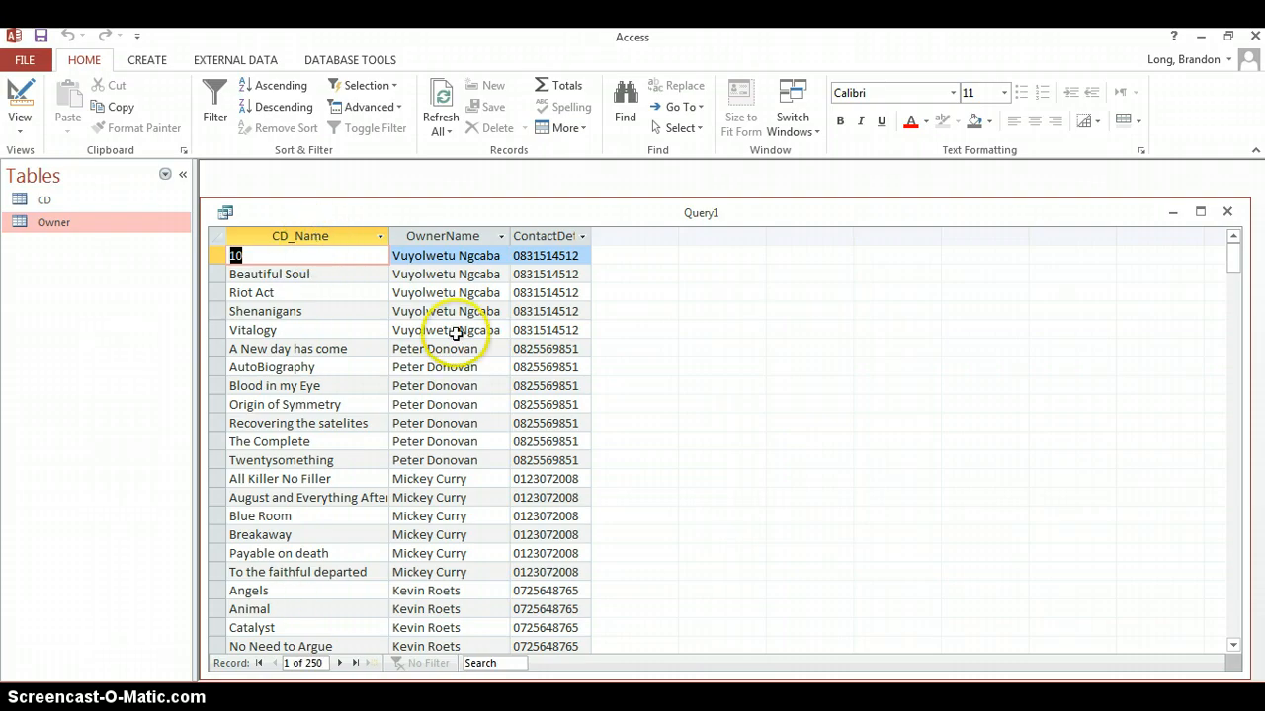
pyautogui.moveTo(425, 310)
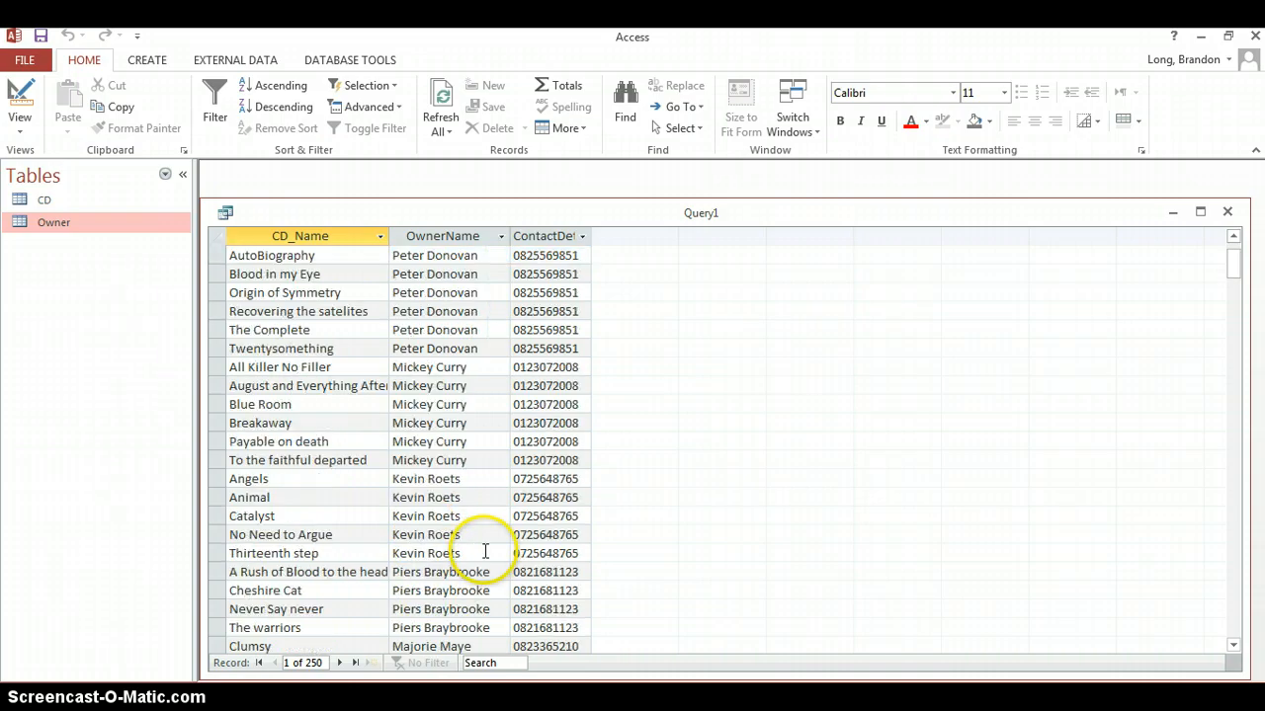
pyautogui.scroll(-3)
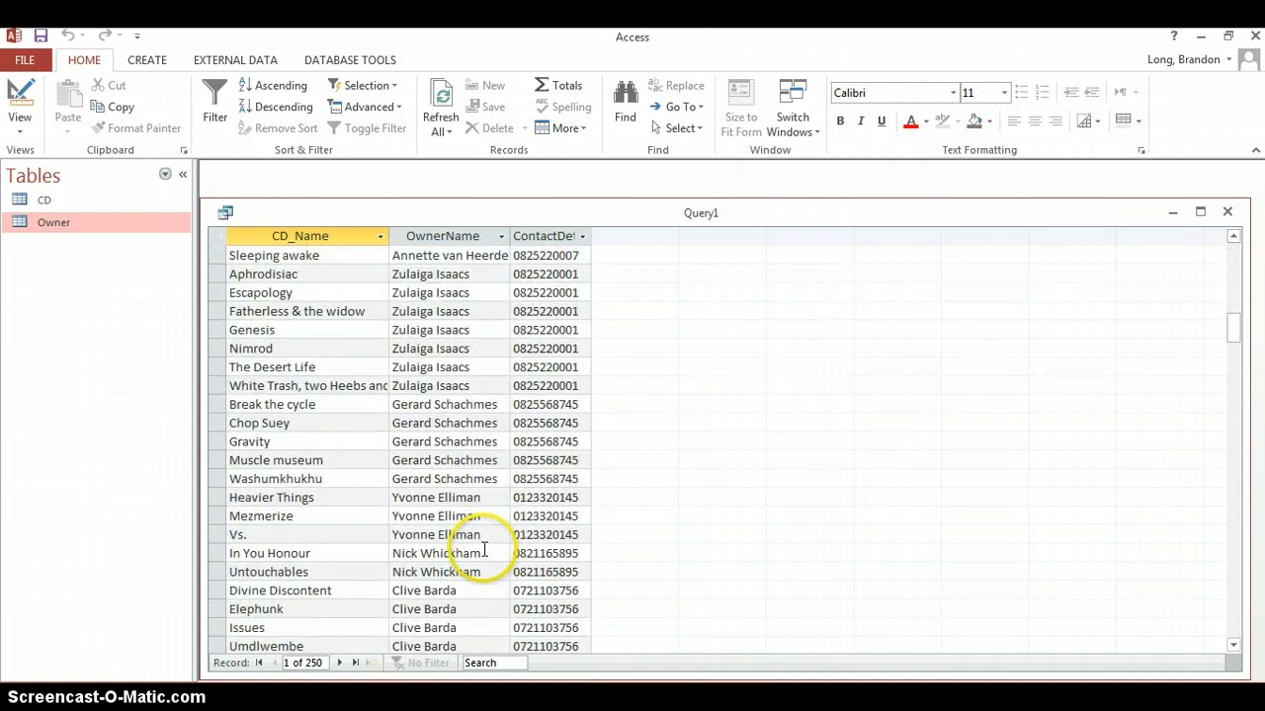
pyautogui.scroll(-3)
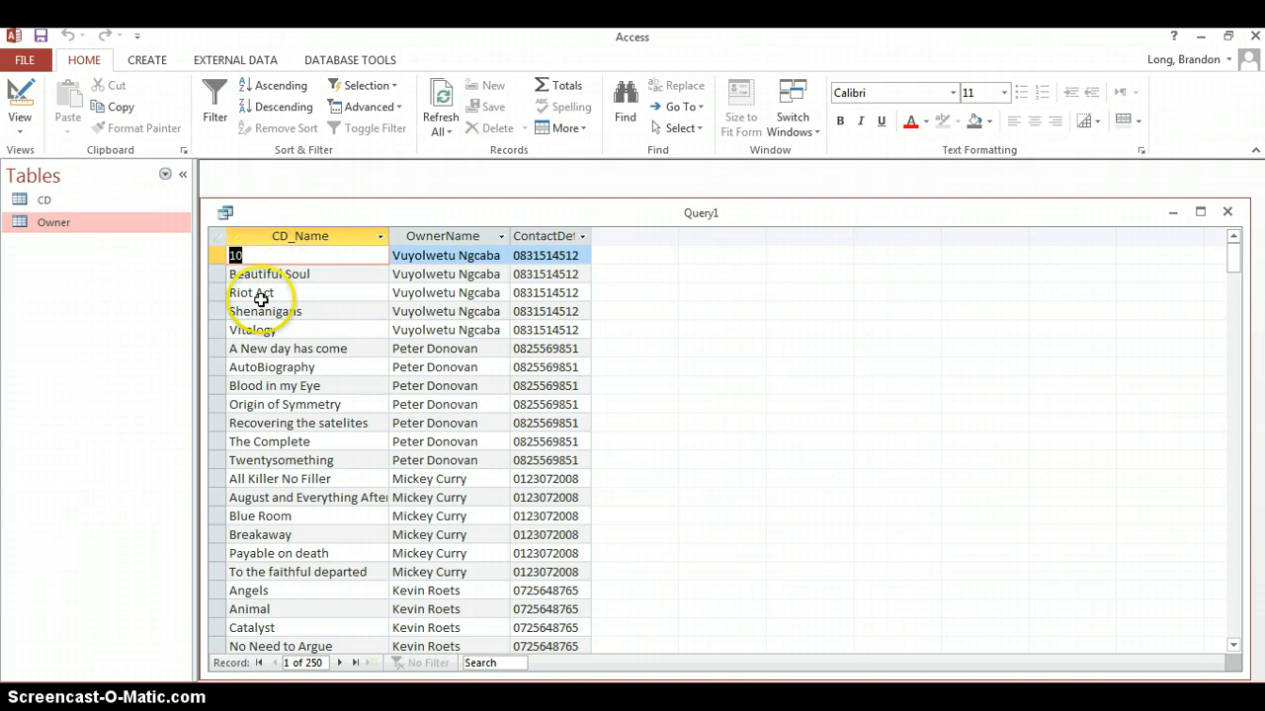
pyautogui.moveTo(455, 415)
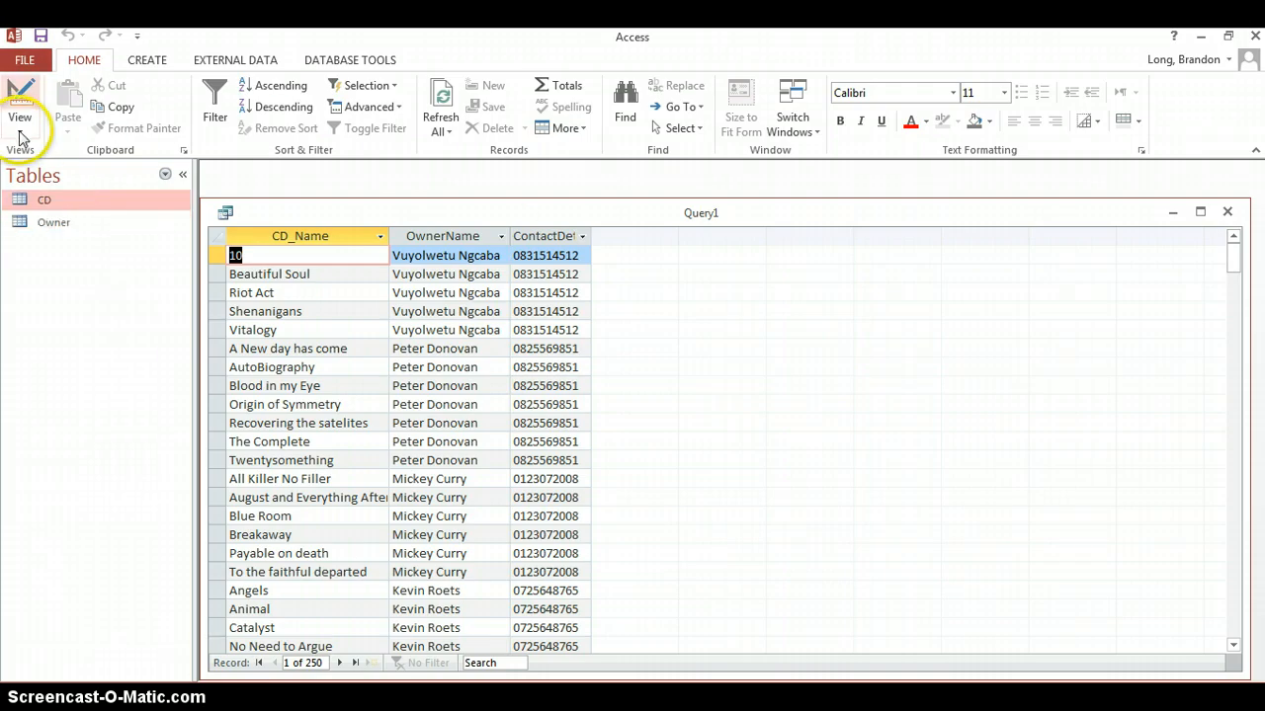
# Back in SQL view, prefix the selected fields with their CD. and Owner. table names
pyautogui.click(19, 99)
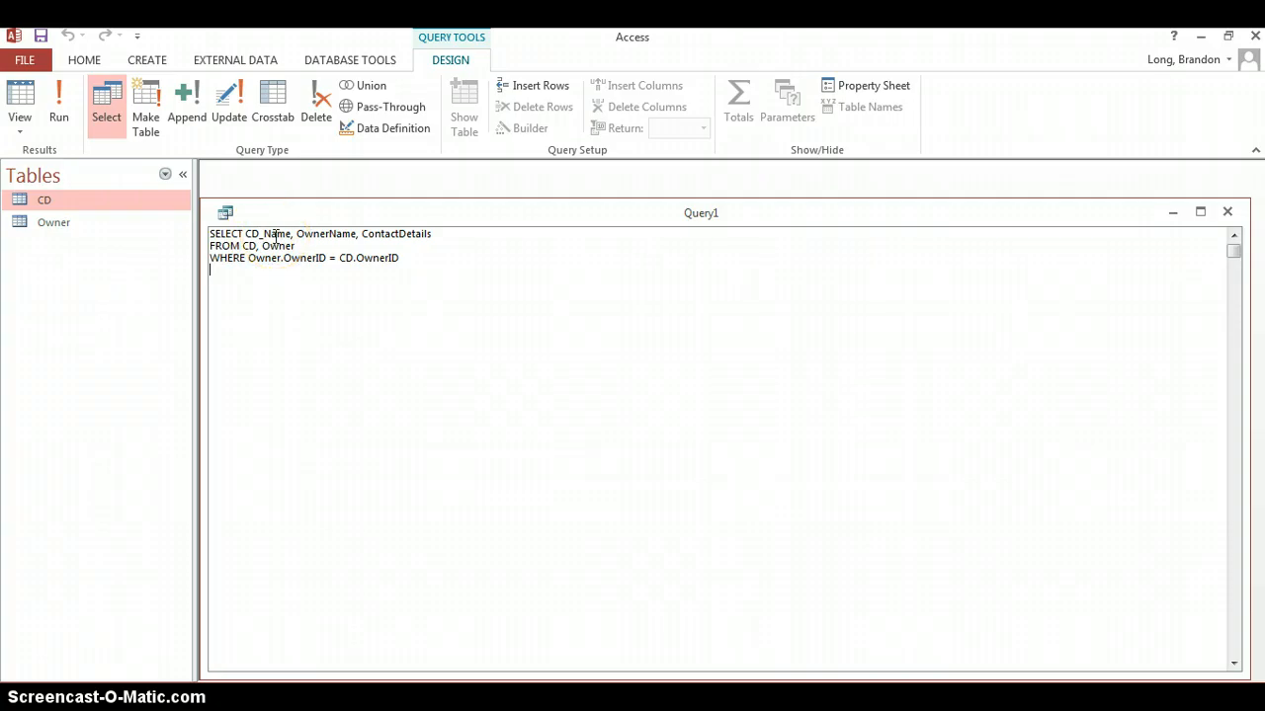
pyautogui.moveTo(277, 233)
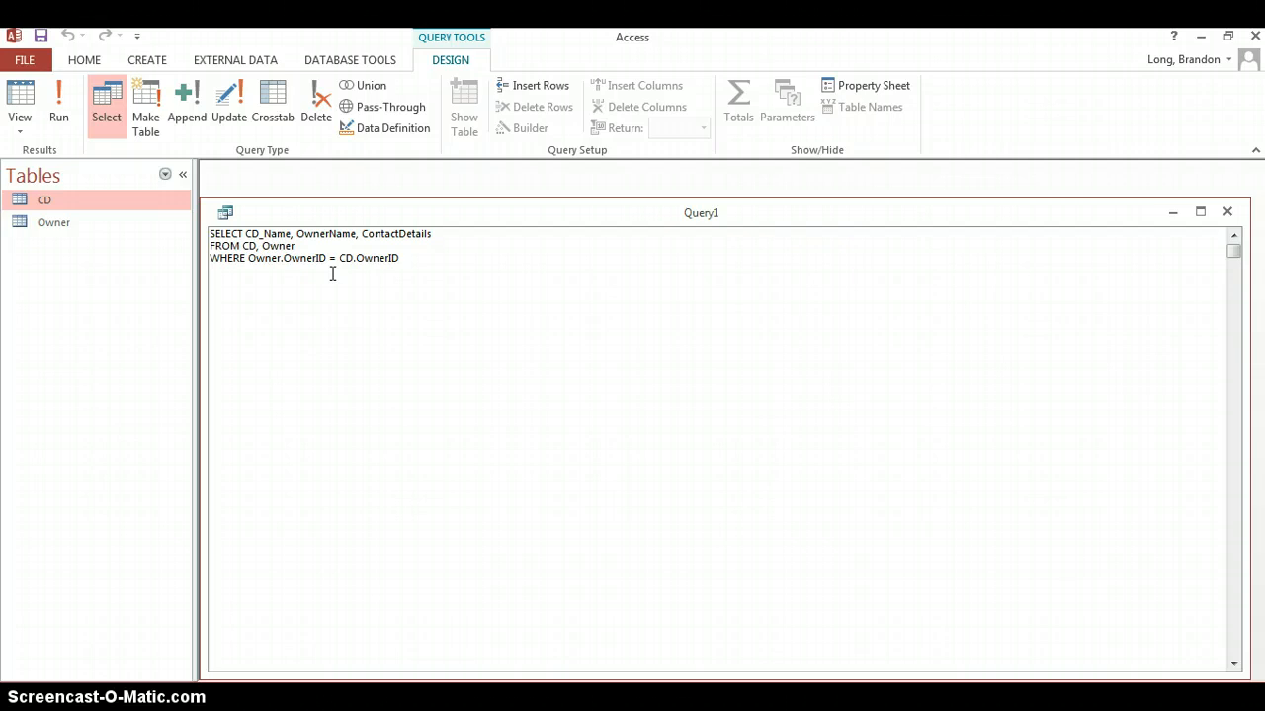
pyautogui.moveTo(328, 269)
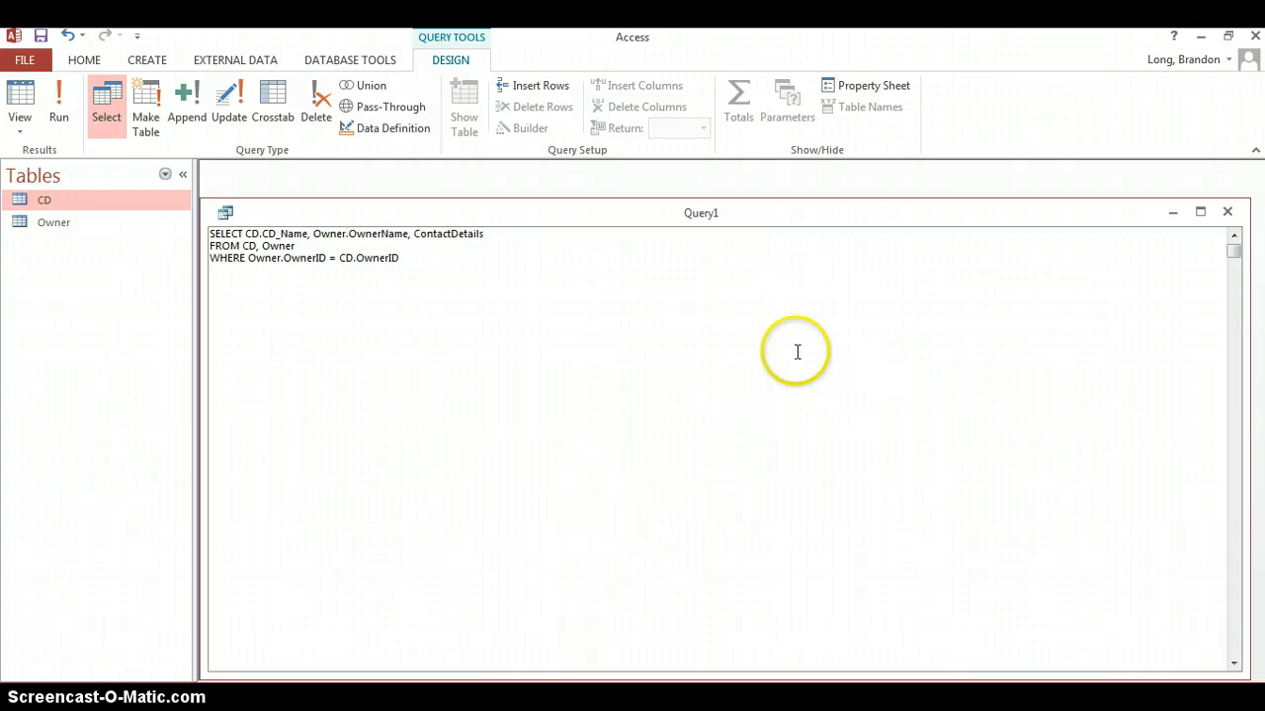
pyautogui.moveTo(557, 269)
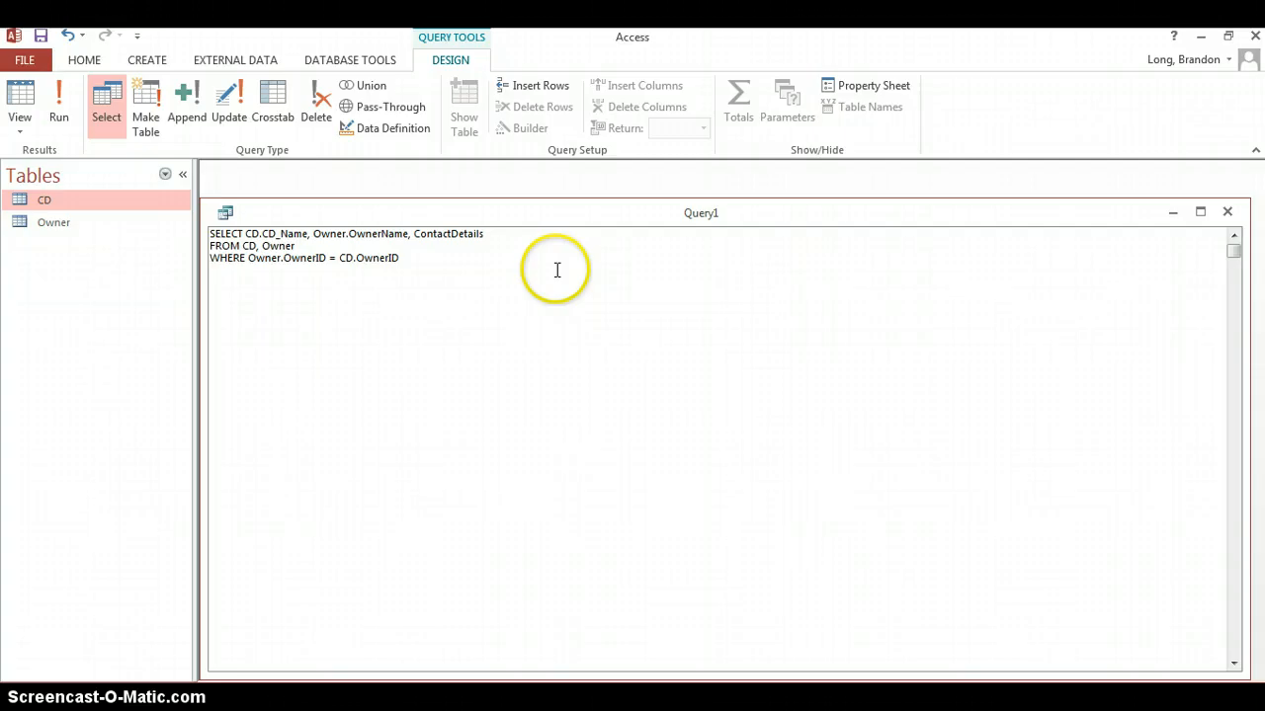
pyautogui.write('Owner.')
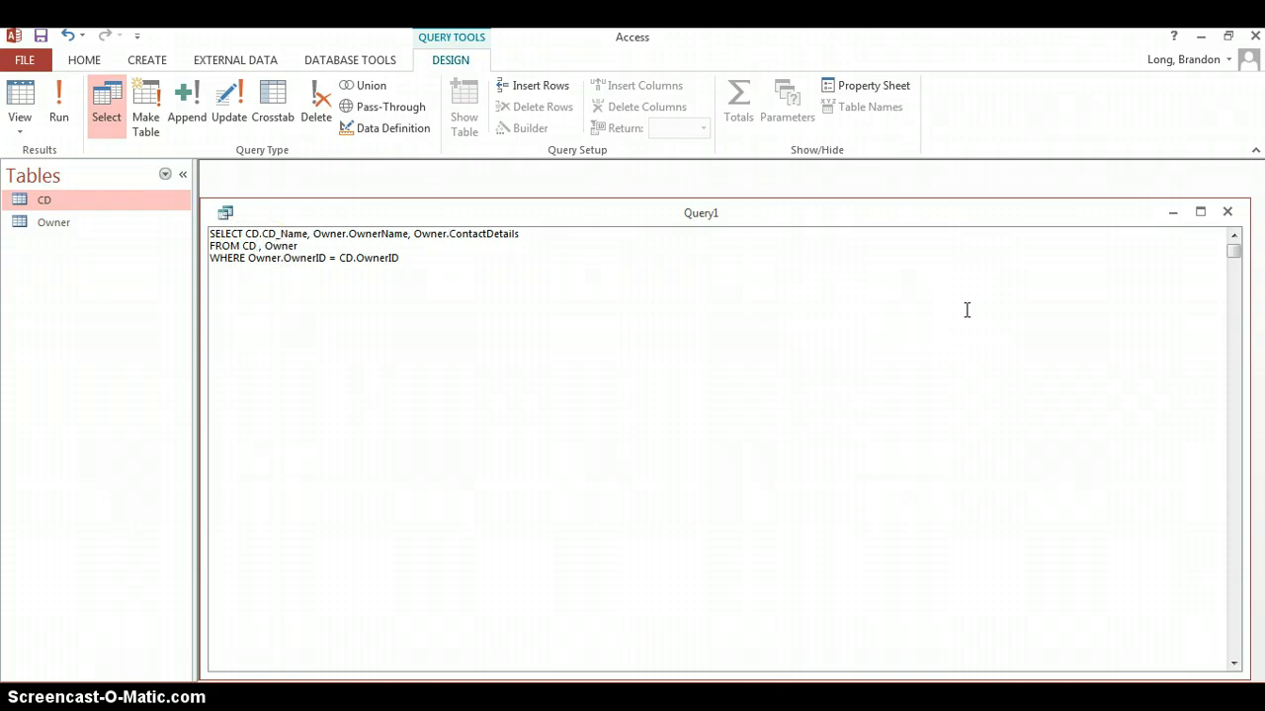
# Alias CD as A and Owner as B, rewriting the selected fields as B.OwnerName and B.ContactDetails
pyautogui.write('as A')
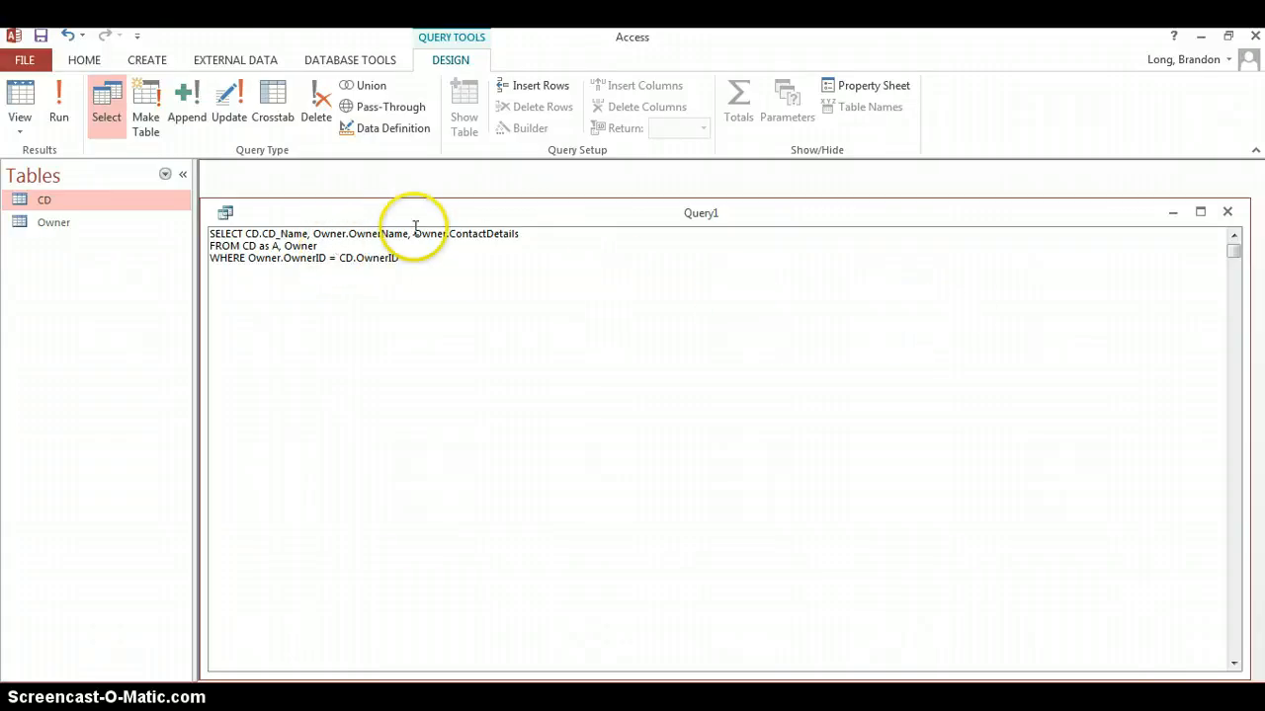
pyautogui.write('as B')
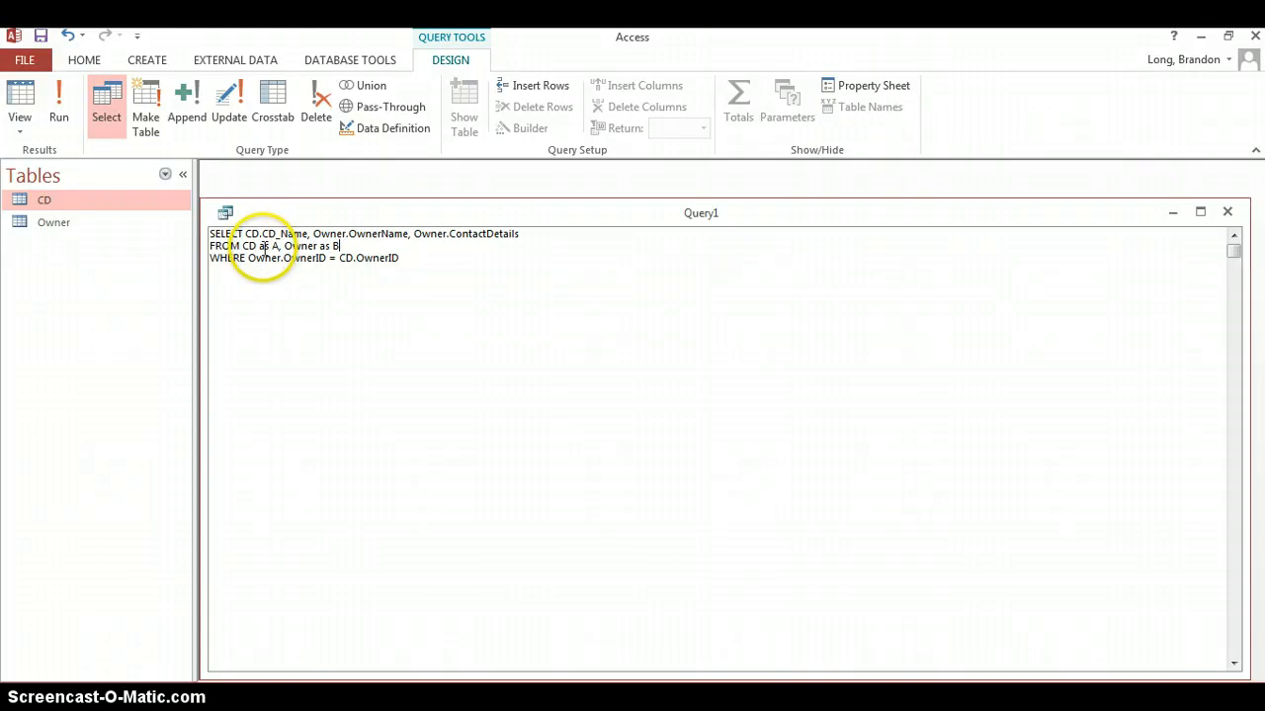
pyautogui.moveTo(636, 249)
pyautogui.write('A')
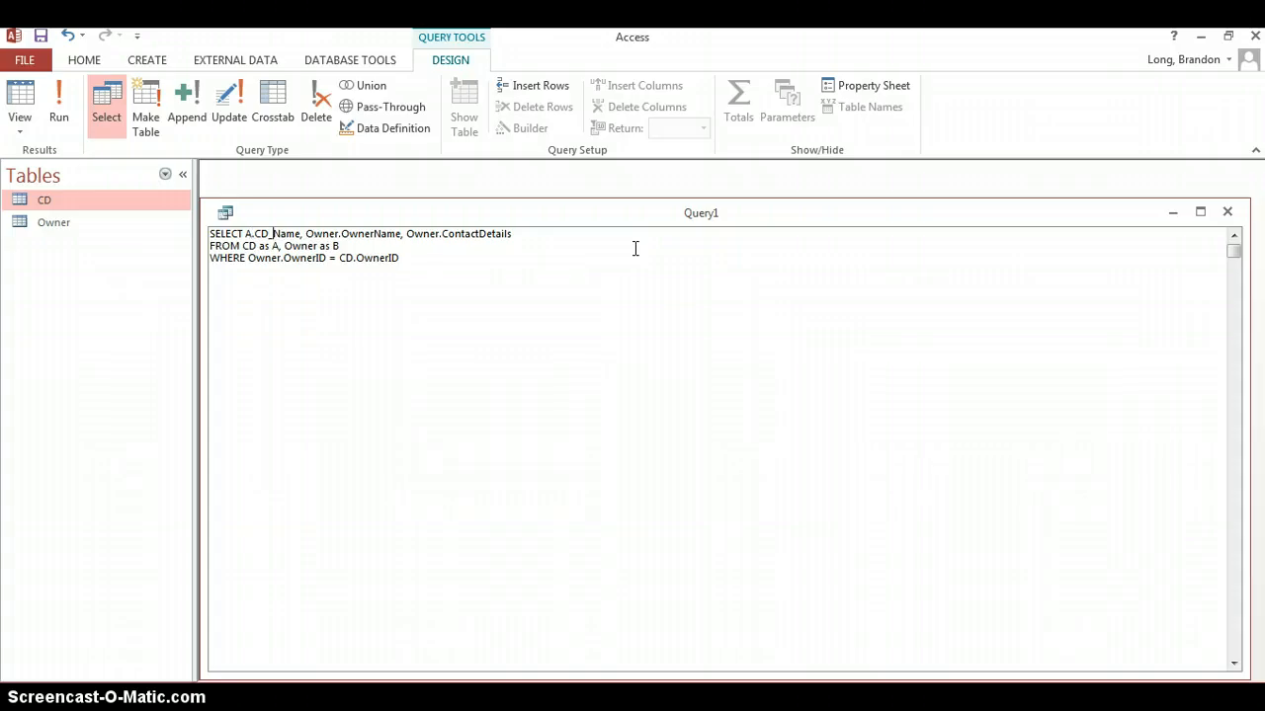
pyautogui.doubleClick(318, 234)
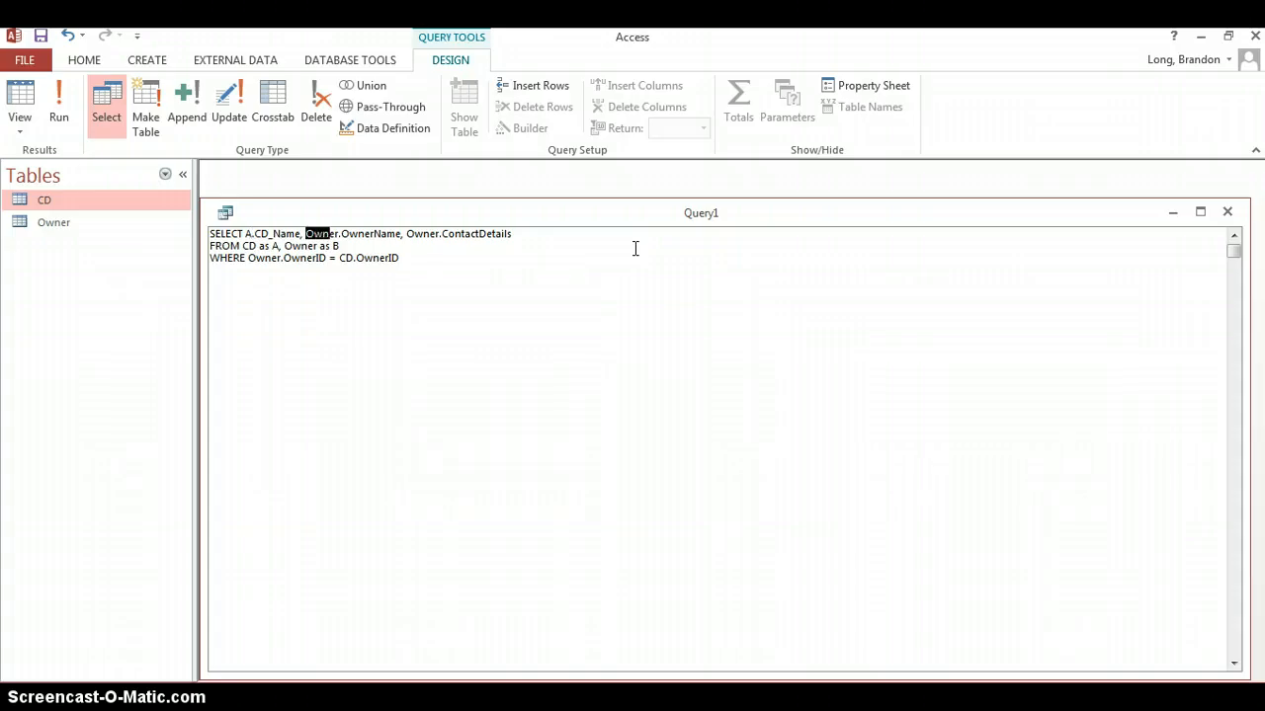
pyautogui.write('B')
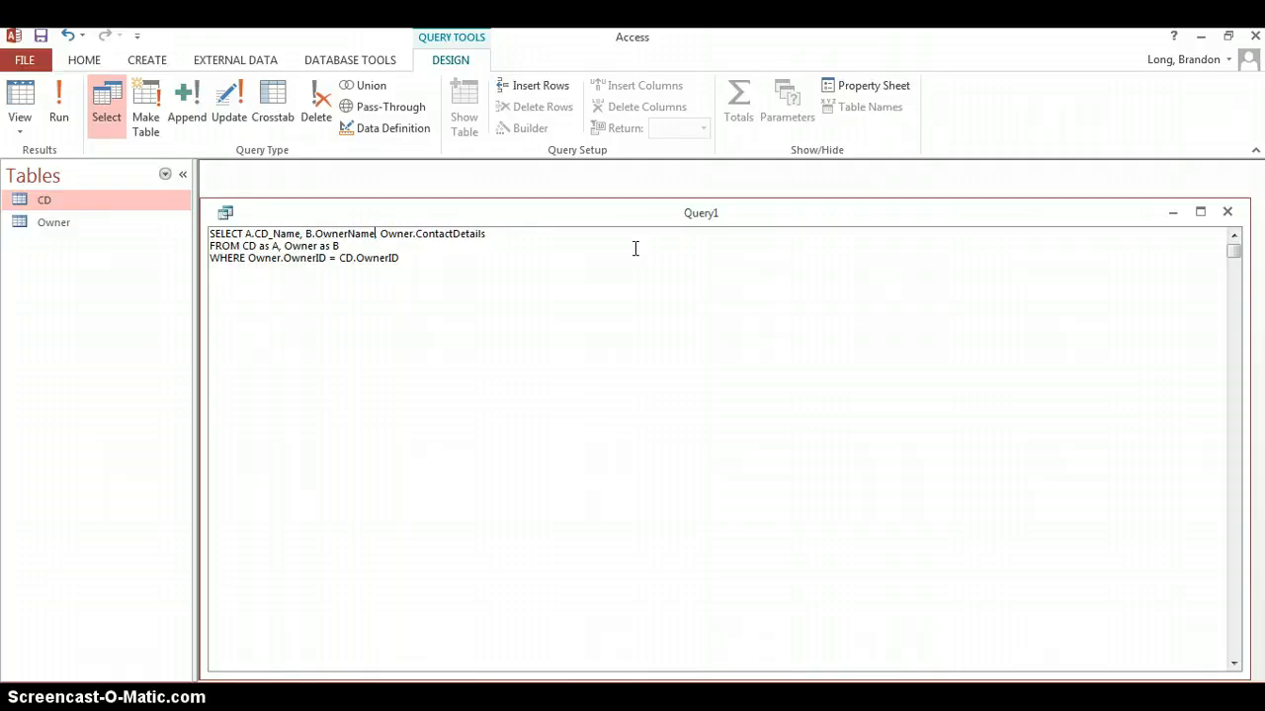
pyautogui.doubleClick(396, 233)
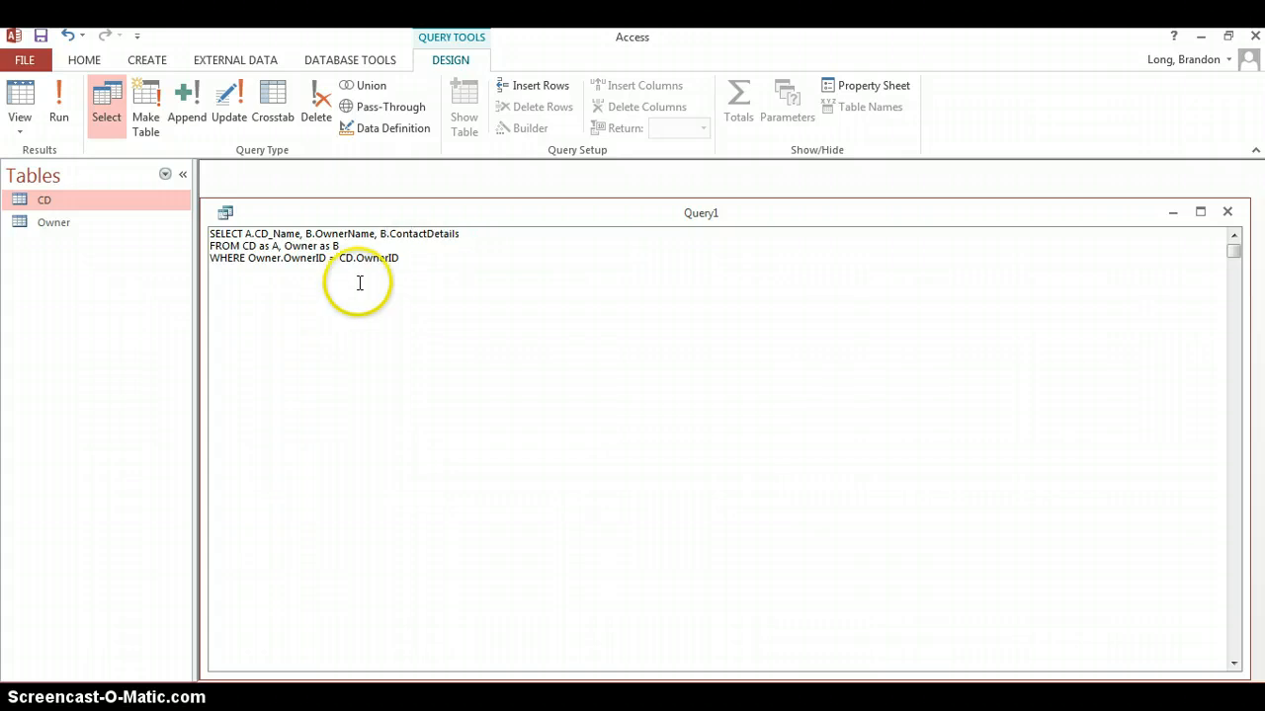
pyautogui.moveTo(629, 370)
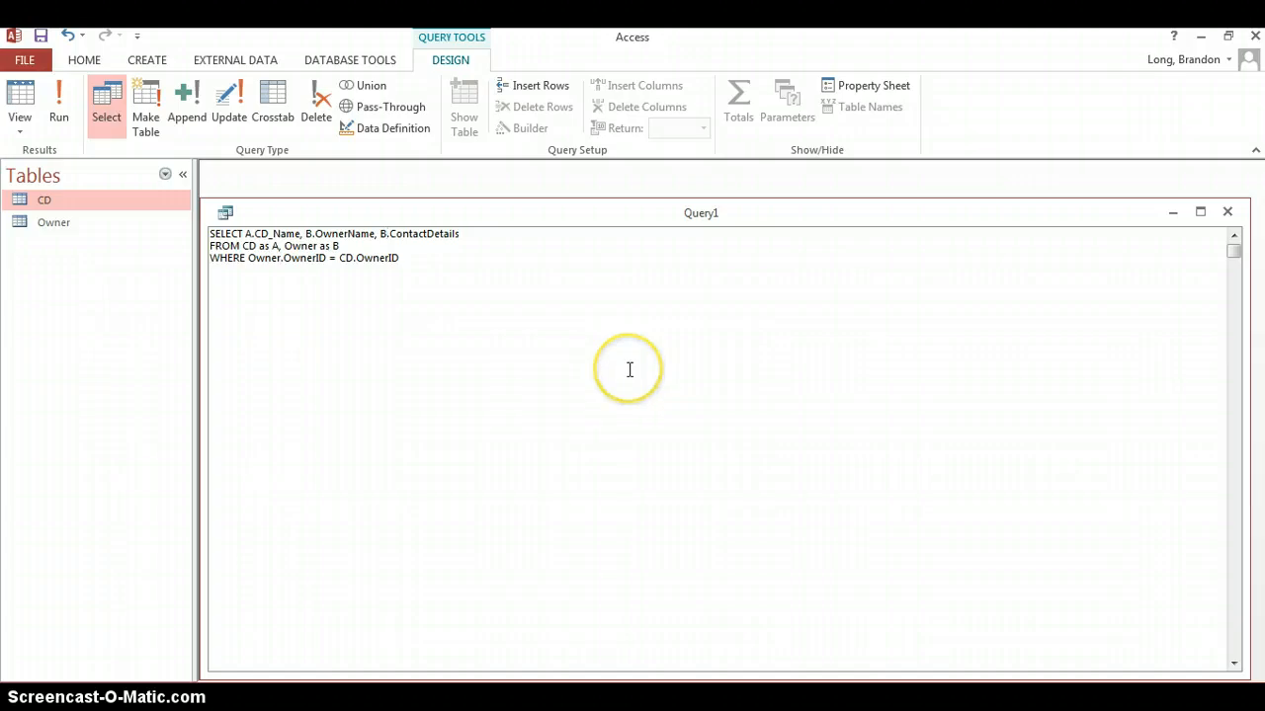
# Rewrite the join condition as B.OwnerID = A.OwnerID
pyautogui.doubleClick(262, 257)
pyautogui.write('A')
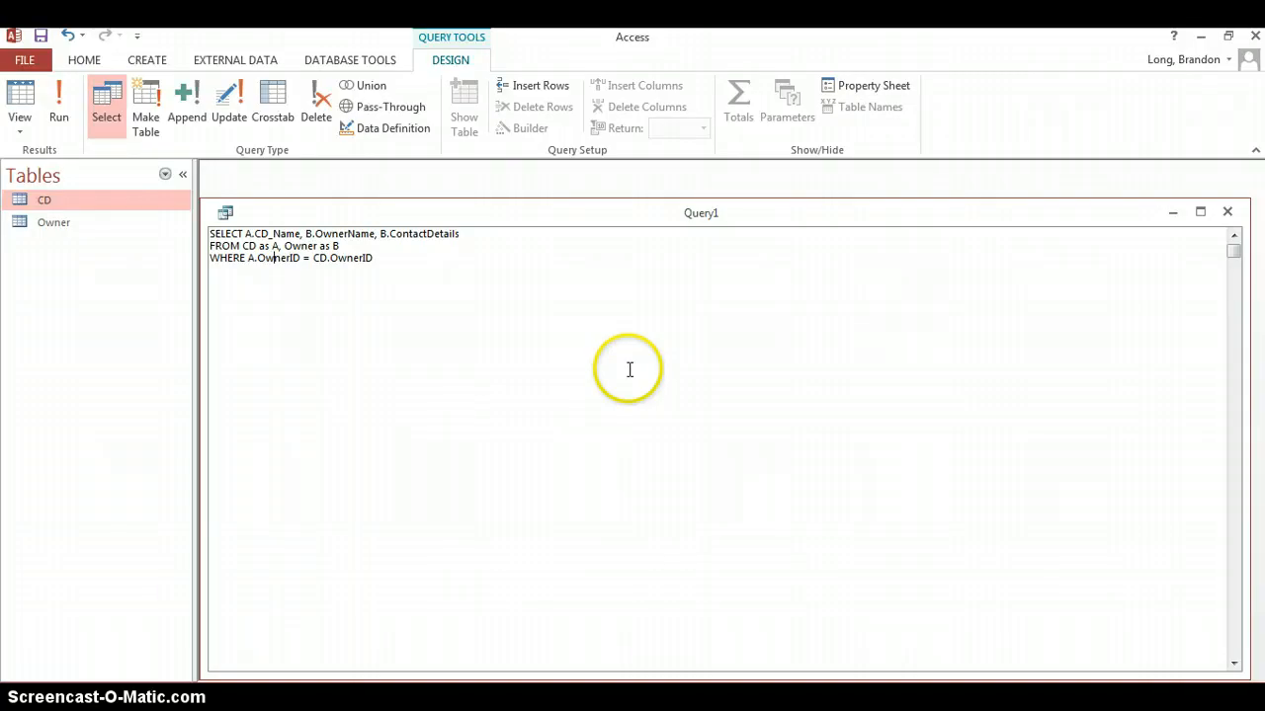
pyautogui.write('B.OwnerID')
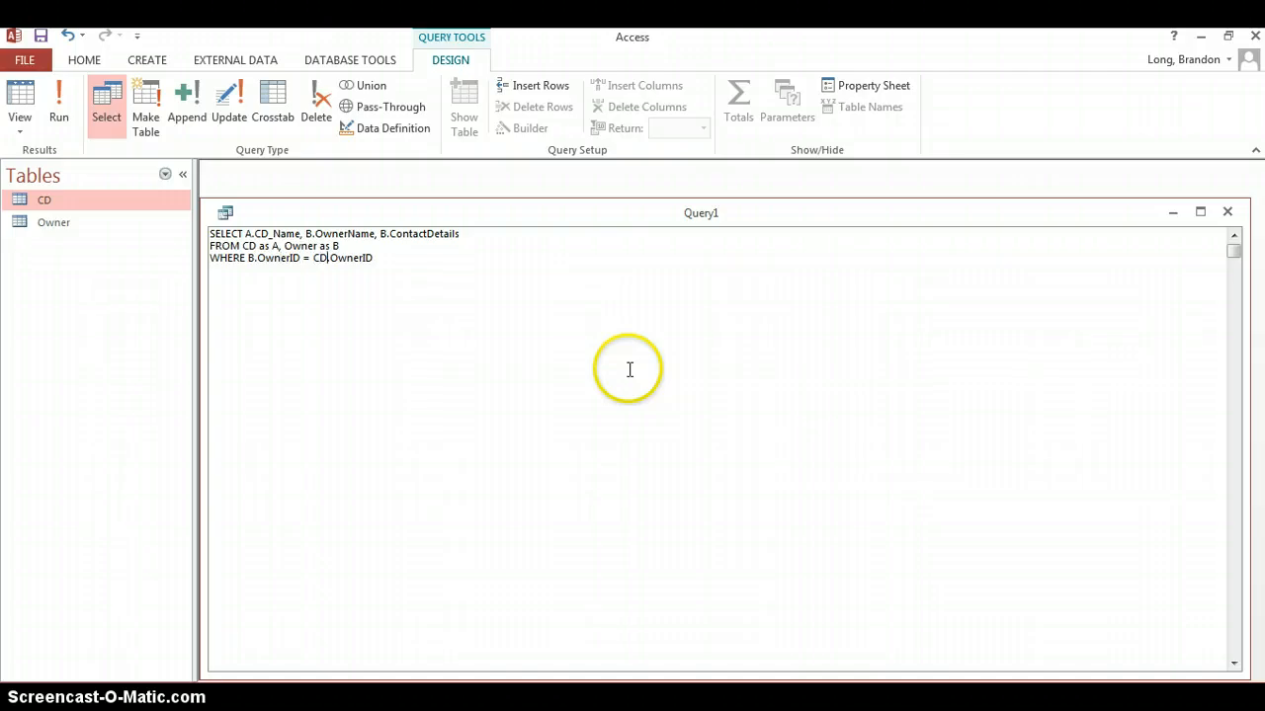
pyautogui.write('A.')
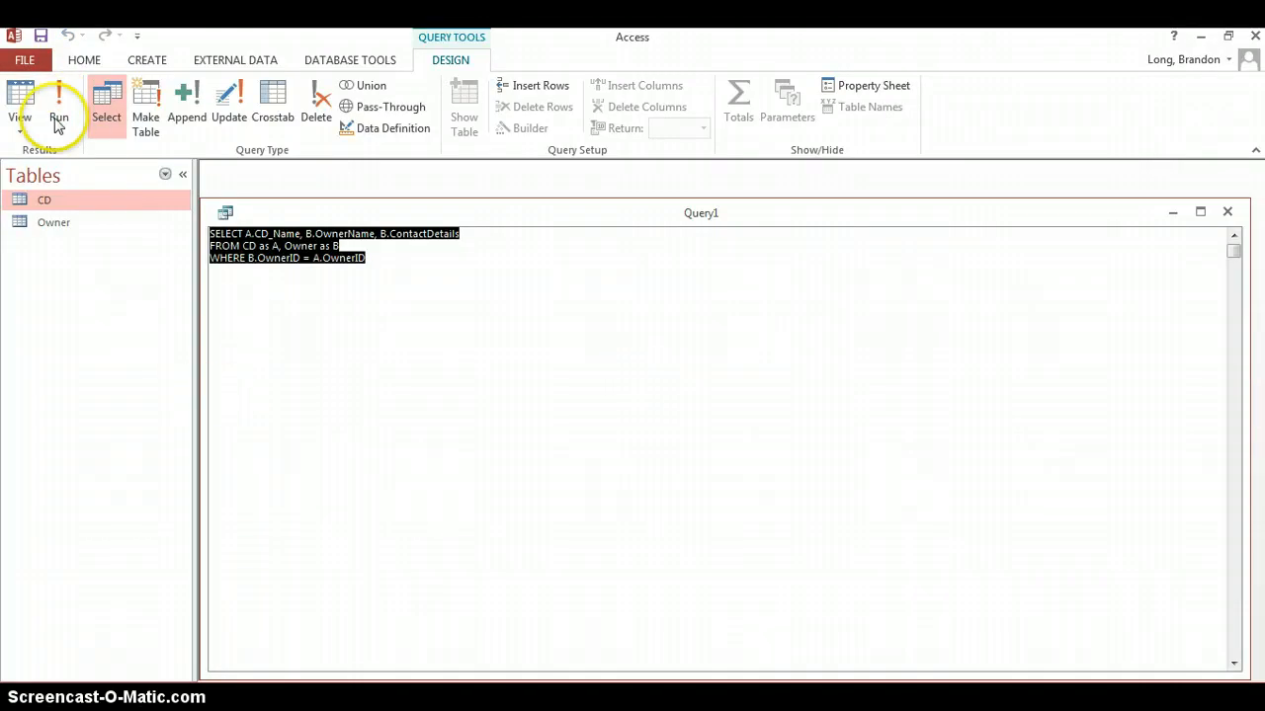
# Run the aliased query for its 250 records, then show its design grid with tables A and B
pyautogui.click(59, 99)
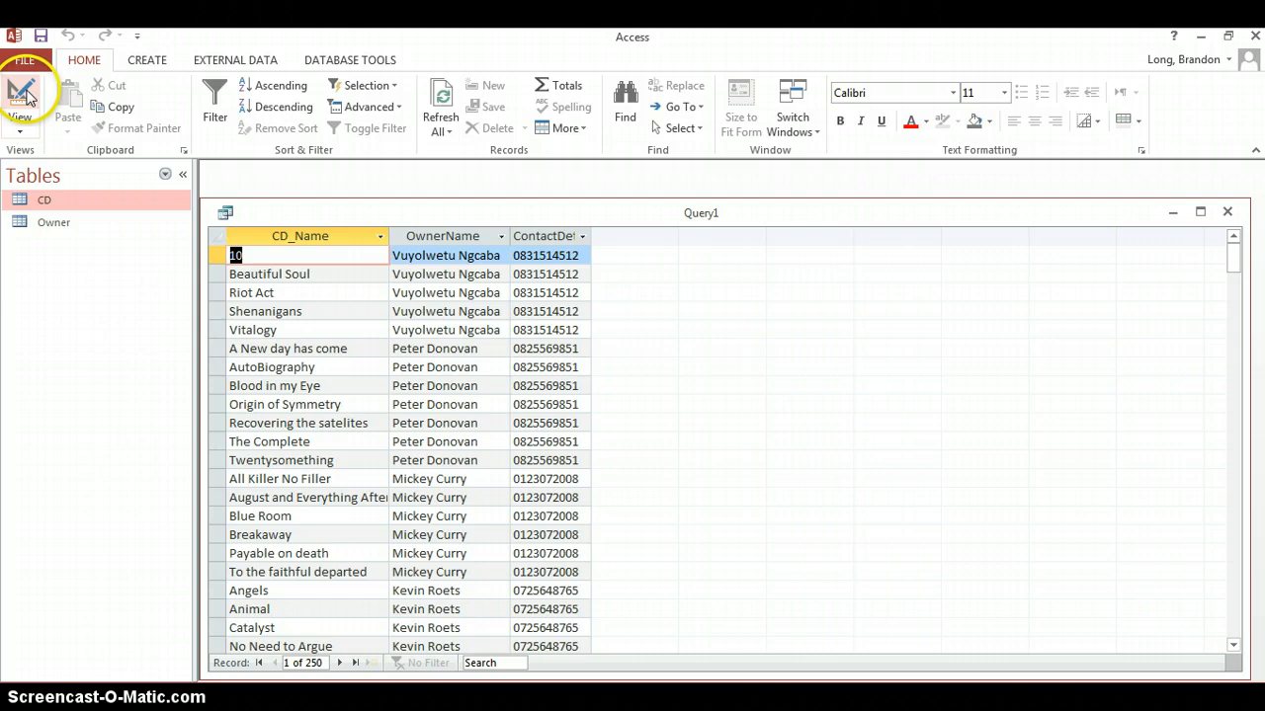
pyautogui.click(19, 99)
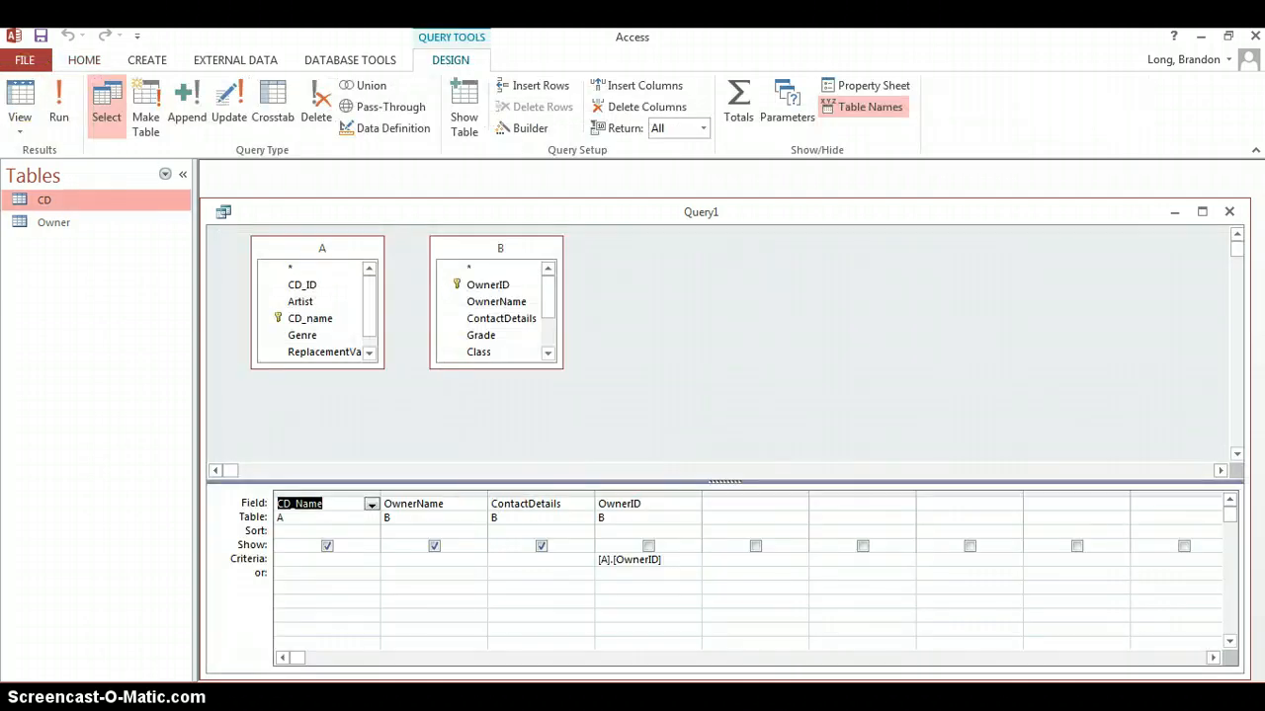
# Return to the aliased query's SQL text
pyautogui.click(20, 98)
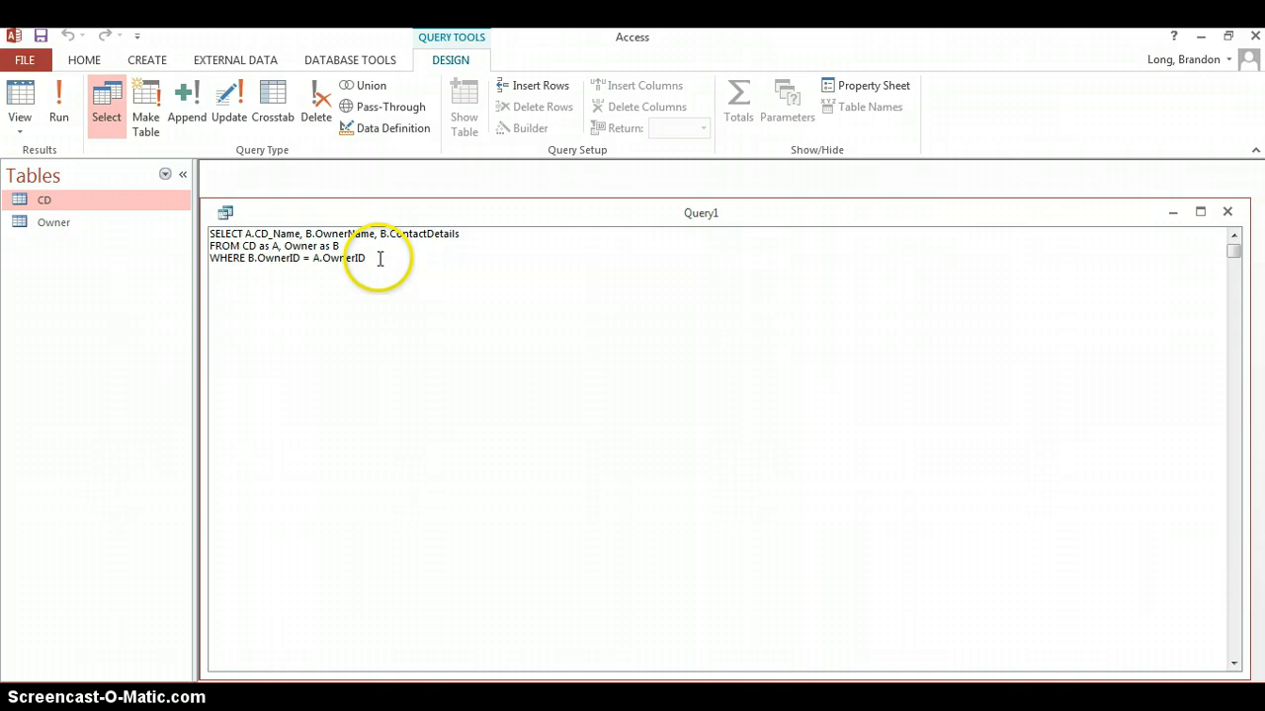
pyautogui.moveTo(486, 280)
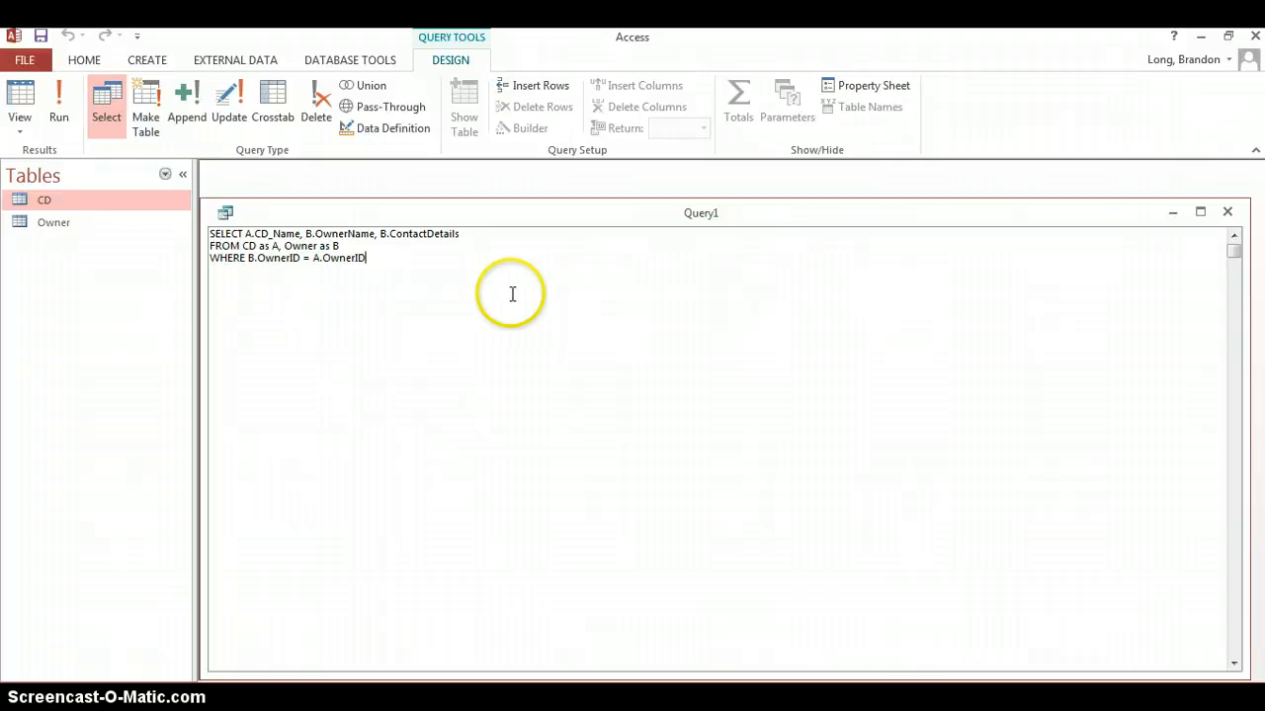
pyautogui.moveTo(525, 296)
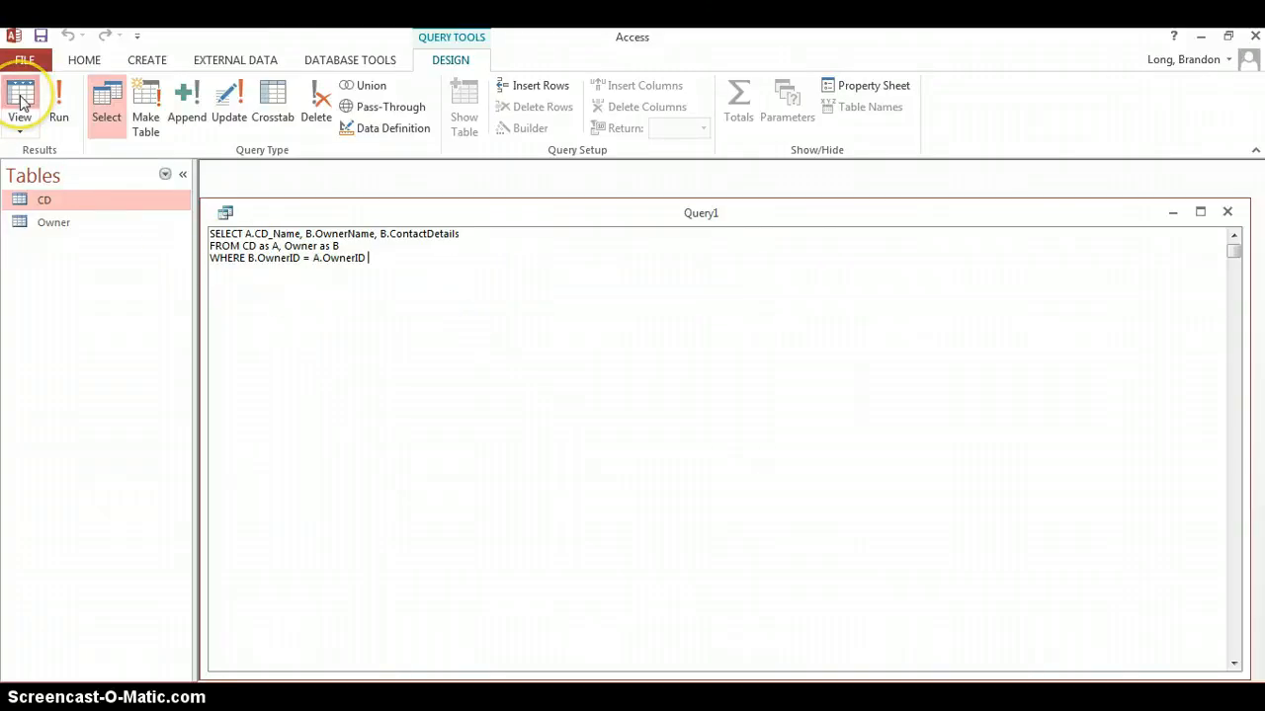
# After checking the results, begin extending the WHERE clause with AND B.OwnerName
pyautogui.click(20, 99)
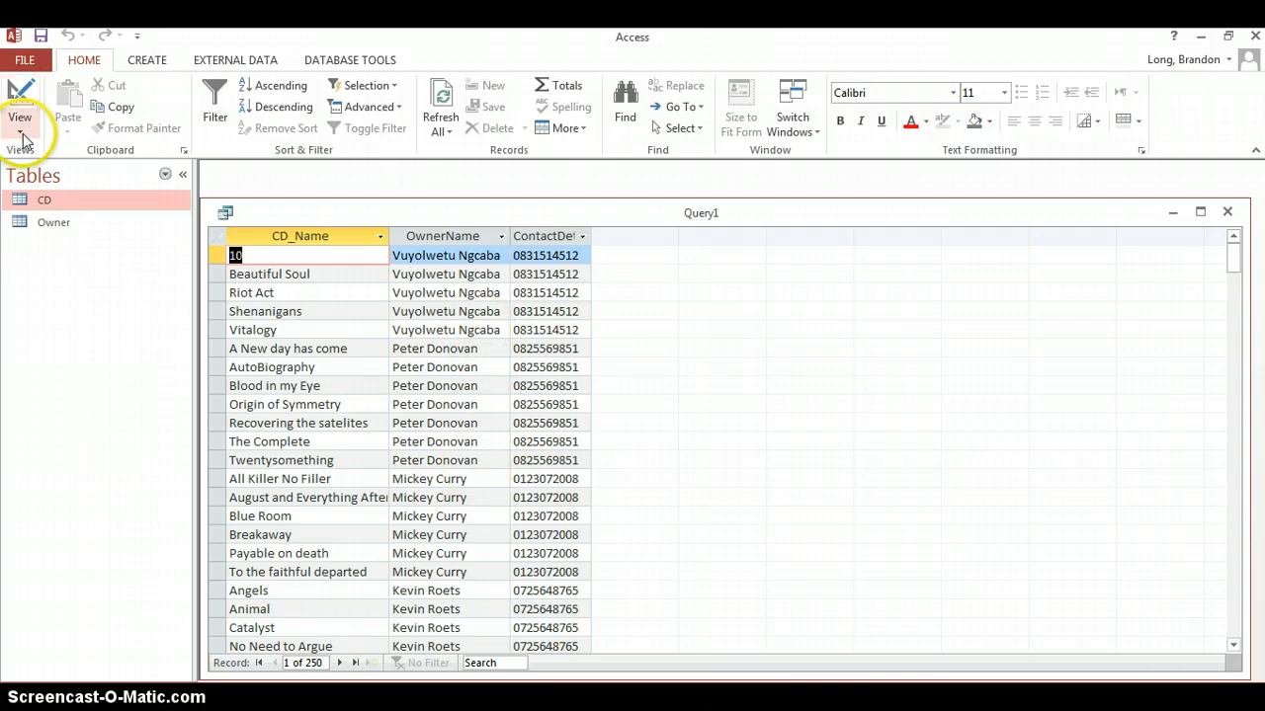
pyautogui.click(20, 99)
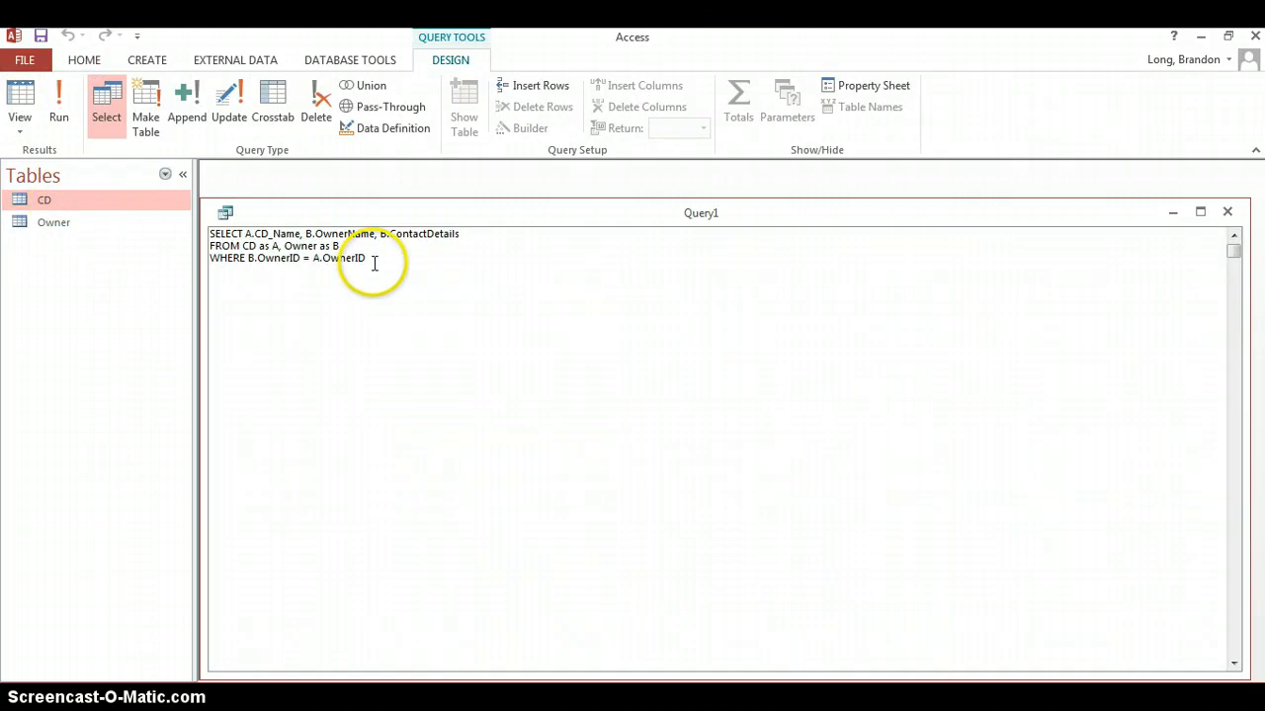
pyautogui.write('AND')
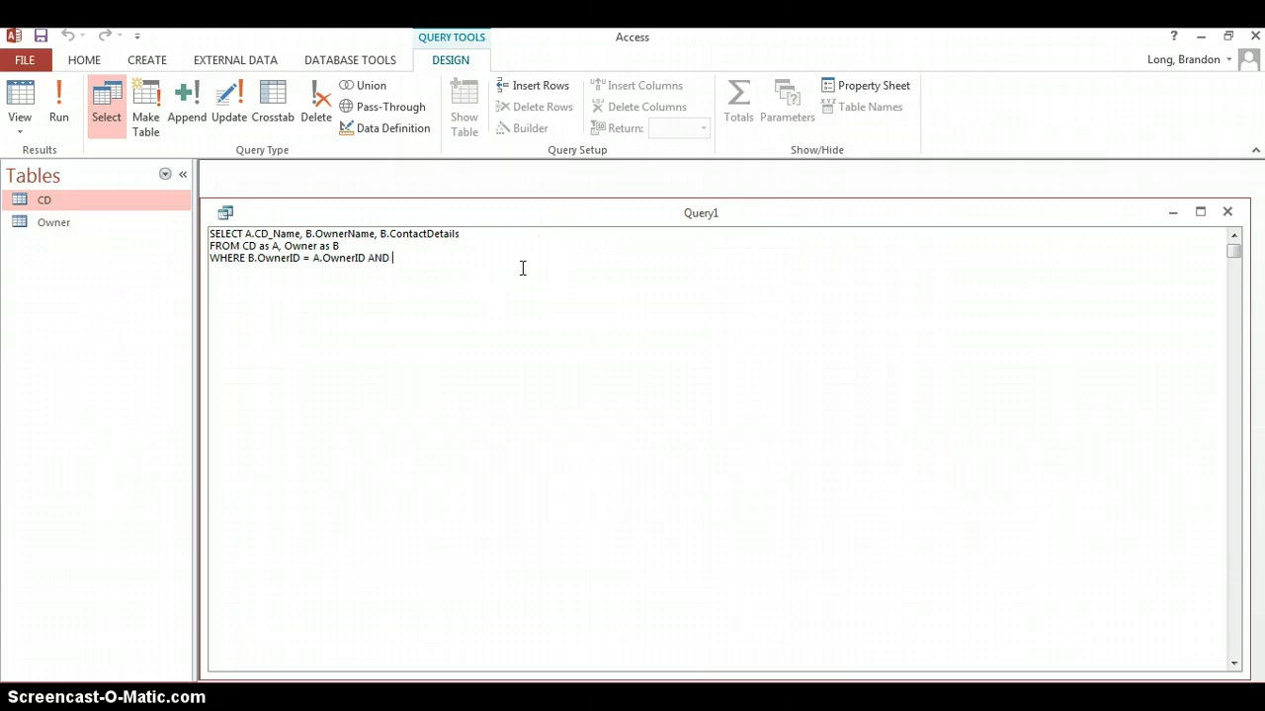
pyautogui.write('B.')
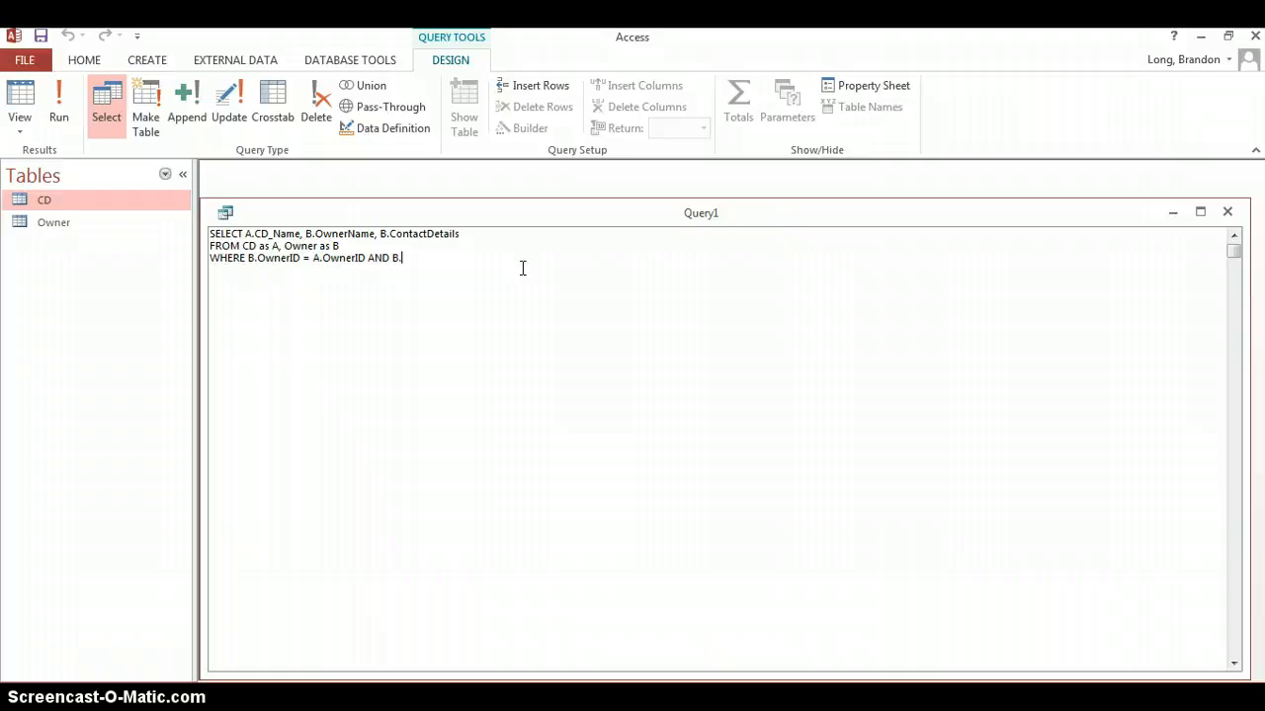
pyautogui.write("OwnerName = '")
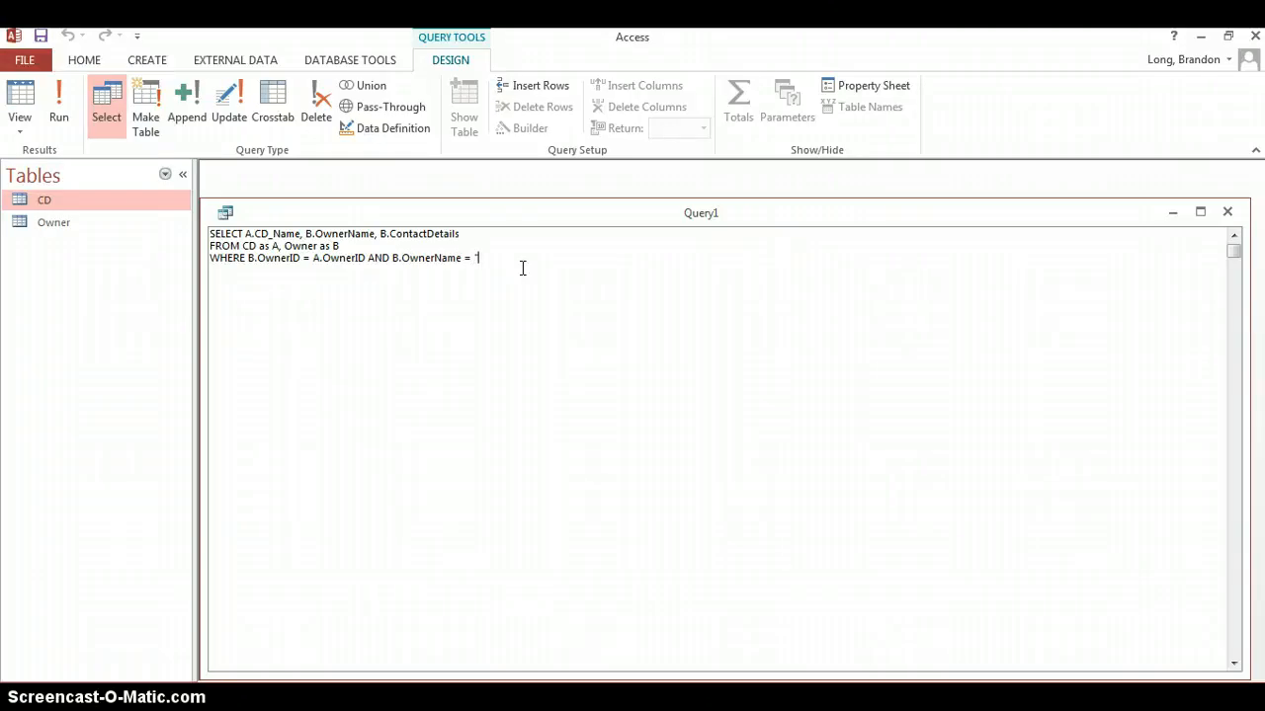
pyautogui.write('"Peter D')
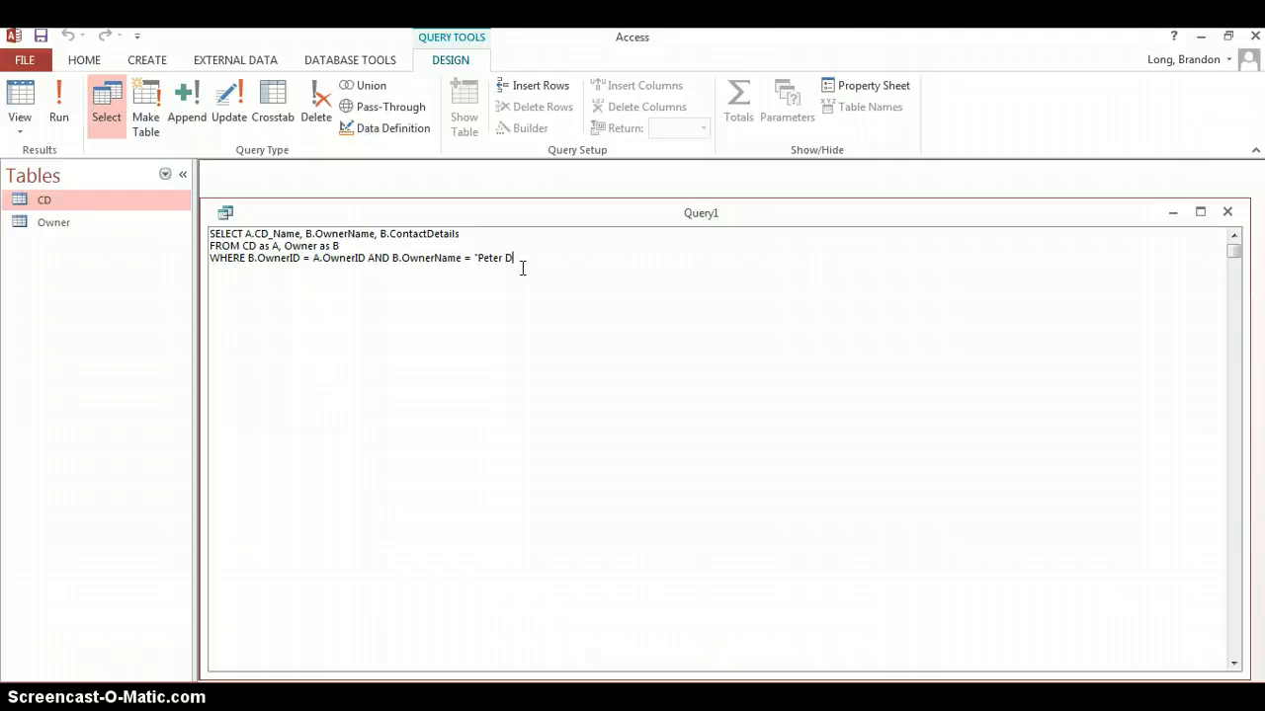
pyautogui.write('onava')
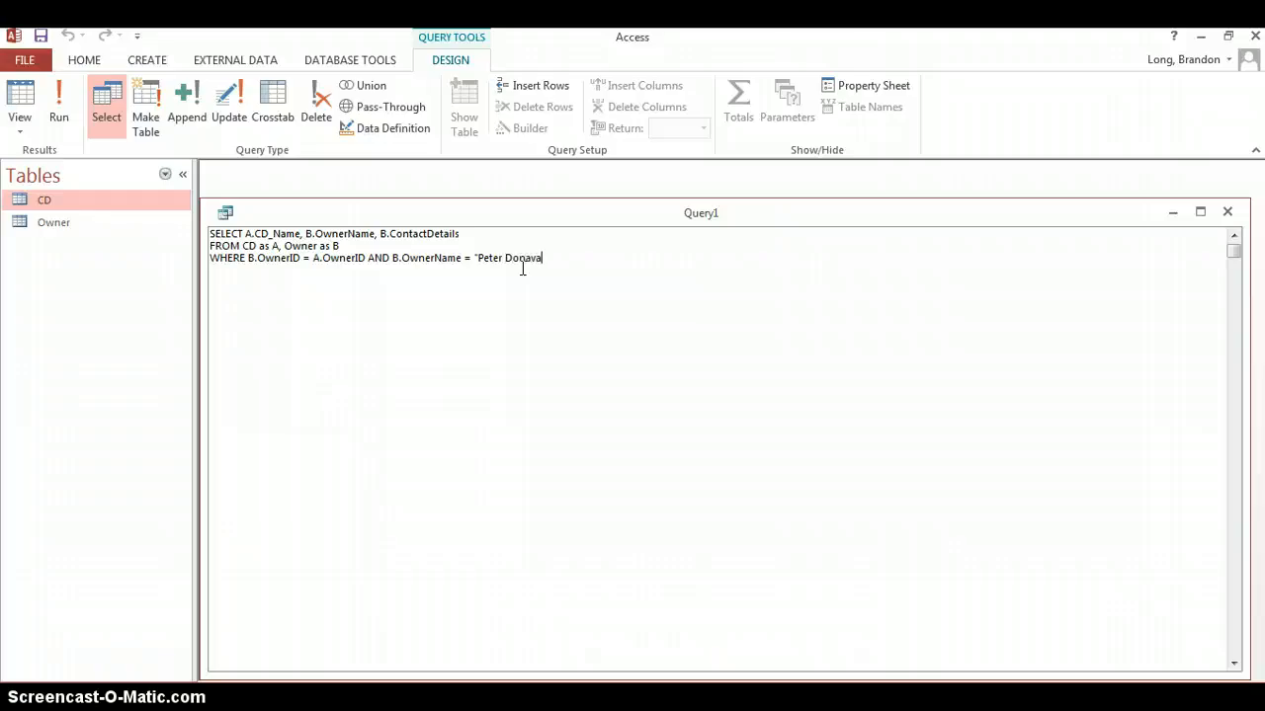
pyautogui.write('n"')
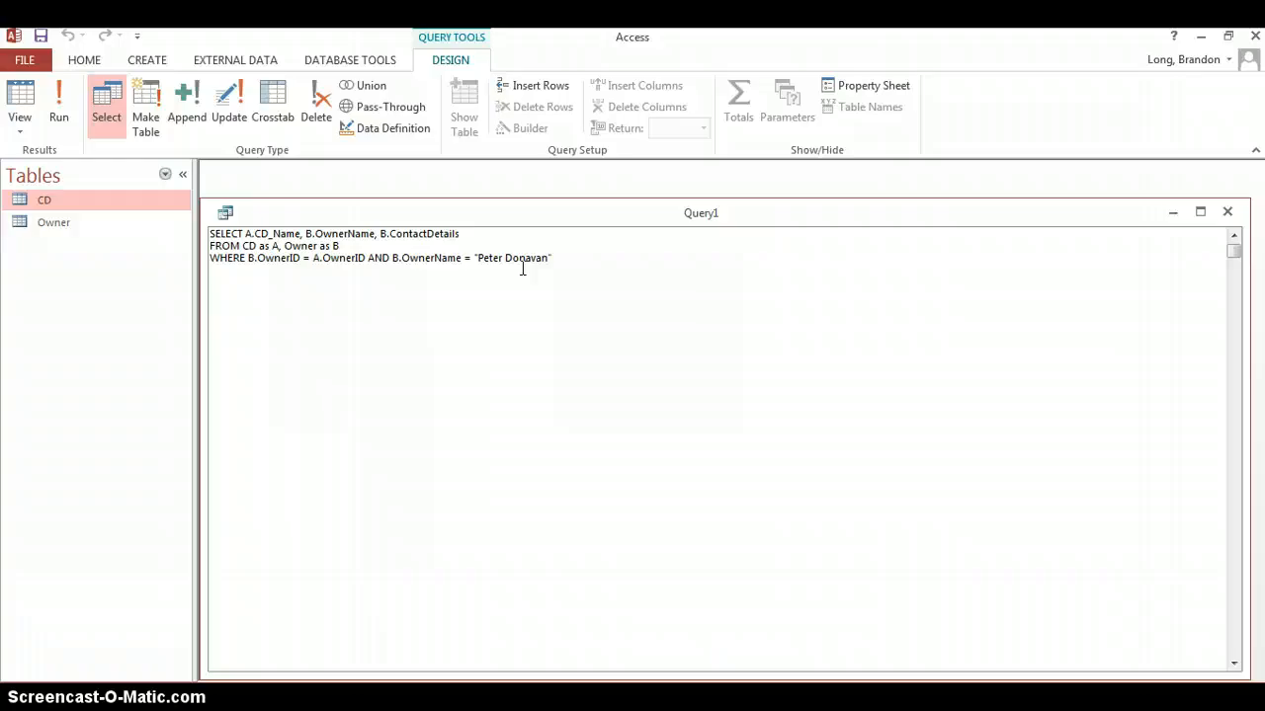
pyautogui.click(20, 98)
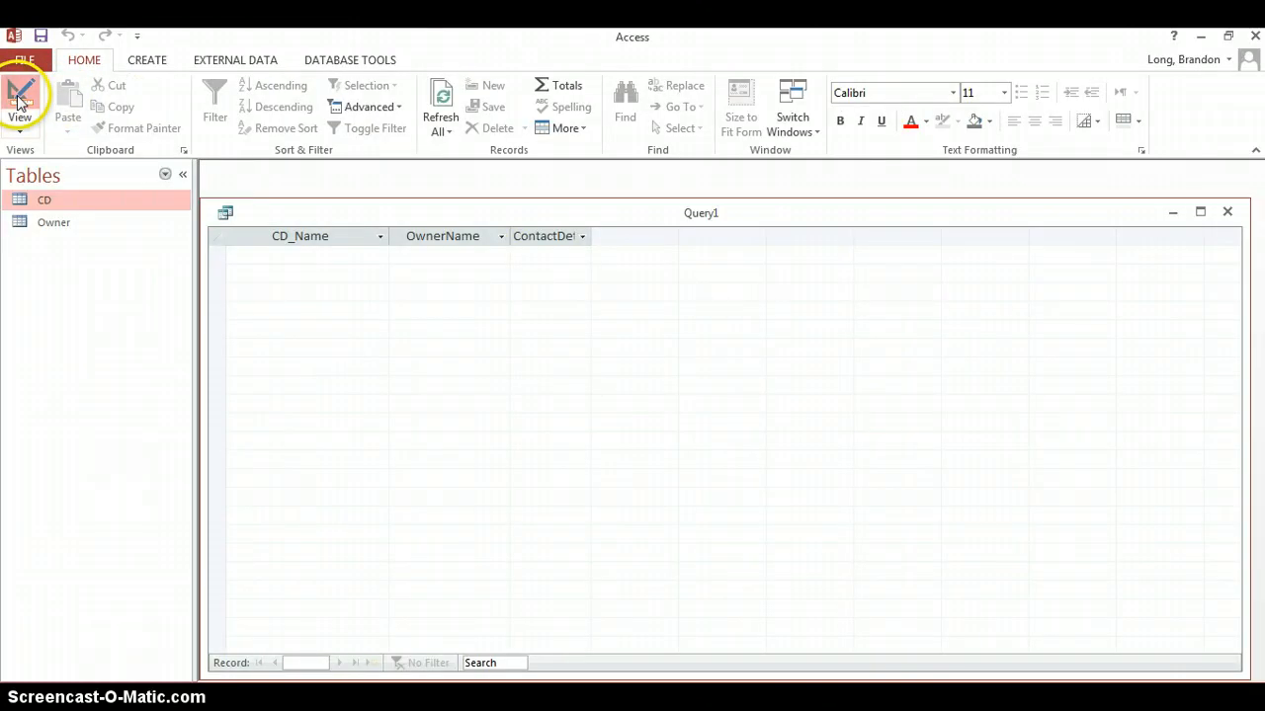
# Check the Owner table, correct the name to Peter Donovan to return 7 CDs, then go back to SQL editing
pyautogui.click(19, 99)
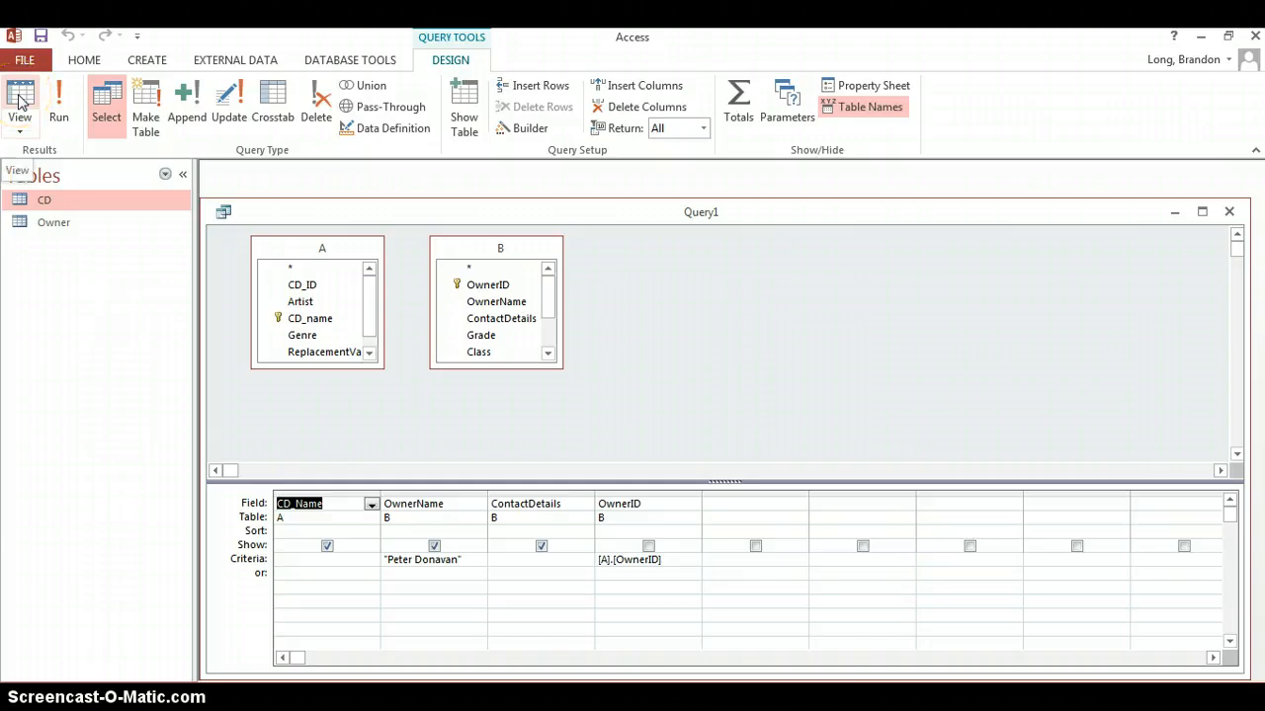
pyautogui.click(19, 103)
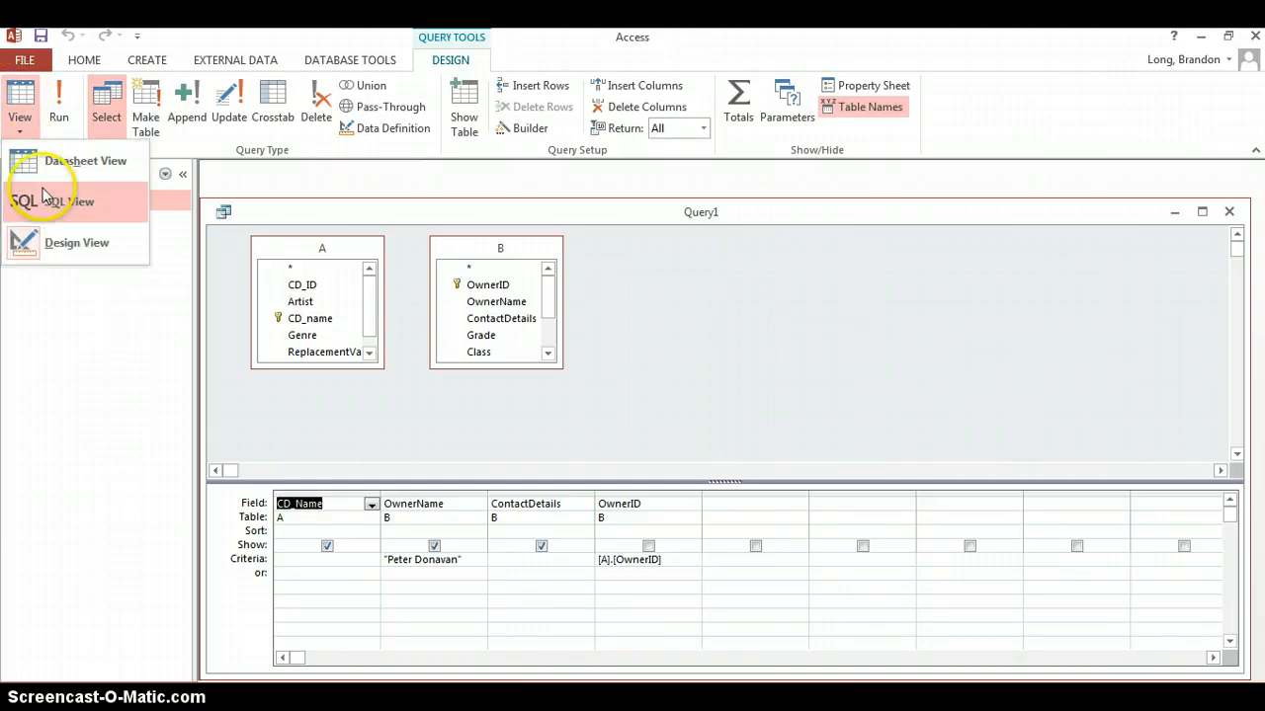
pyautogui.click(51, 201)
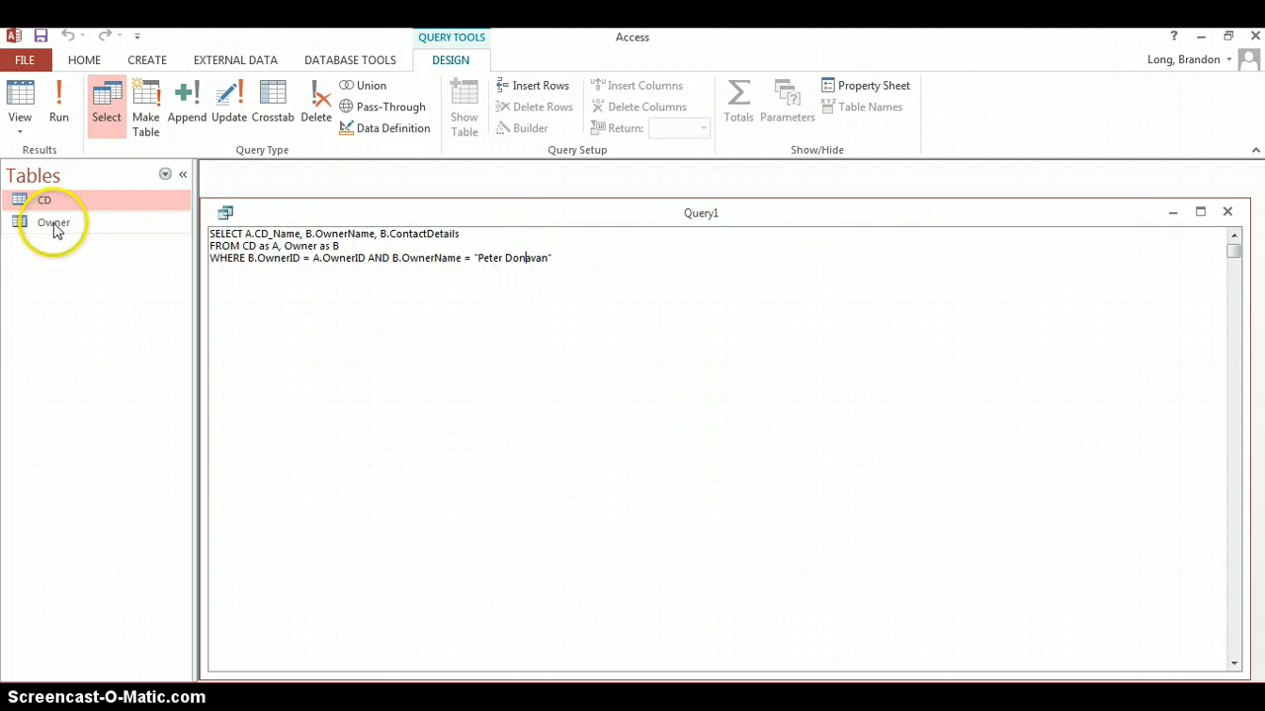
pyautogui.doubleClick(54, 222)
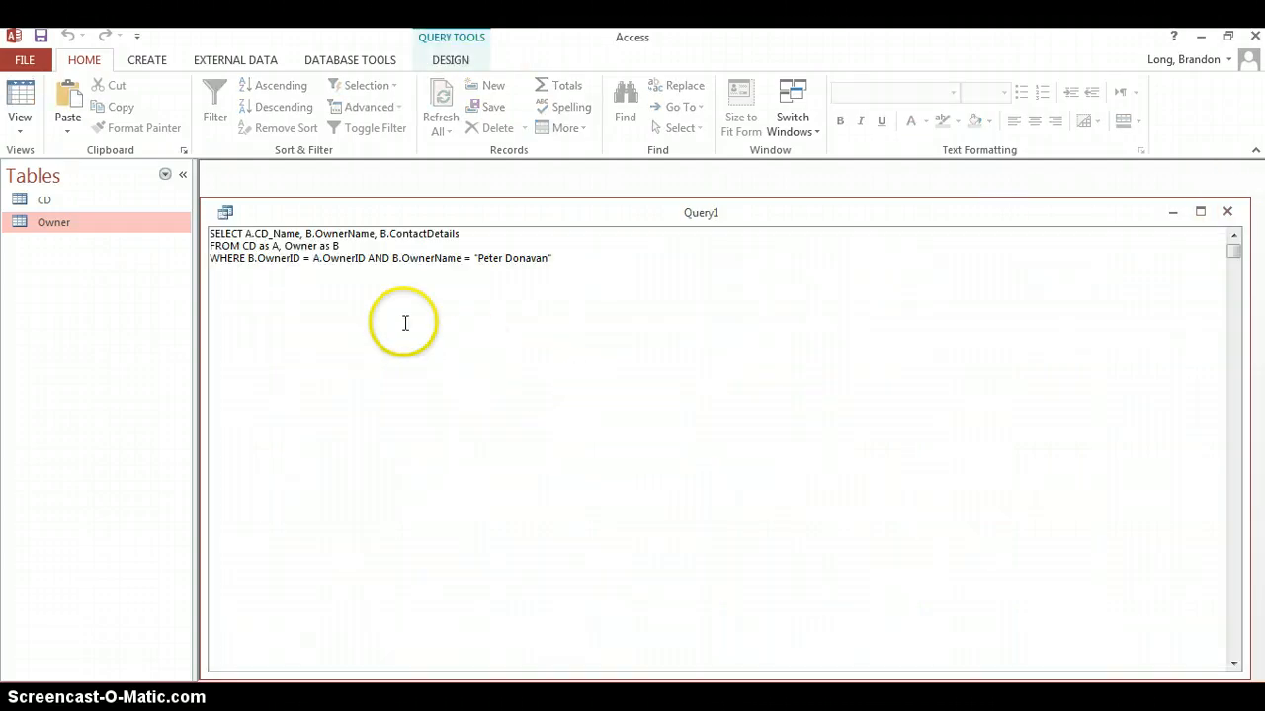
pyautogui.moveTo(542, 261)
pyautogui.write('o')
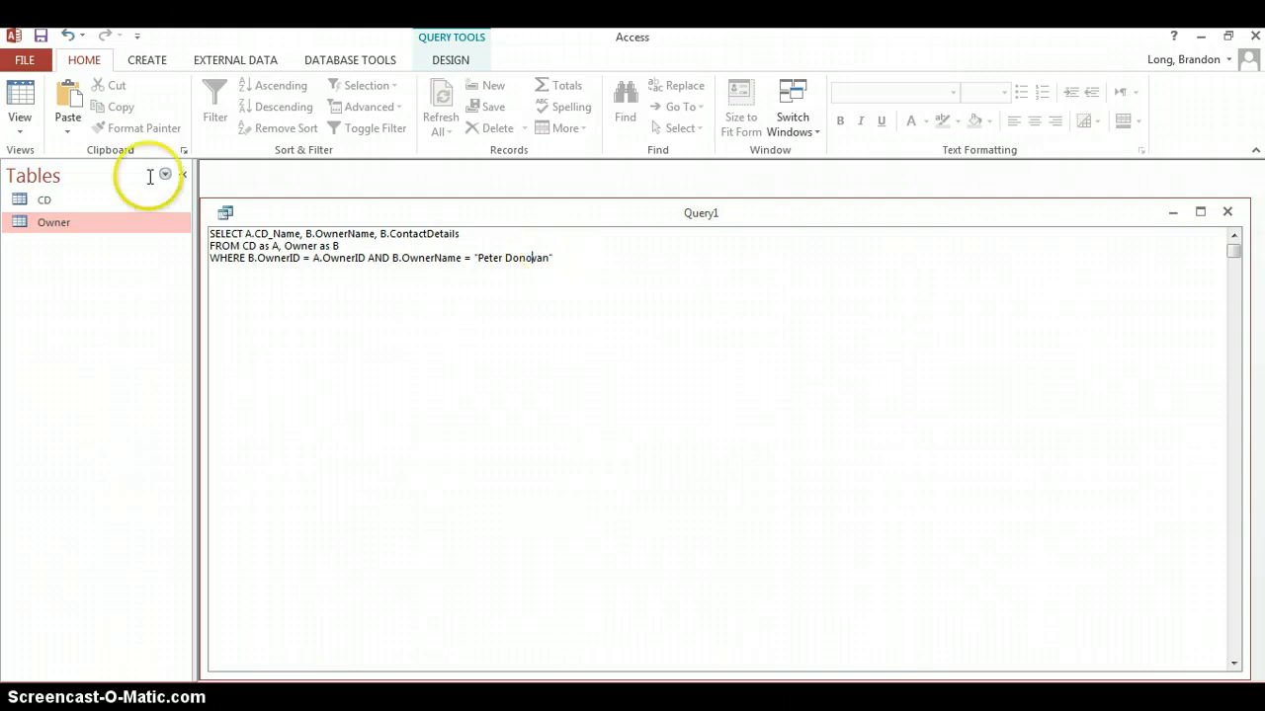
pyautogui.click(20, 99)
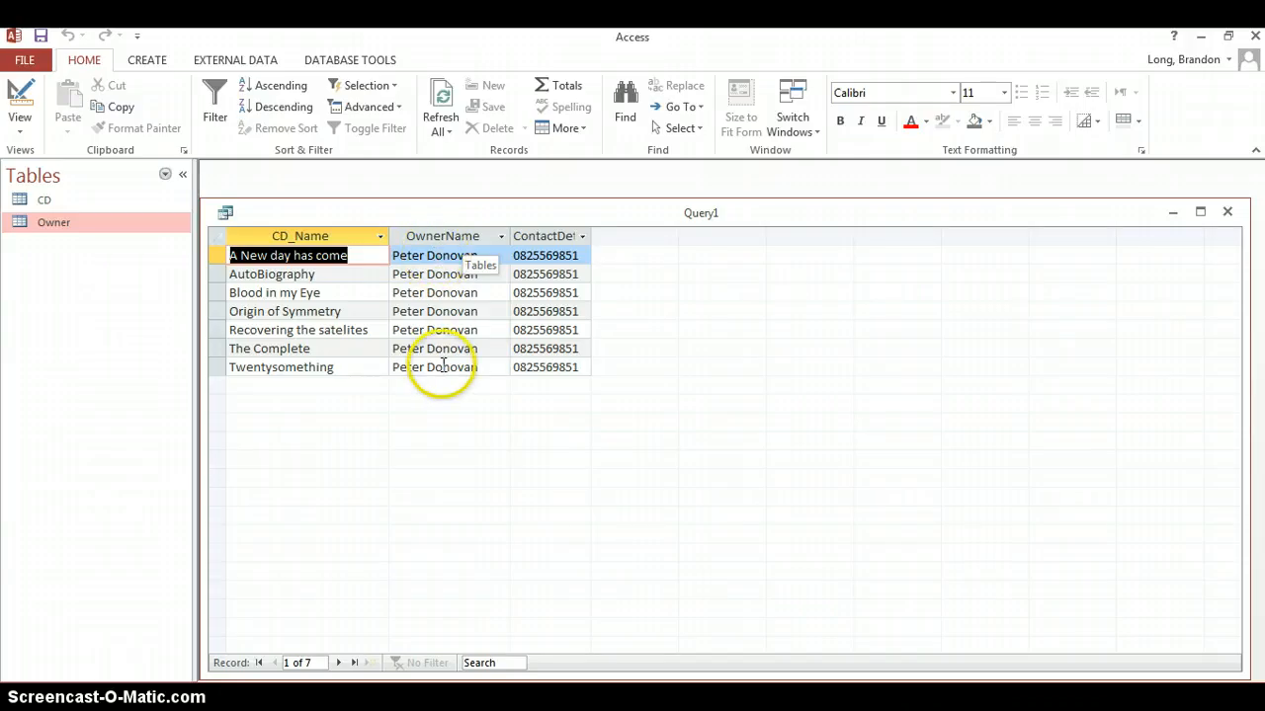
pyautogui.click(20, 98)
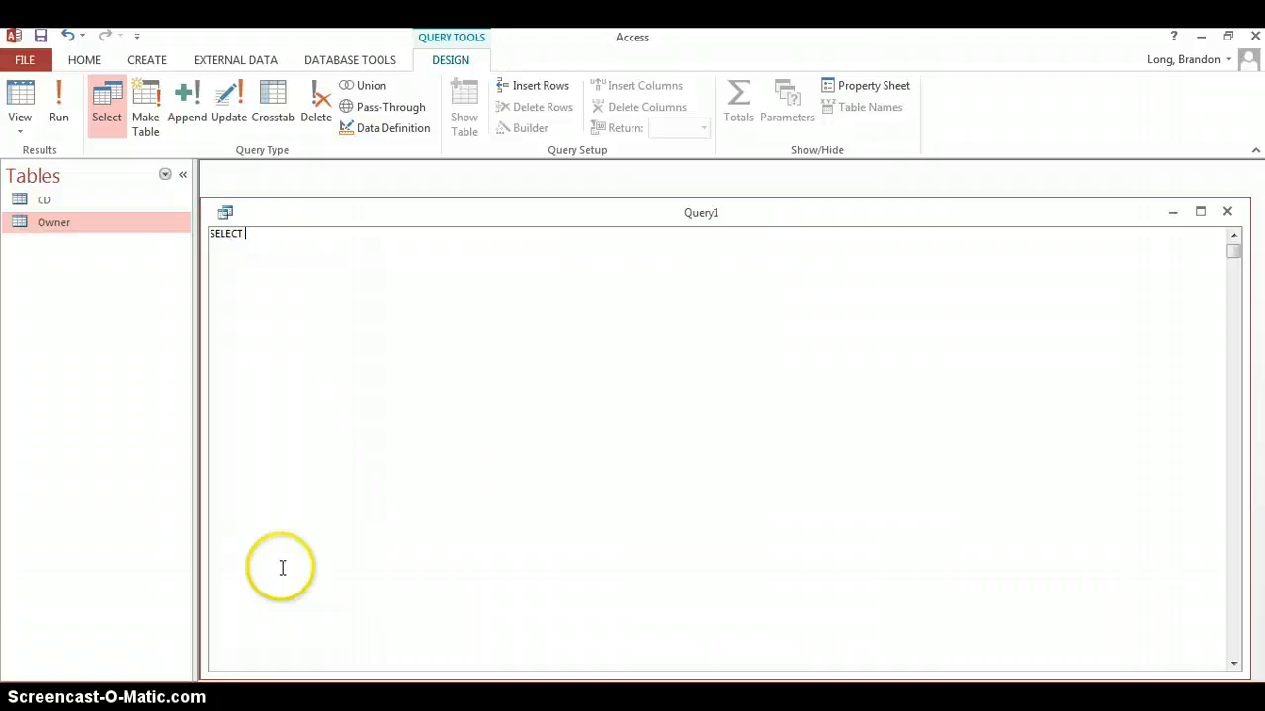
# Run SELECT Genre FROM CD to list every CD's genre, duplicates included (250 rows)
pyautogui.write('Genre')
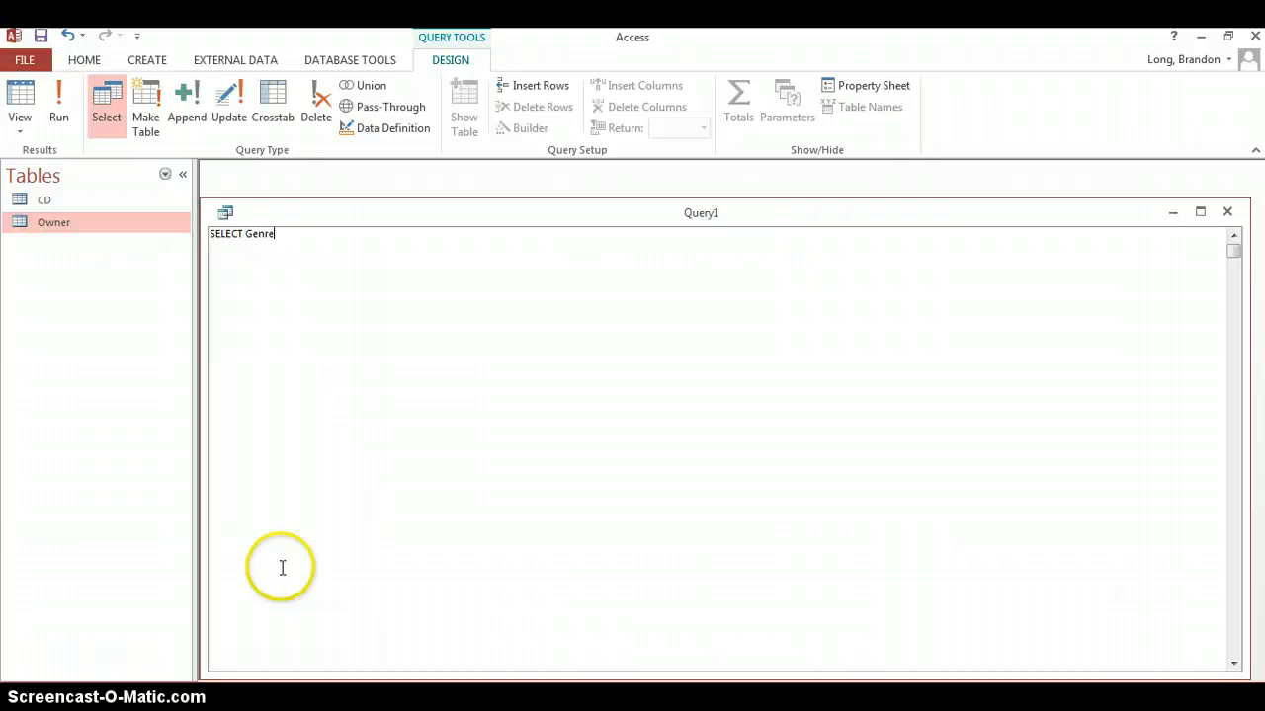
pyautogui.write('FRO')
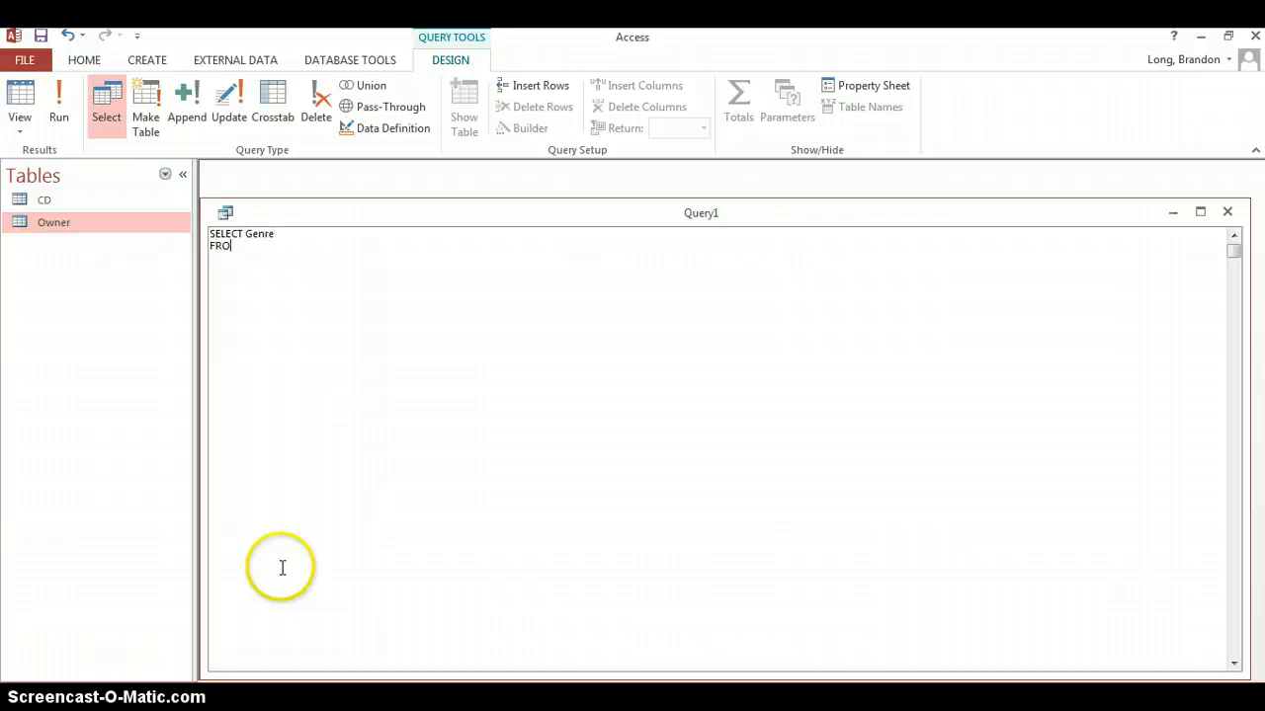
pyautogui.write('M CD ;')
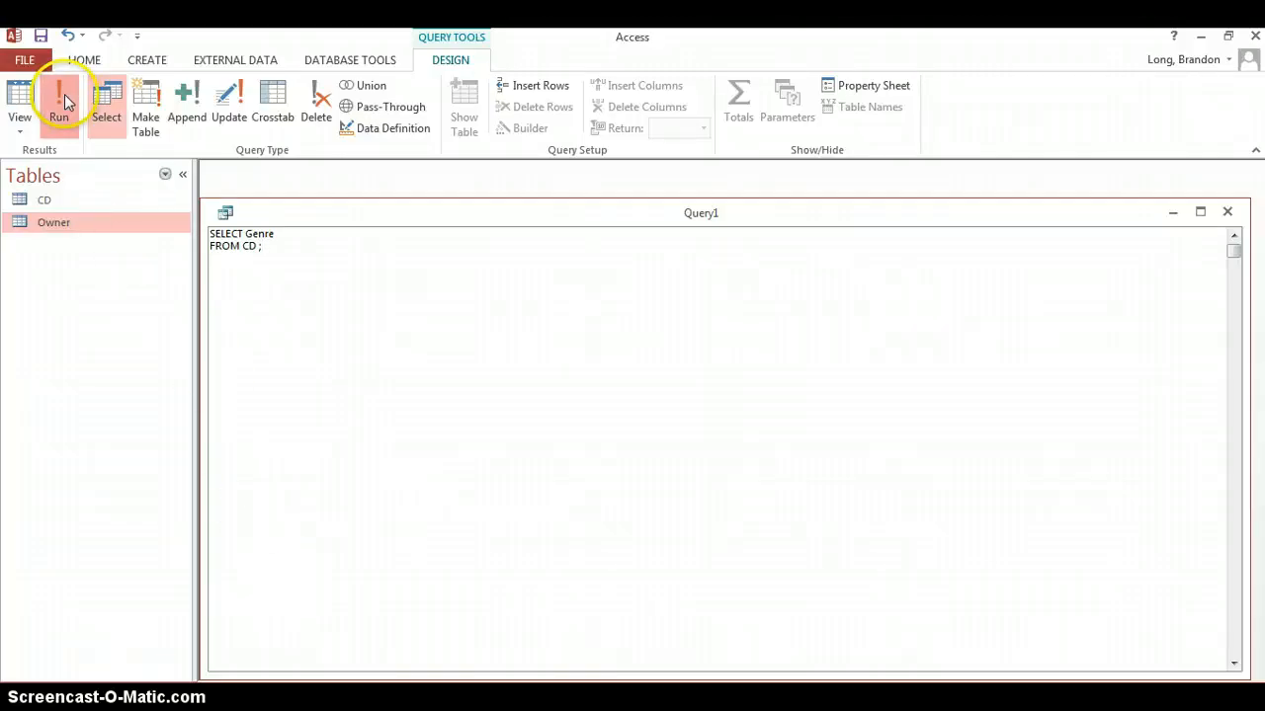
pyautogui.click(60, 99)
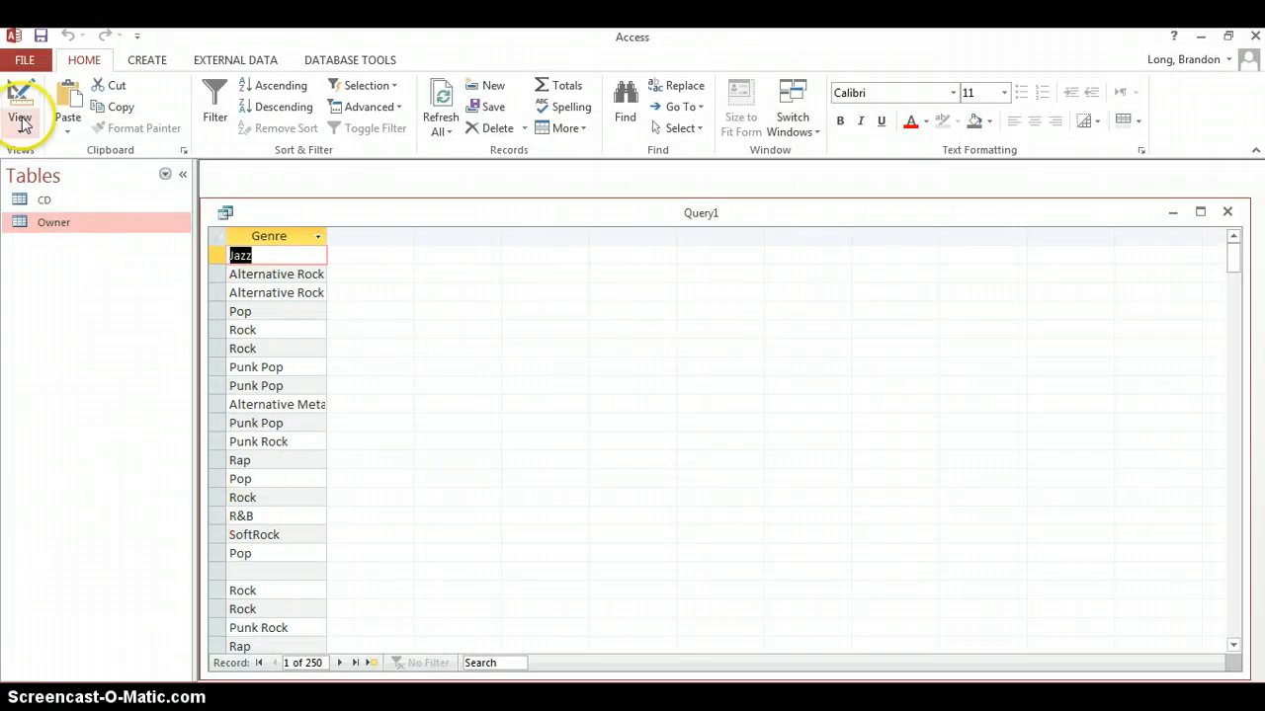
# Change the query to SELECT DISTINCT Genre FROM CD and run it, yielding 20 unique genres
pyautogui.click(20, 106)
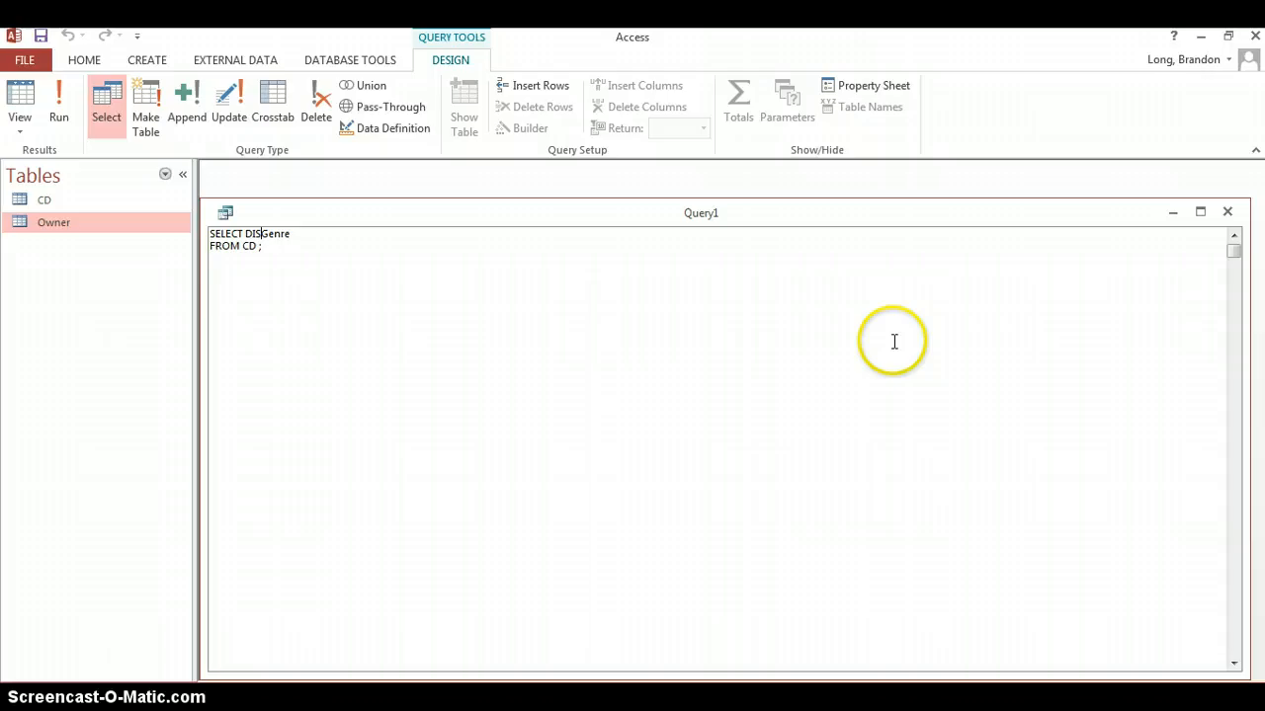
pyautogui.write('TINCT')
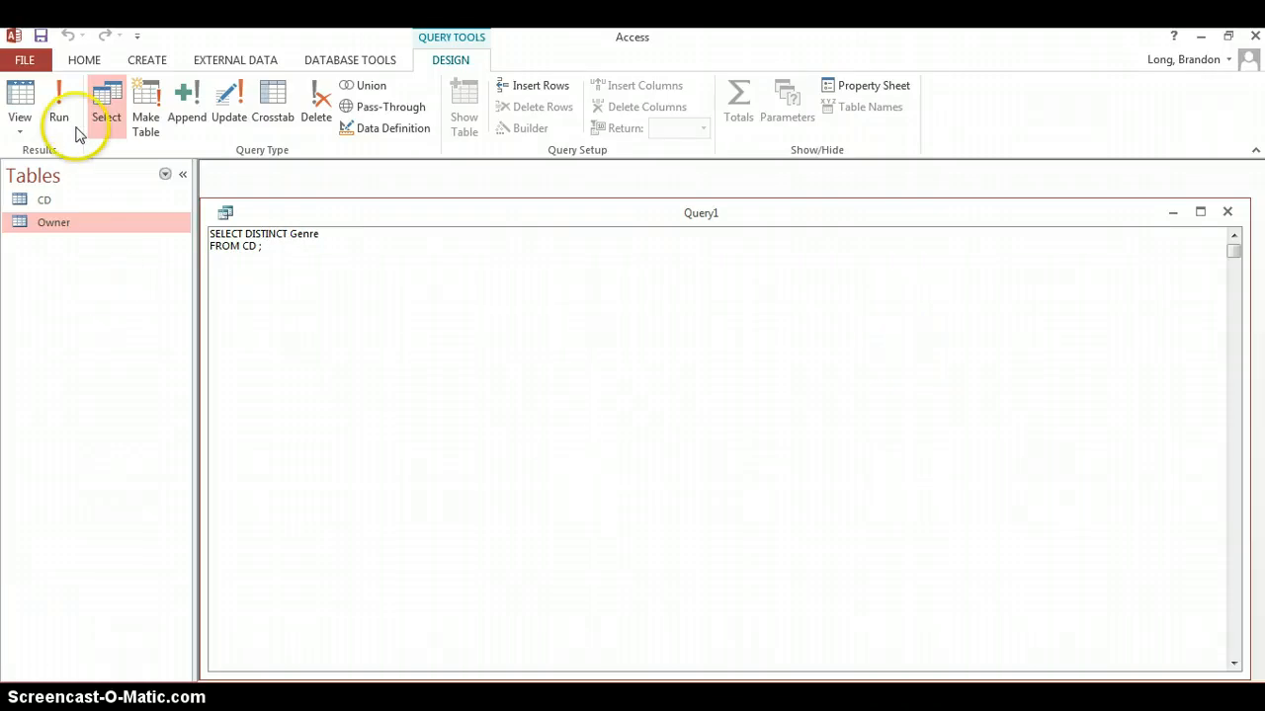
pyautogui.click(59, 98)
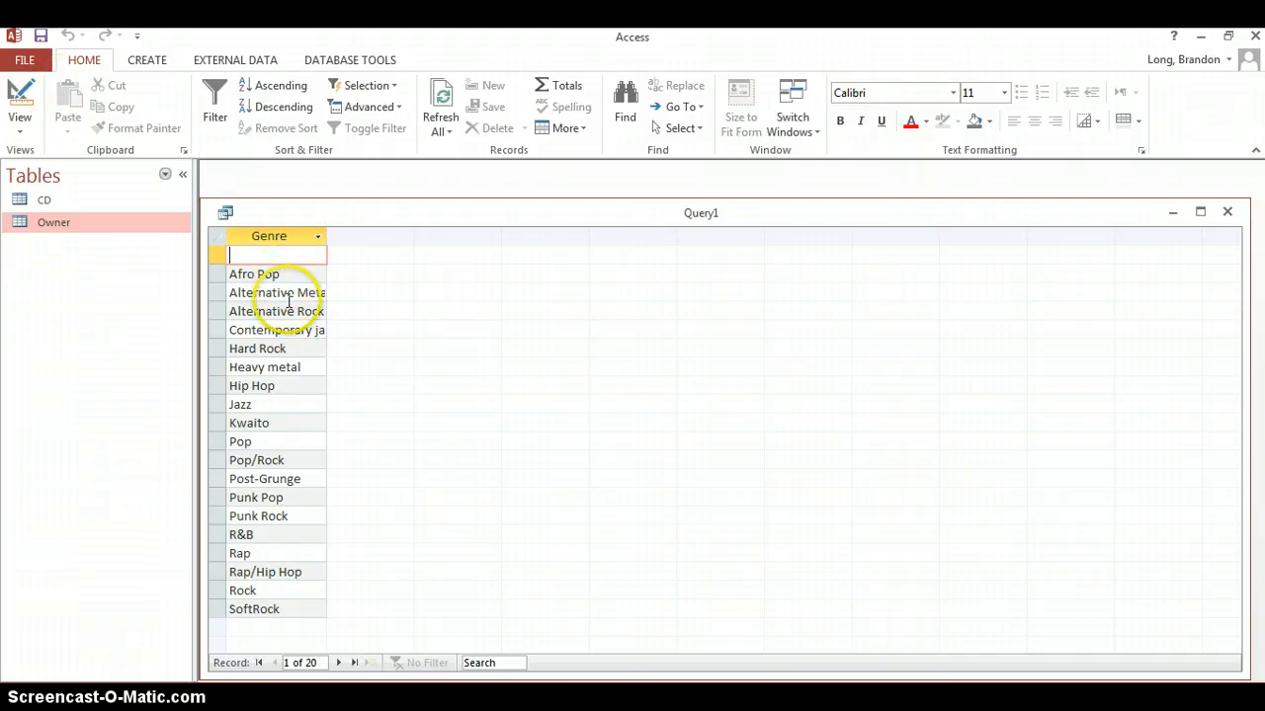
pyautogui.moveTo(281, 336)
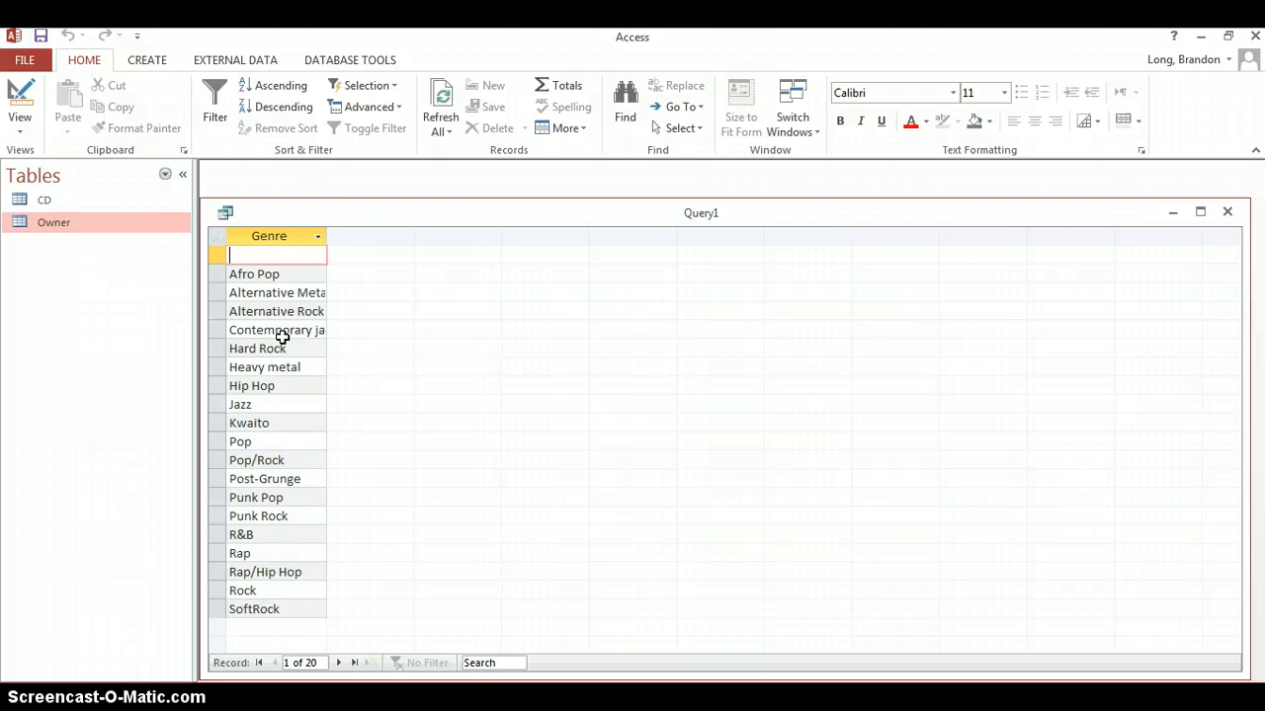
pyautogui.moveTo(373, 583)
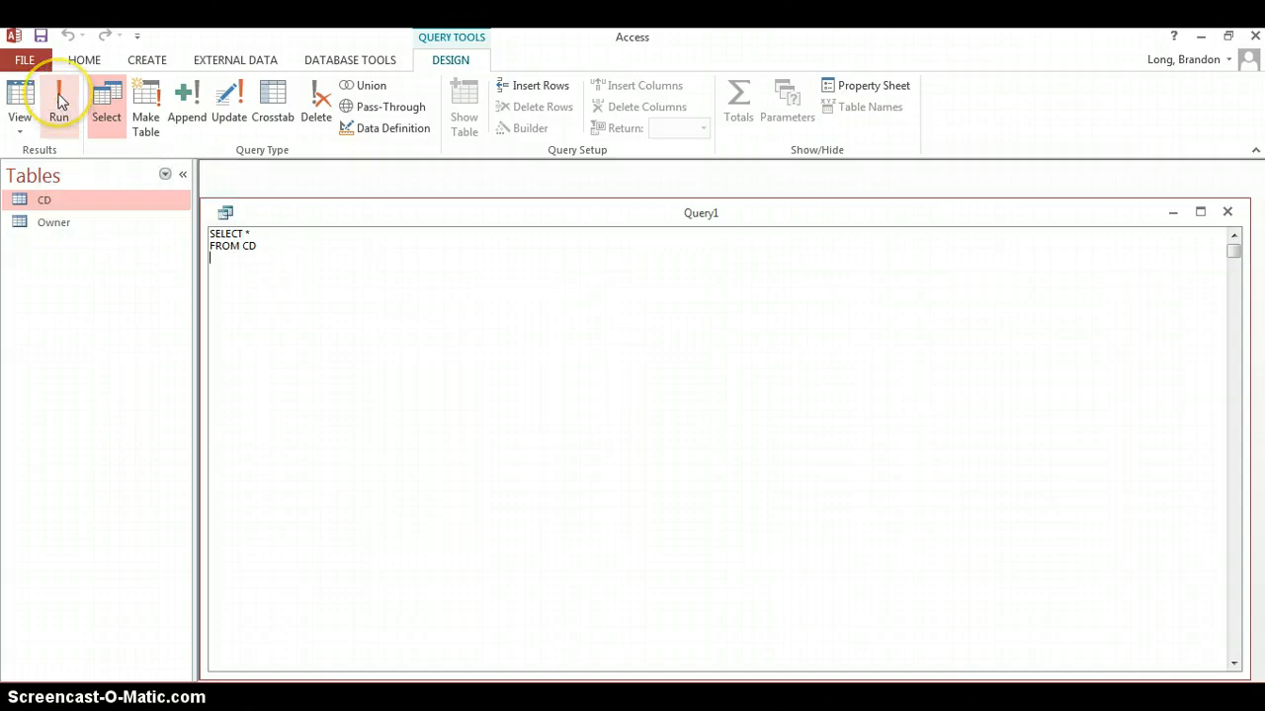
# Run the select-all query, then add ORDER BY Artist DESC and rerun for reverse-alphabetical artists
pyautogui.click(59, 99)
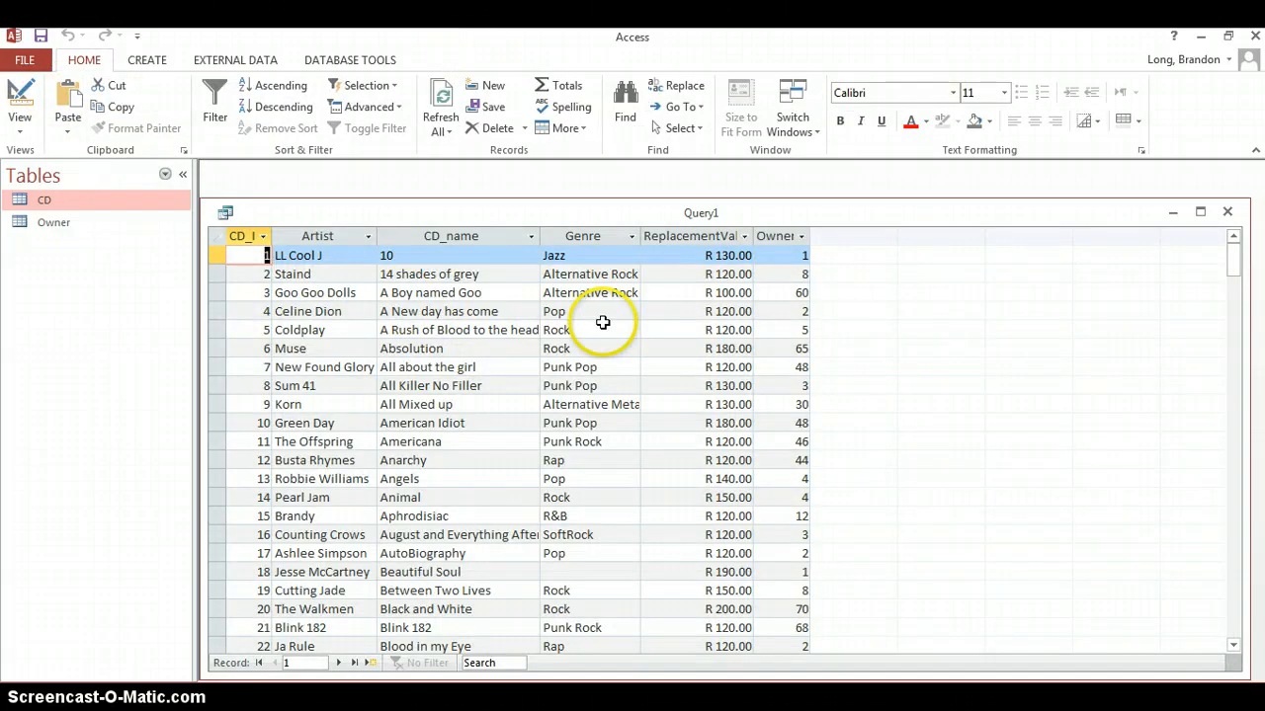
pyautogui.click(20, 103)
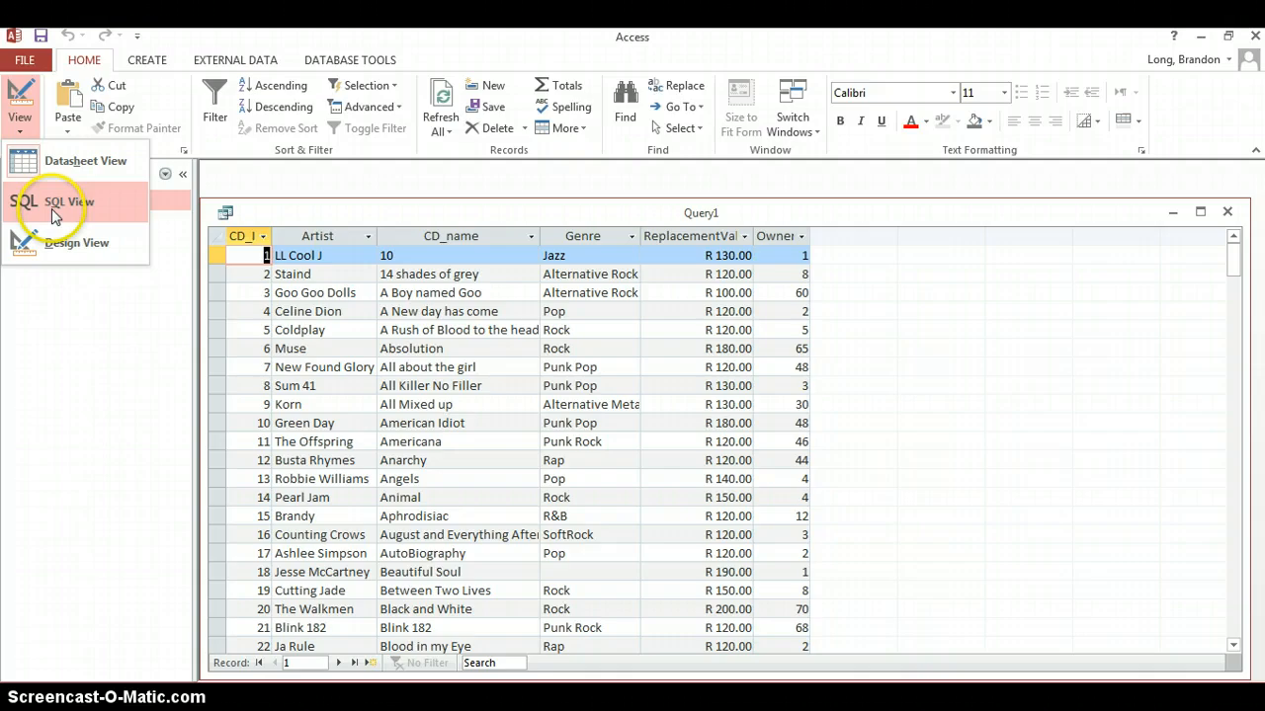
pyautogui.click(67, 201)
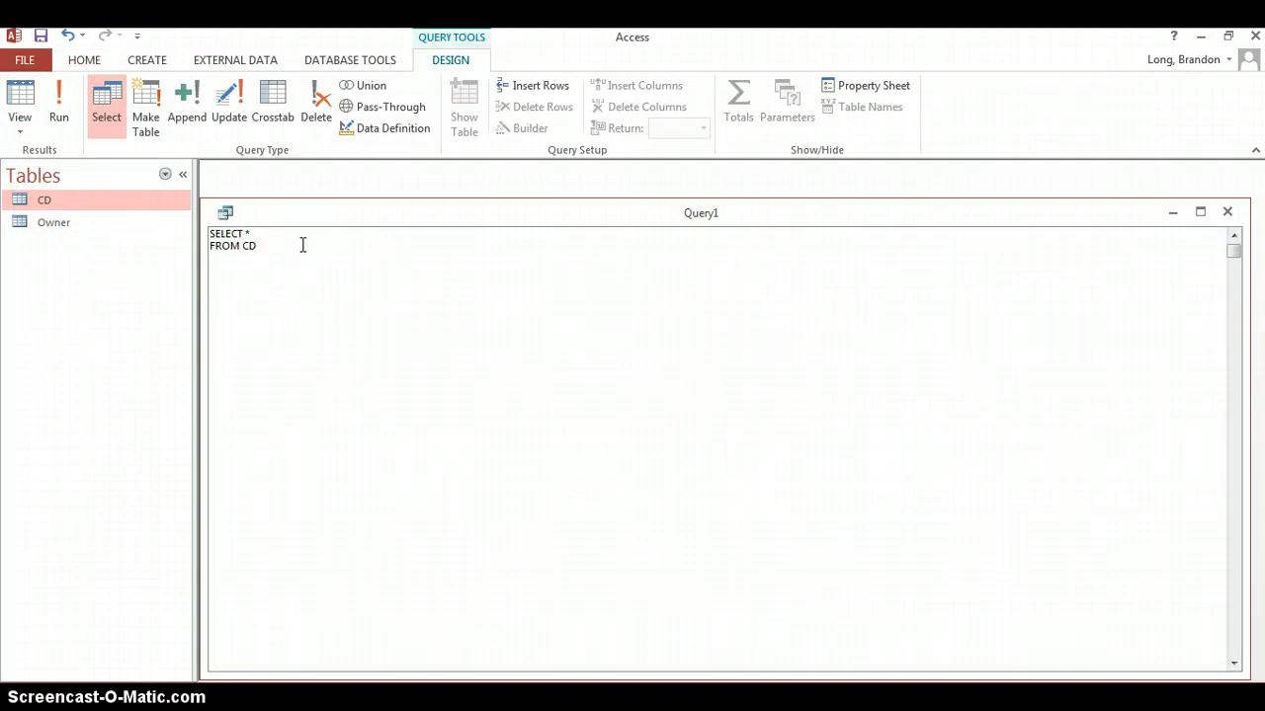
pyautogui.write('O')
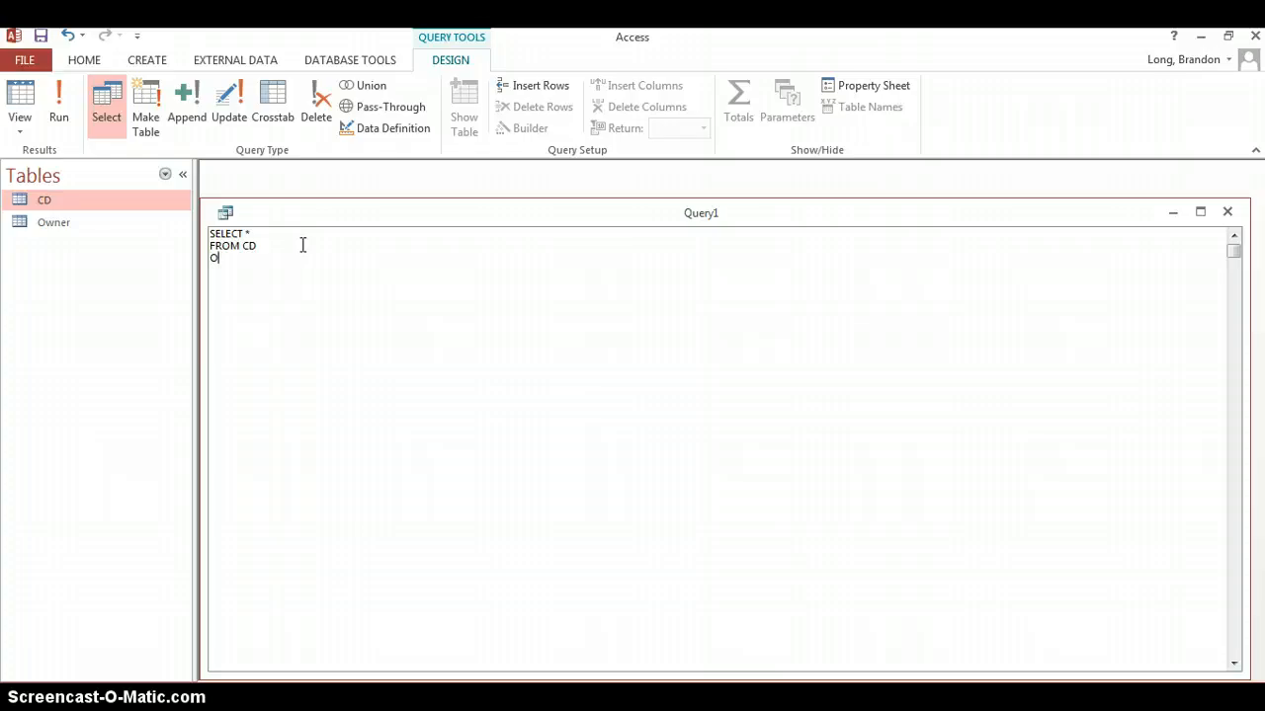
pyautogui.write('RDER BY')
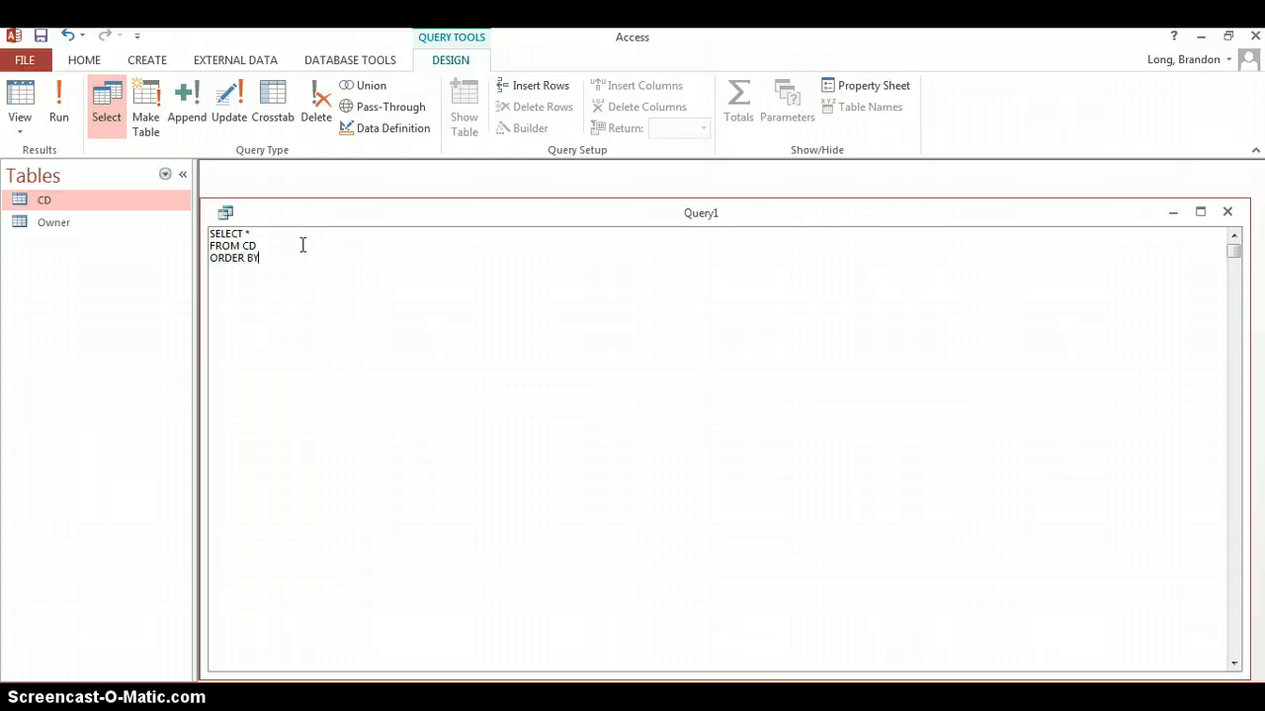
pyautogui.write('Artist')
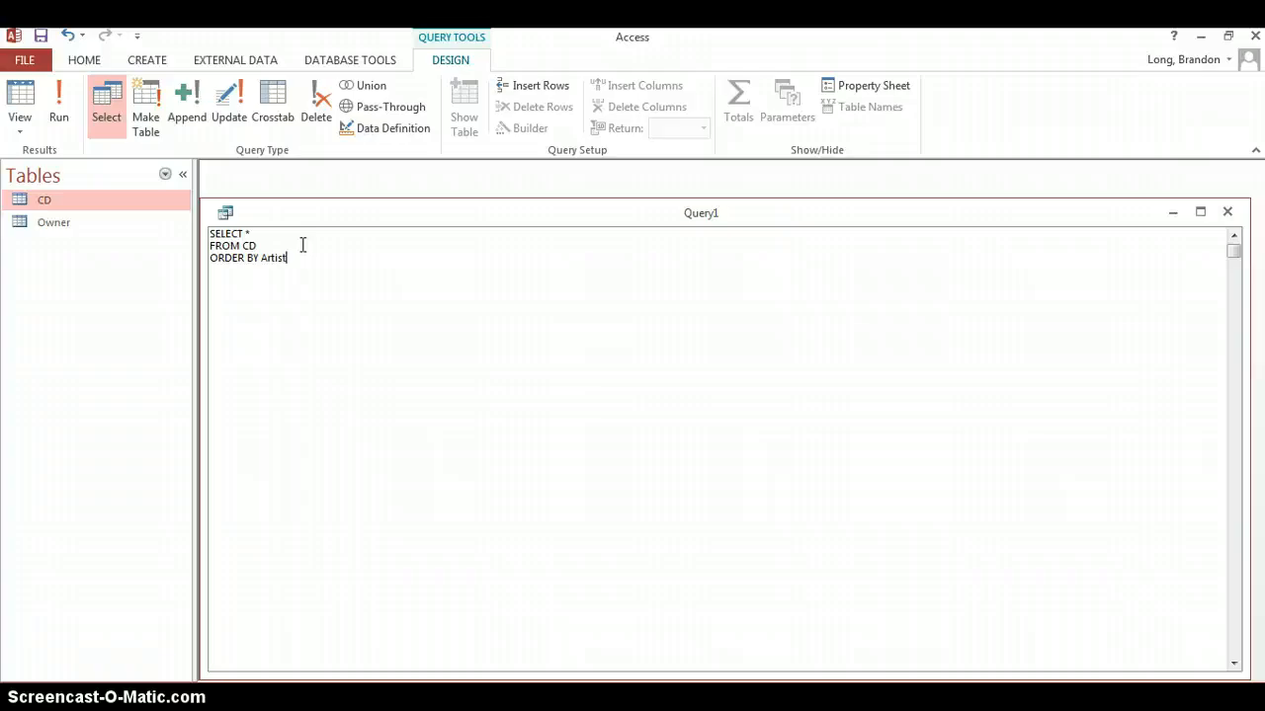
pyautogui.click(59, 103)
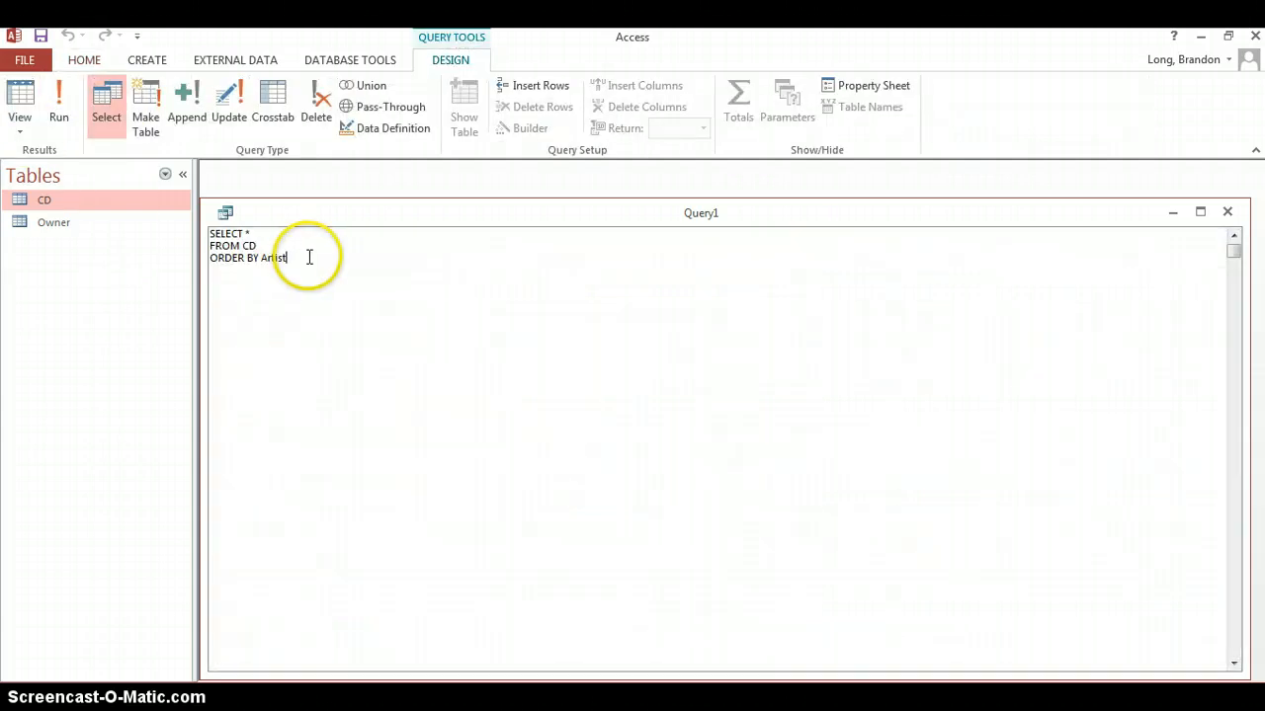
pyautogui.write('DESC')
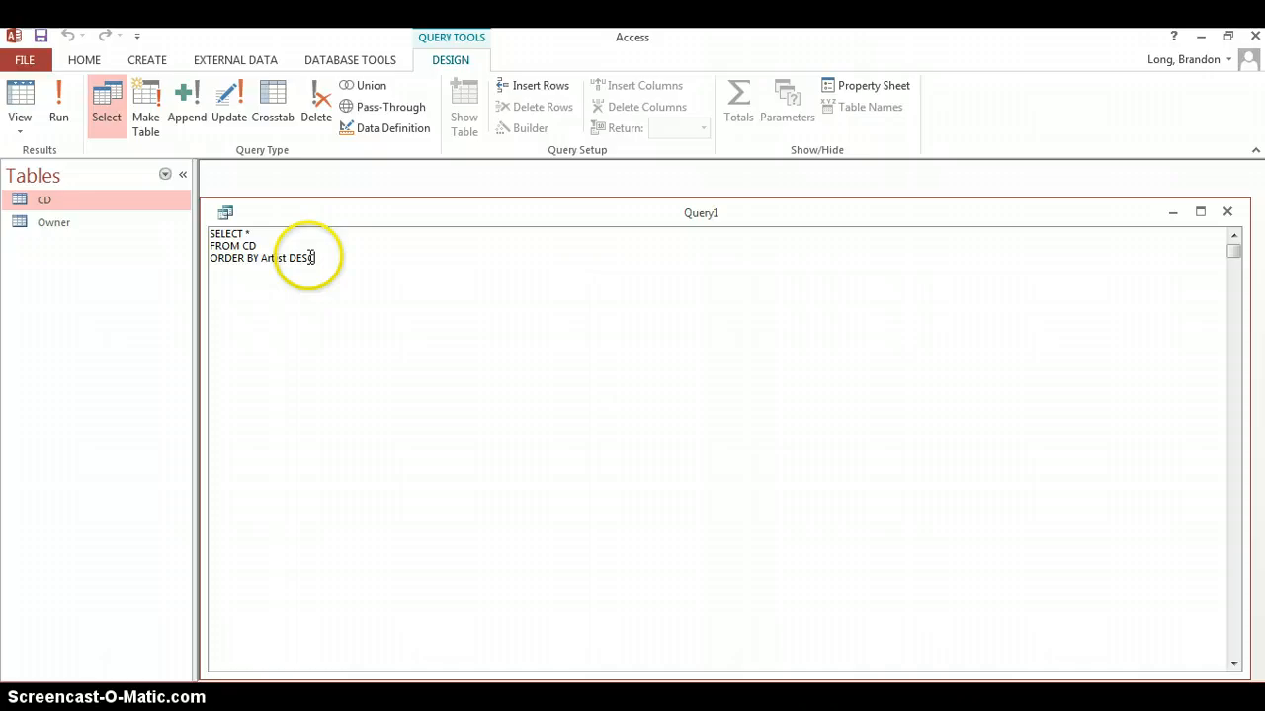
pyautogui.click(59, 102)
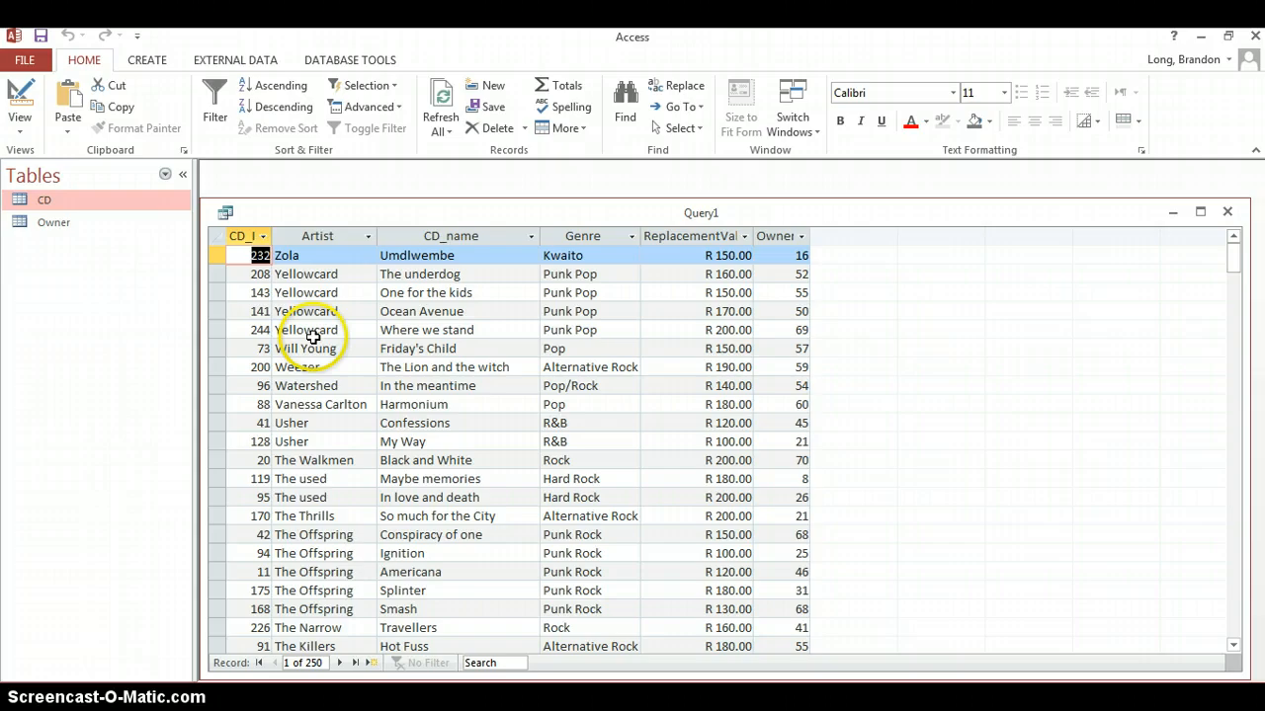
# Change the clause to ORDER BY Genre, Artist DESC and run it, then jump to record 225
pyautogui.click(19, 102)
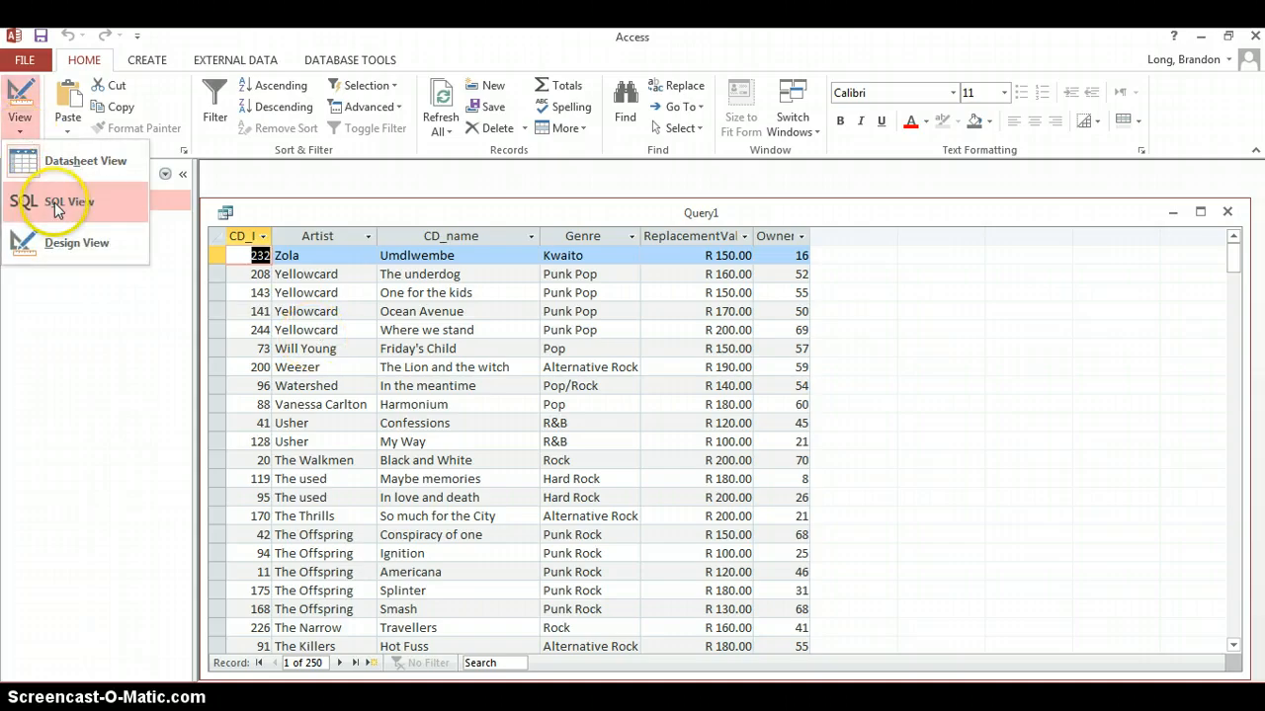
pyautogui.click(67, 202)
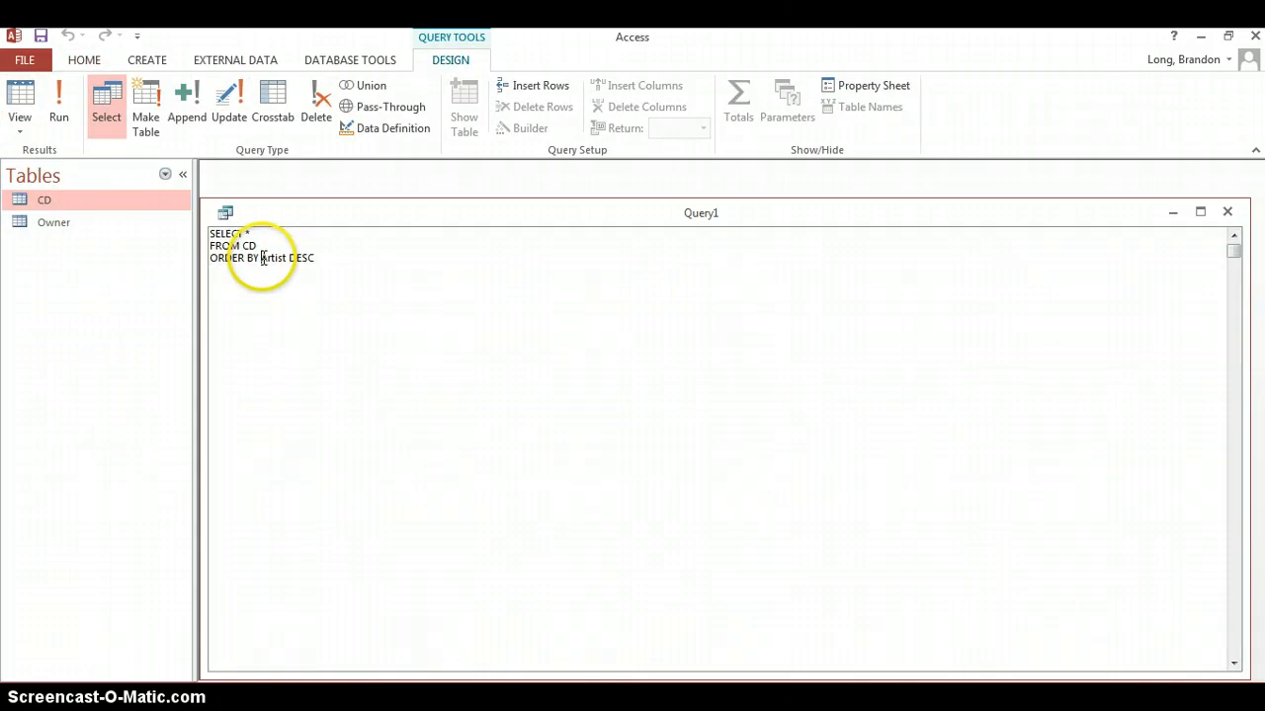
pyautogui.write('Genre,')
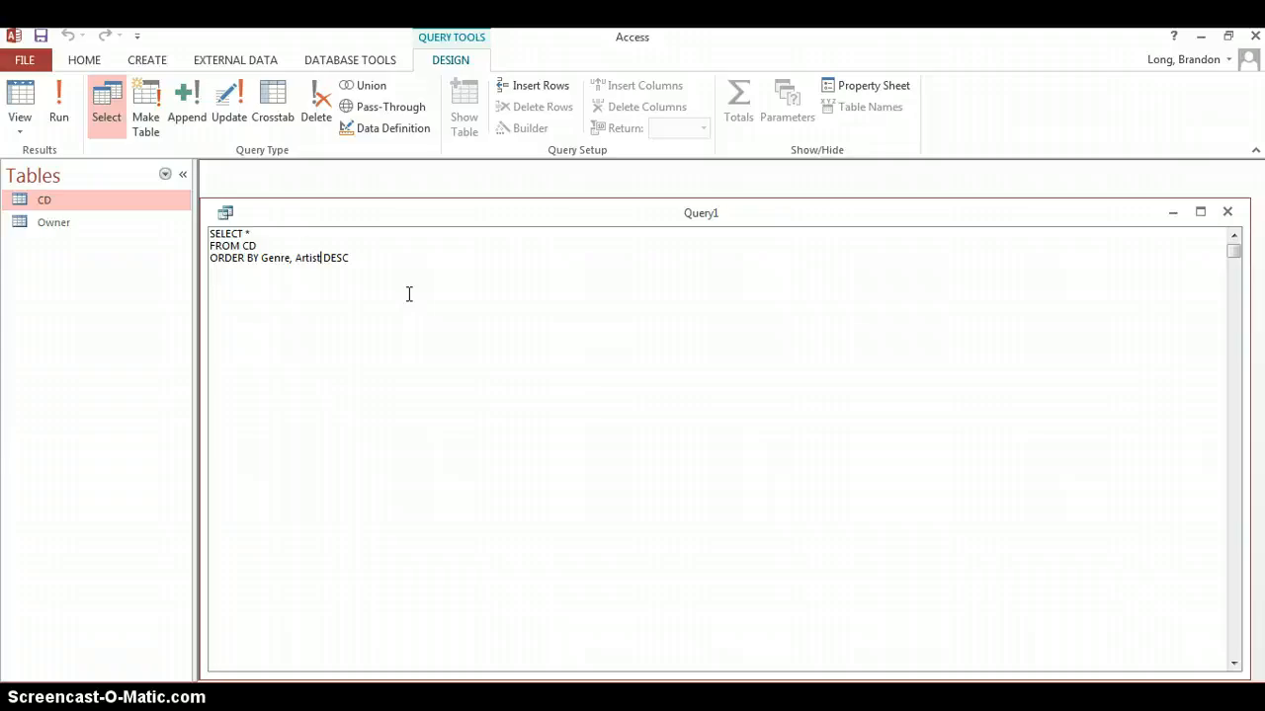
pyautogui.moveTo(59, 99)
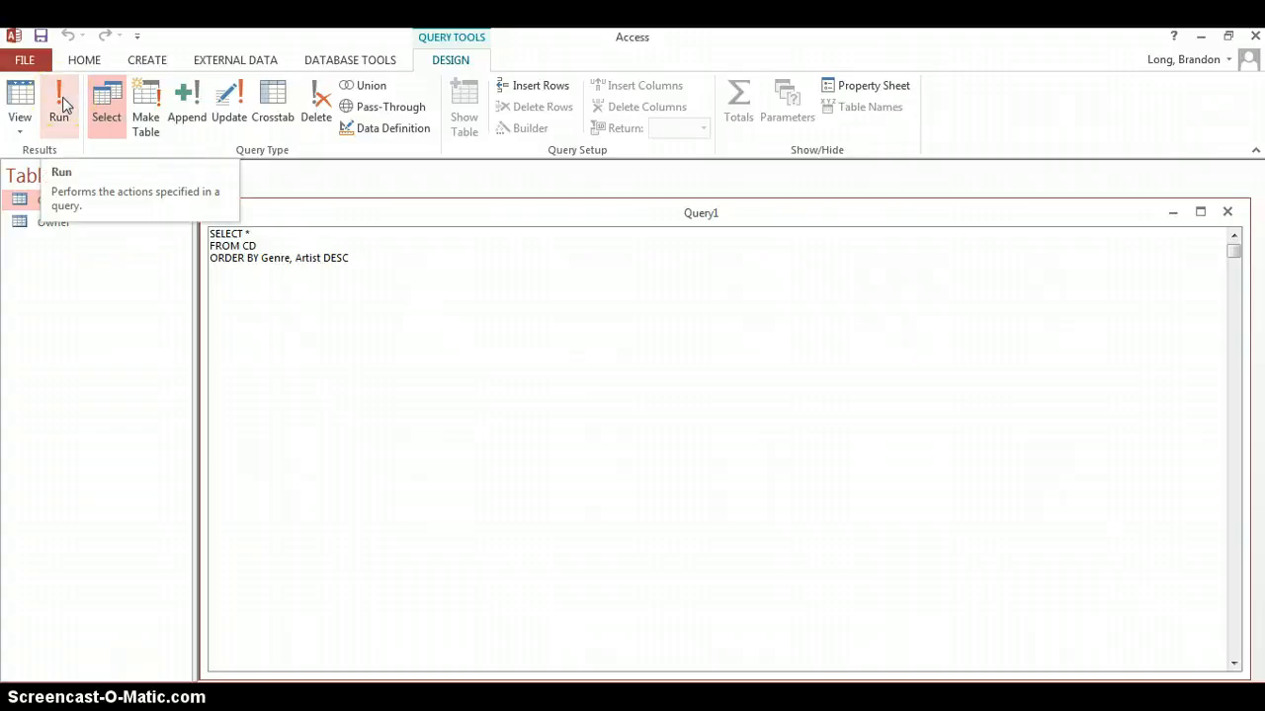
pyautogui.click(59, 103)
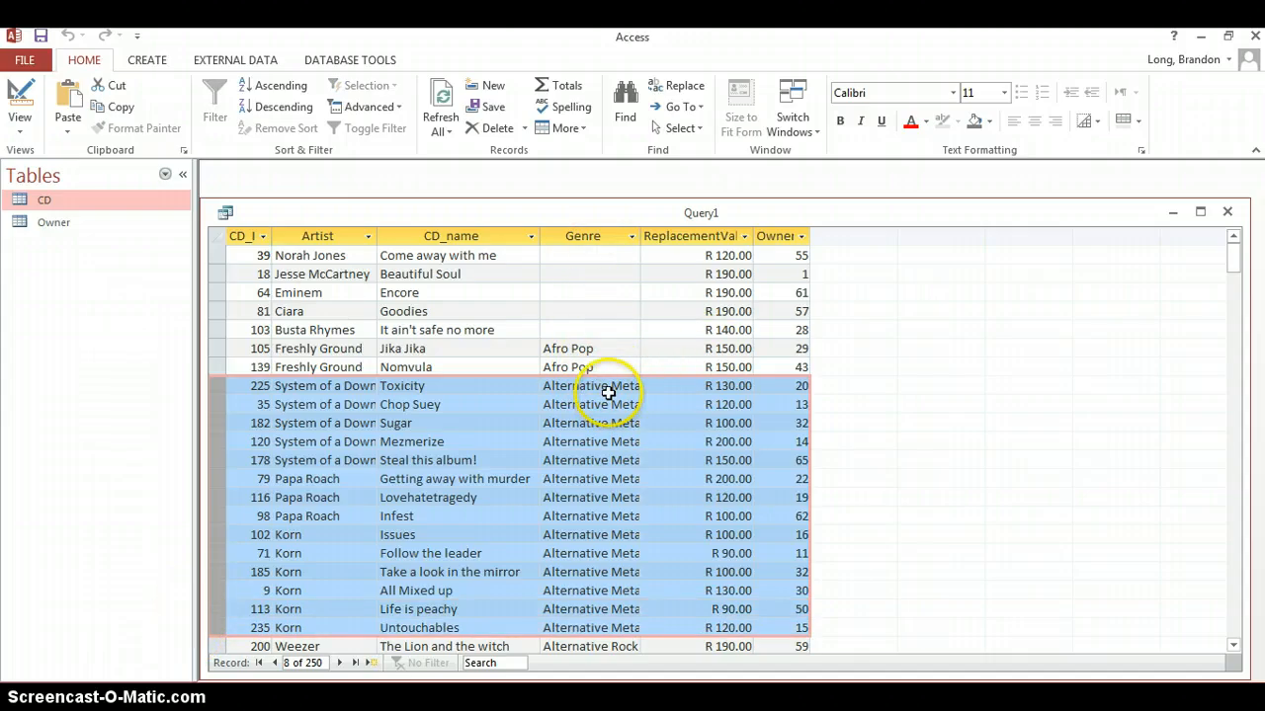
pyautogui.moveTo(301, 385)
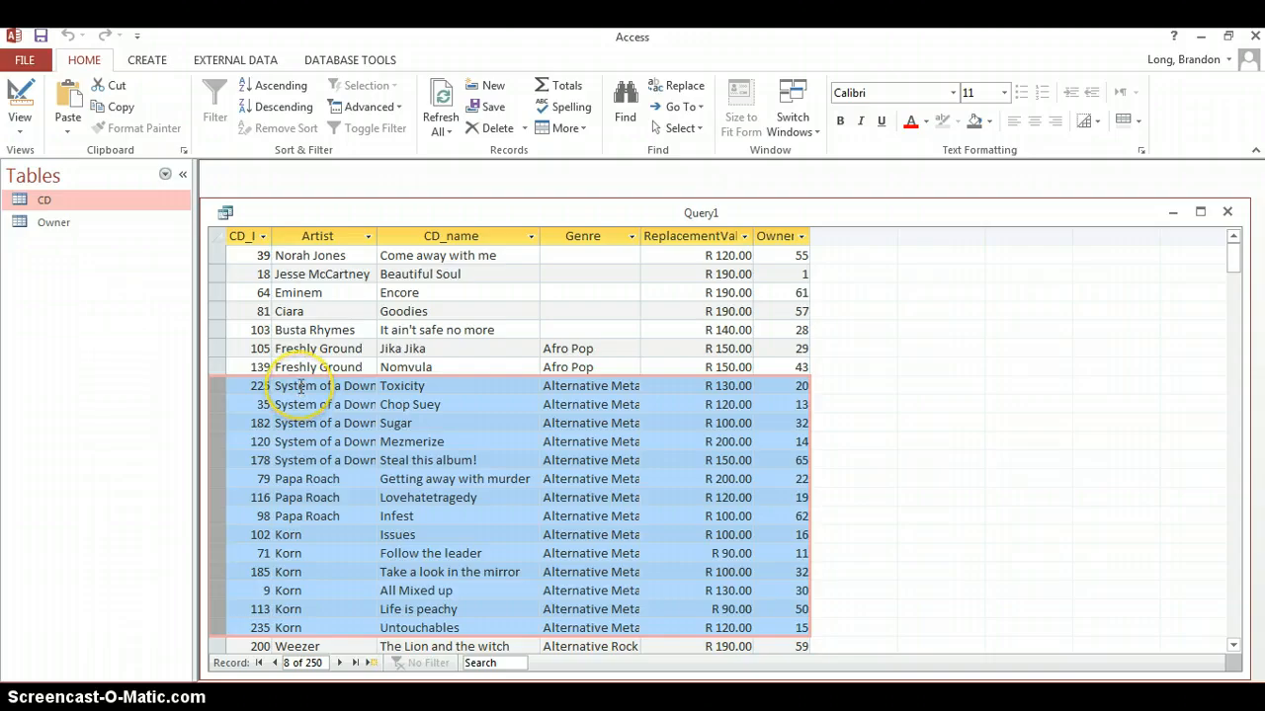
pyautogui.write('225')
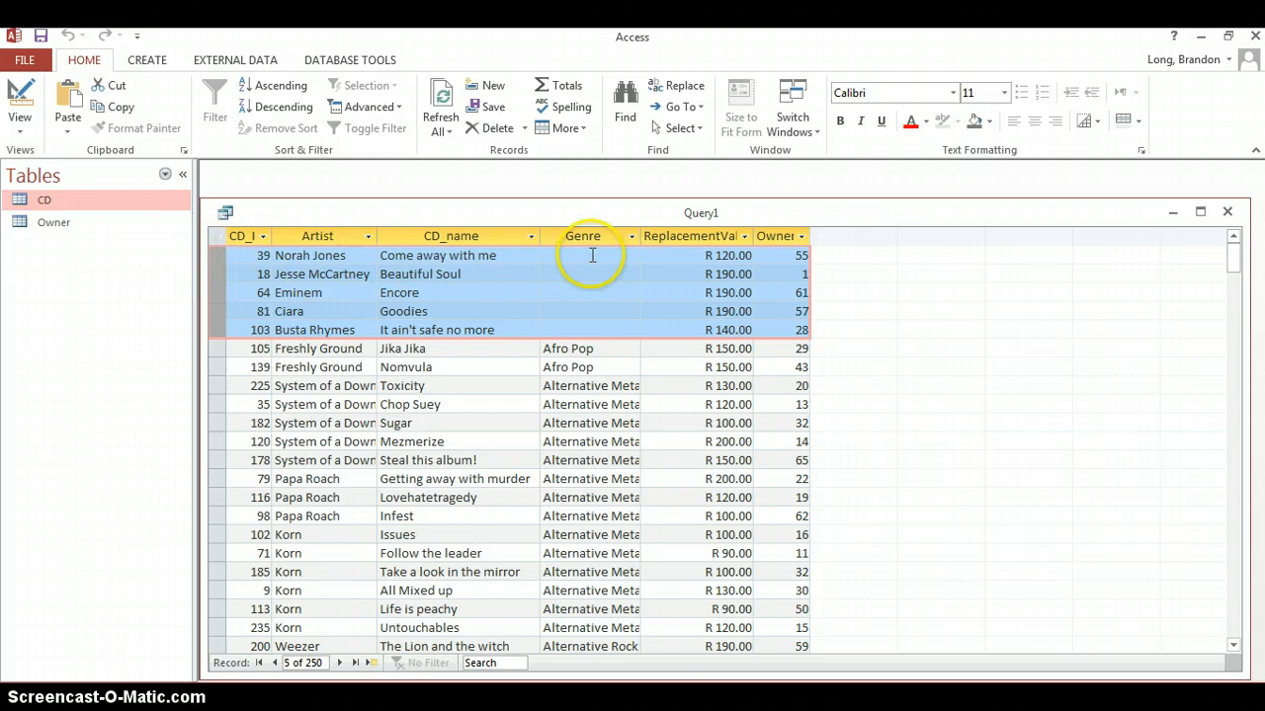
pyautogui.moveTo(304, 241)
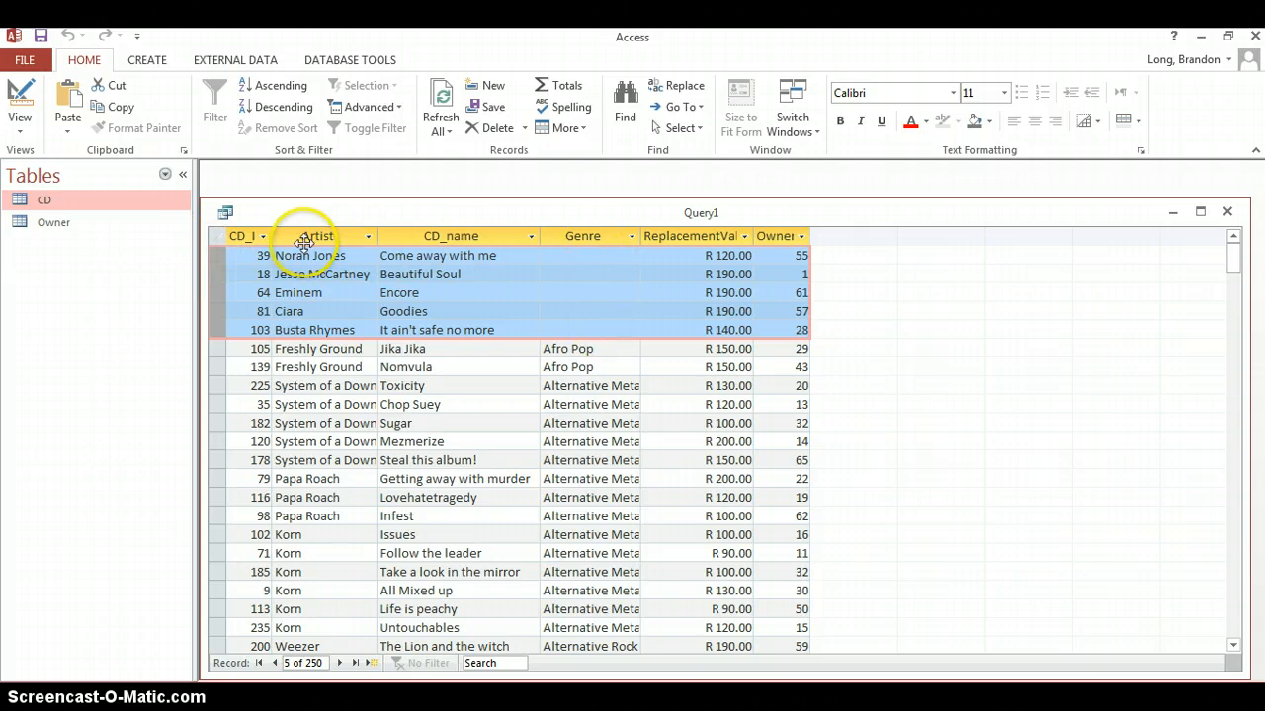